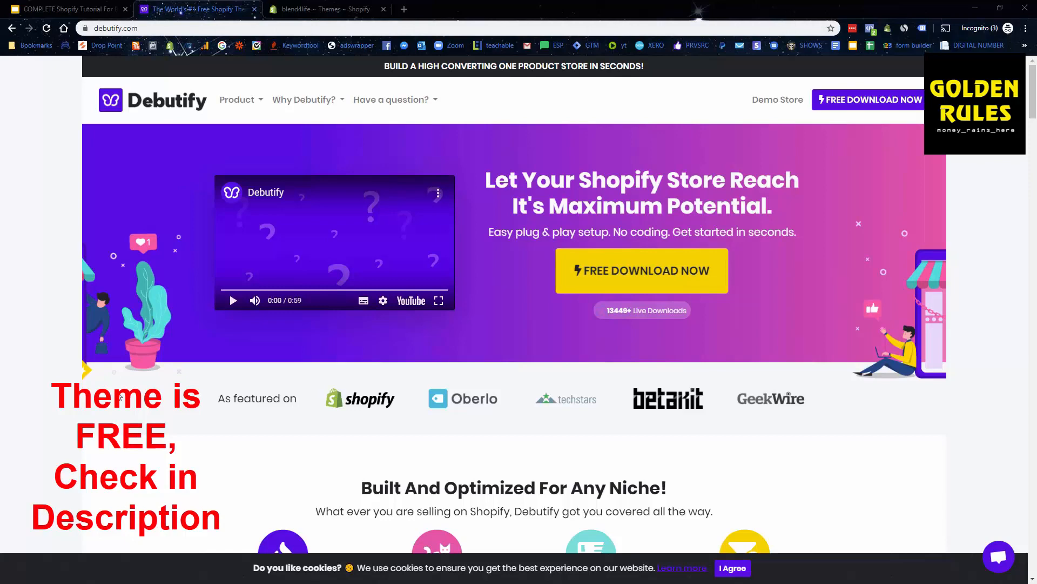
- Fill the Debutify download form with name 'Ricky' and an email address, and submit it
scroll(down, 3)
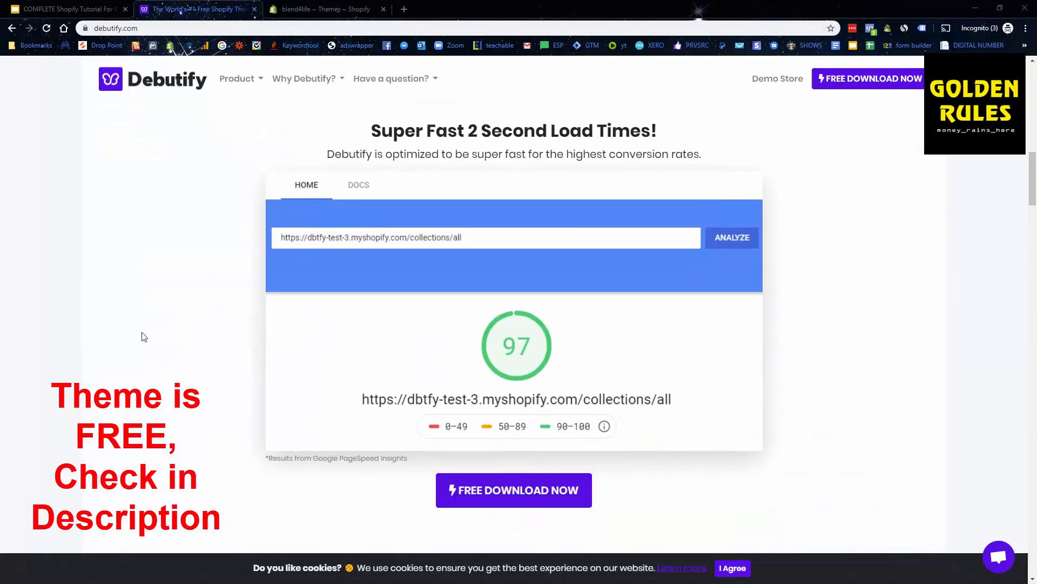
scroll(down, 3)
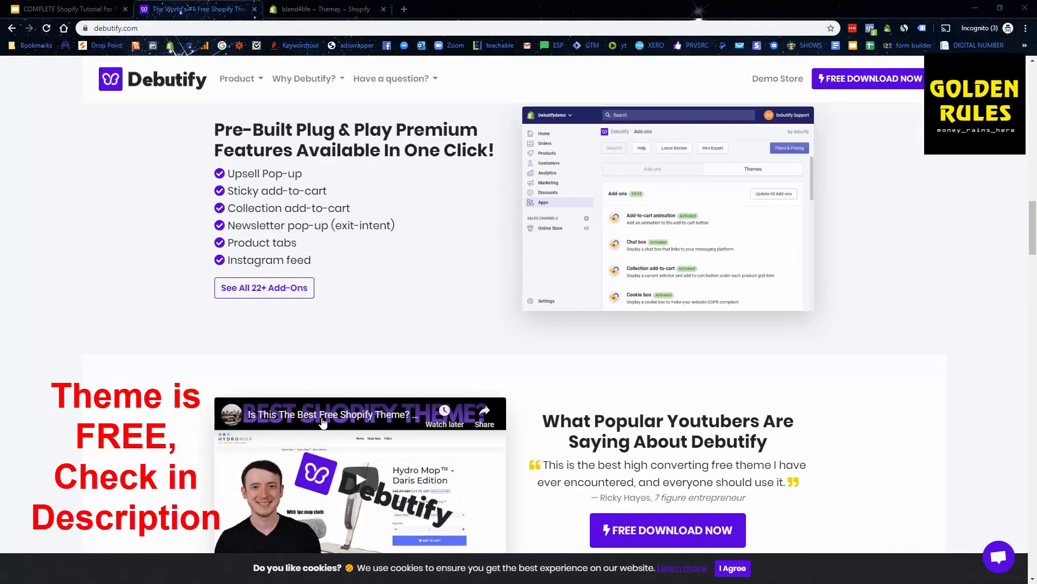
scroll(down, 3)
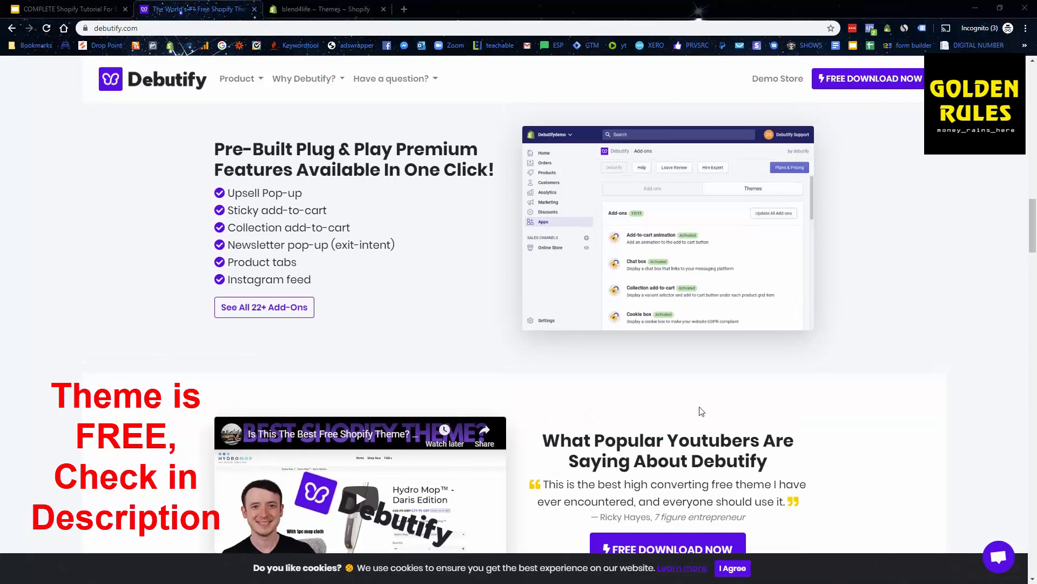
scroll(down, 3)
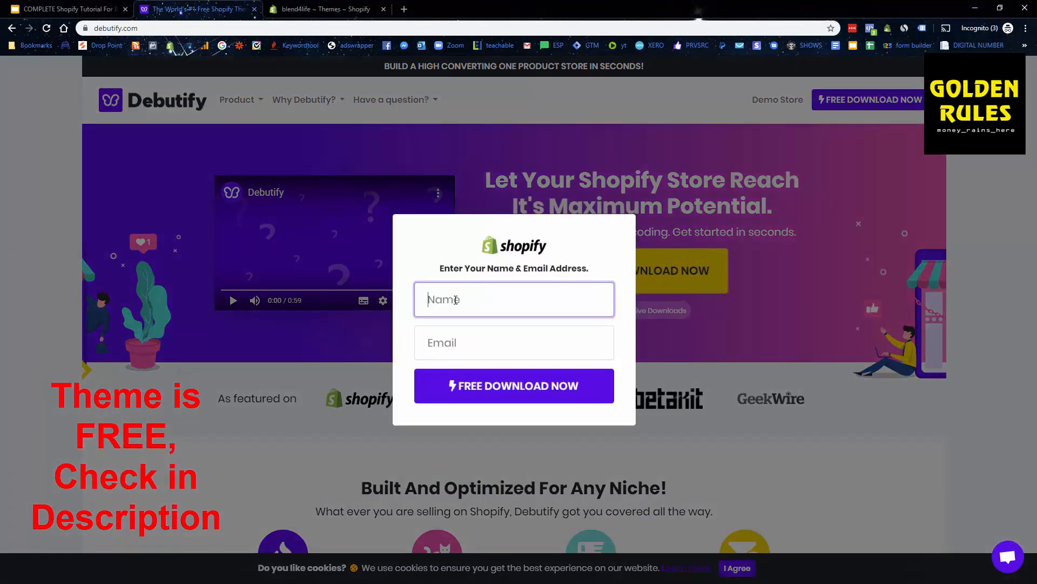
text(Ricky)
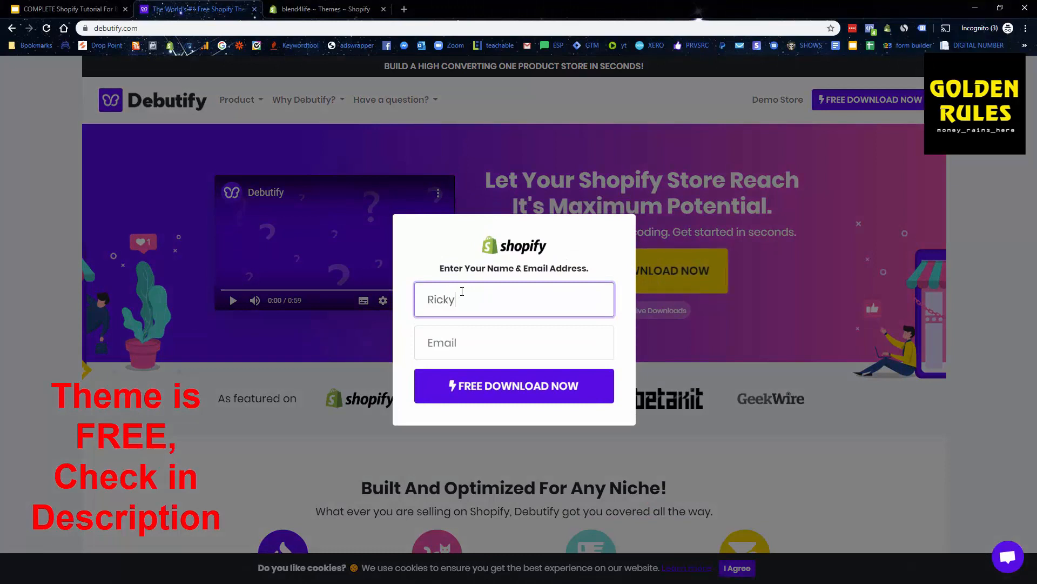
text(rickyg)
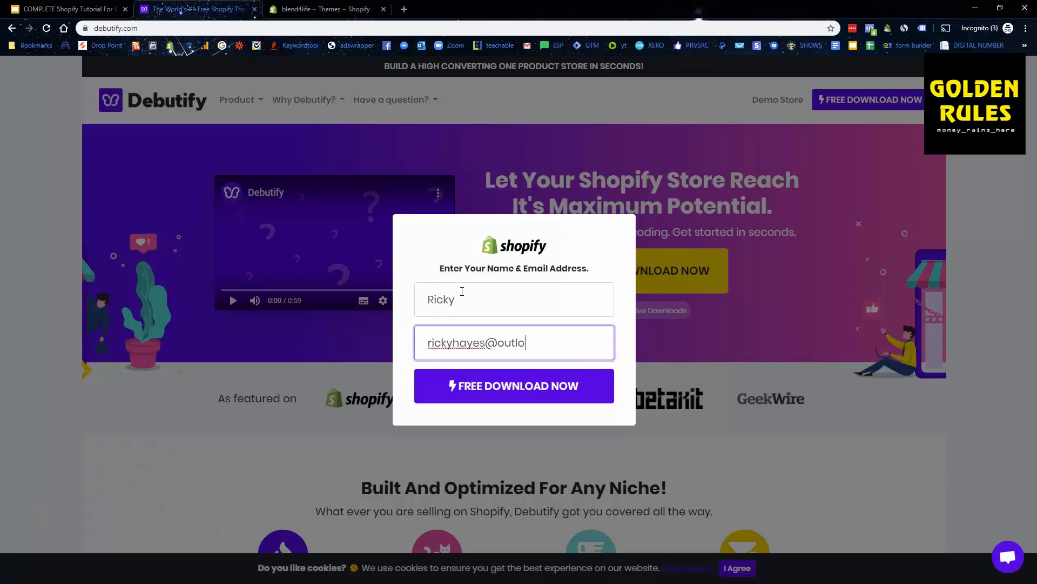
text(ok.com.au)
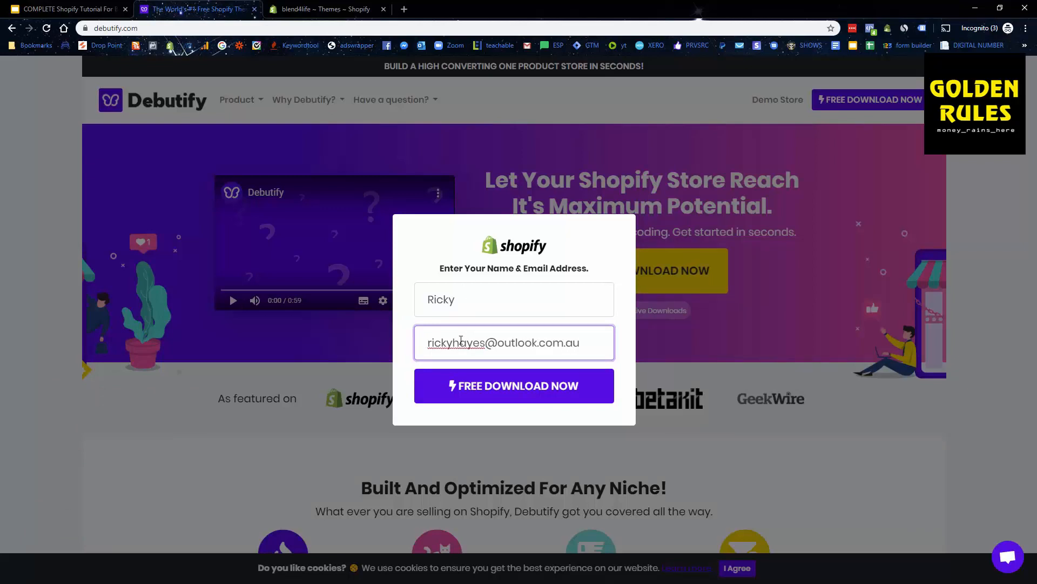
click(514, 386)
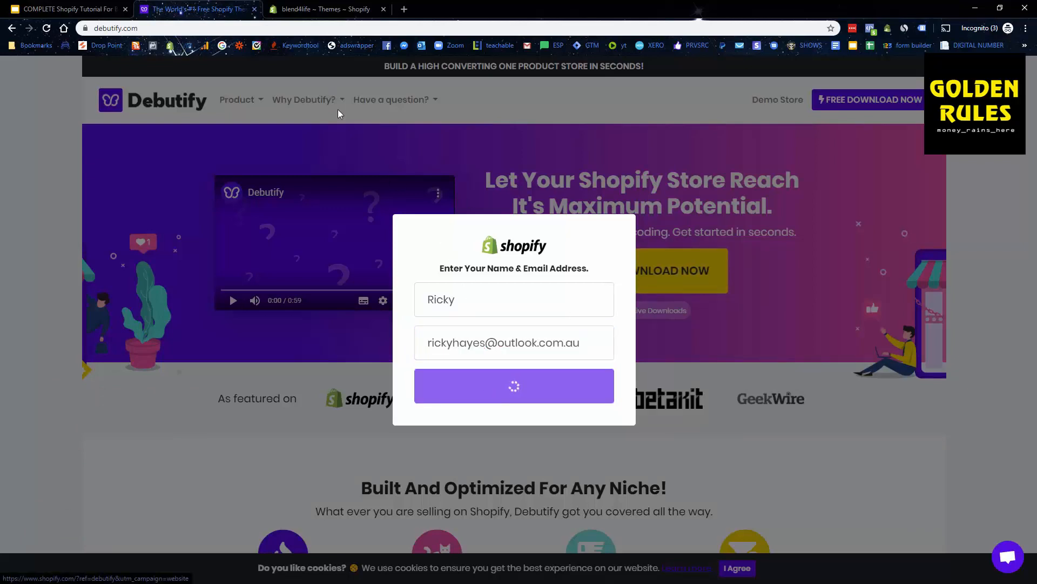
click(324, 8)
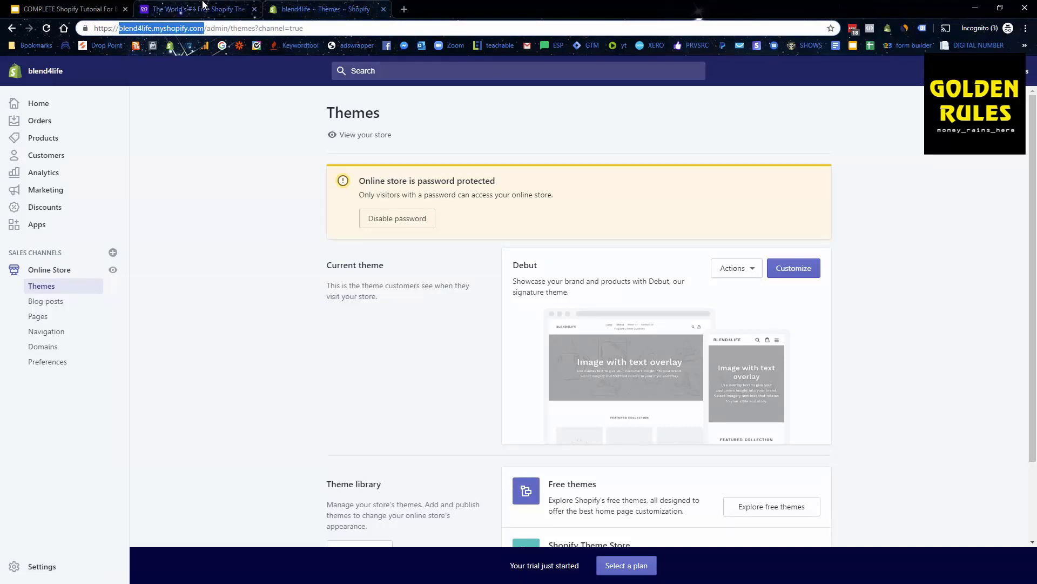
- Enter blend4life.myshopify.com as the store domain on Debutify and submit it
click(197, 8)
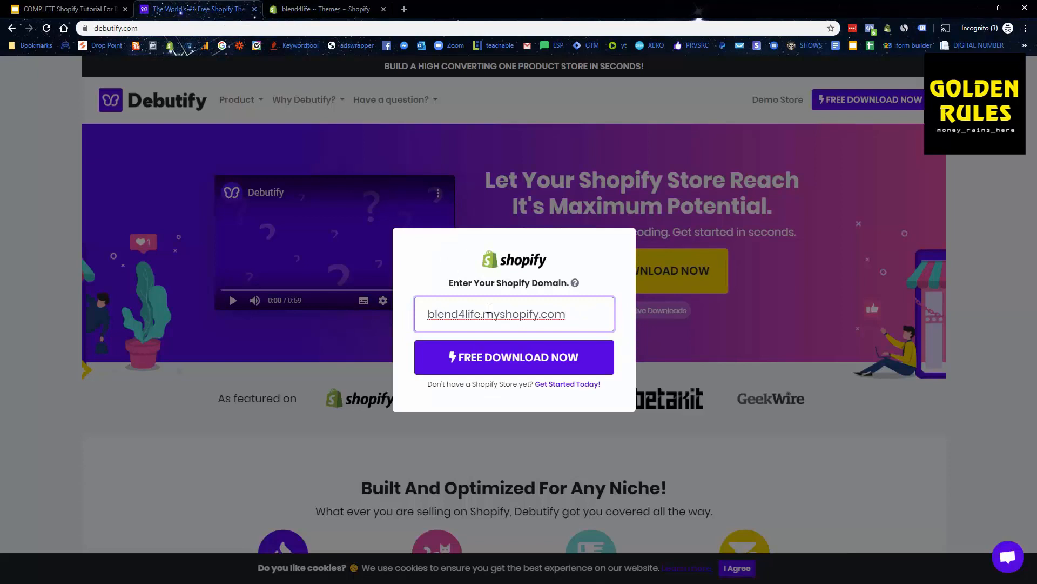
click(513, 357)
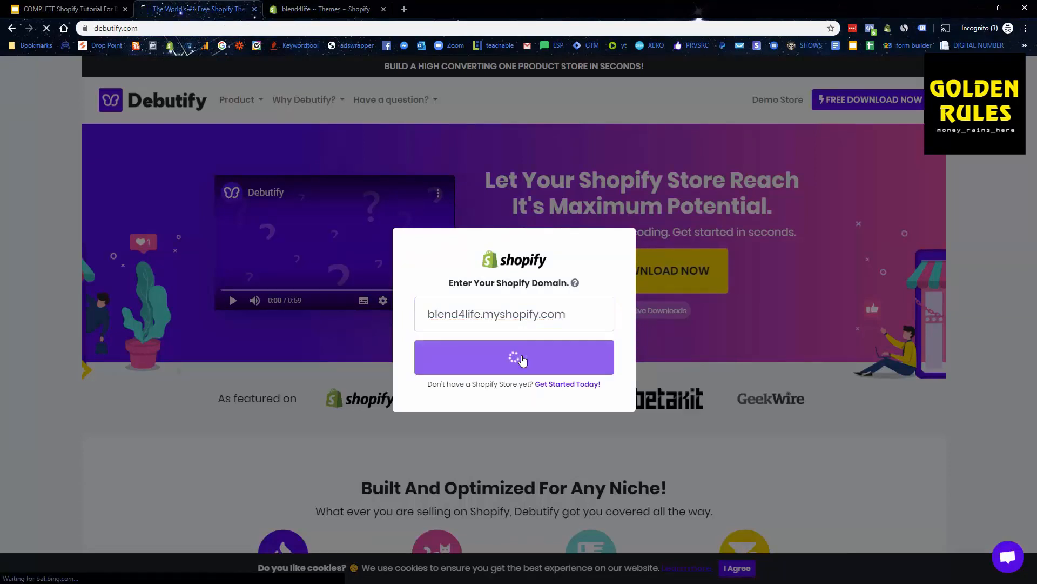
click(513, 356)
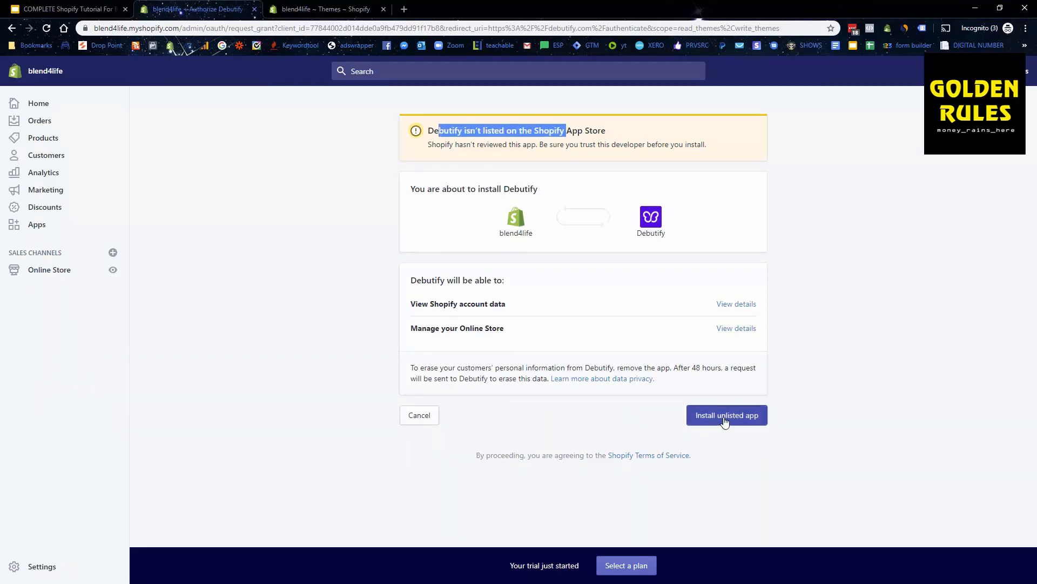
- Confirm Install unlisted app for Debutify until its Plans page shows the Free plan
click(726, 415)
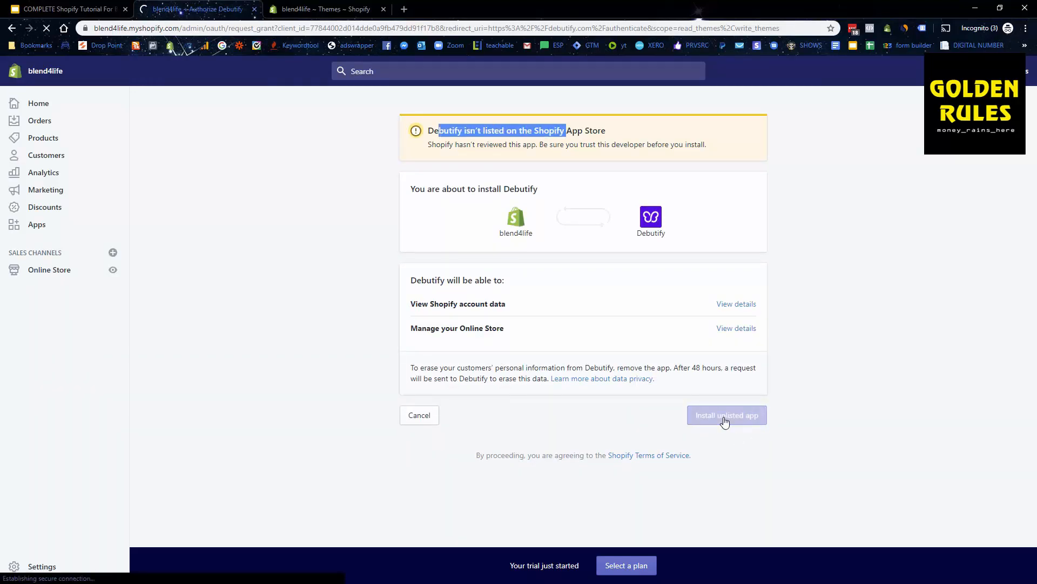
click(726, 415)
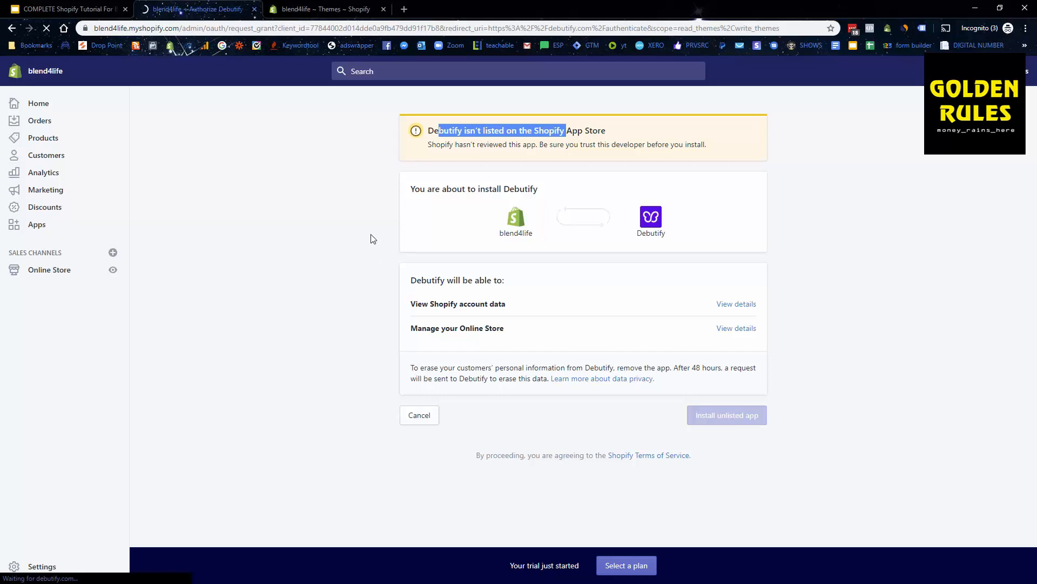
mouse_move(240, 234)
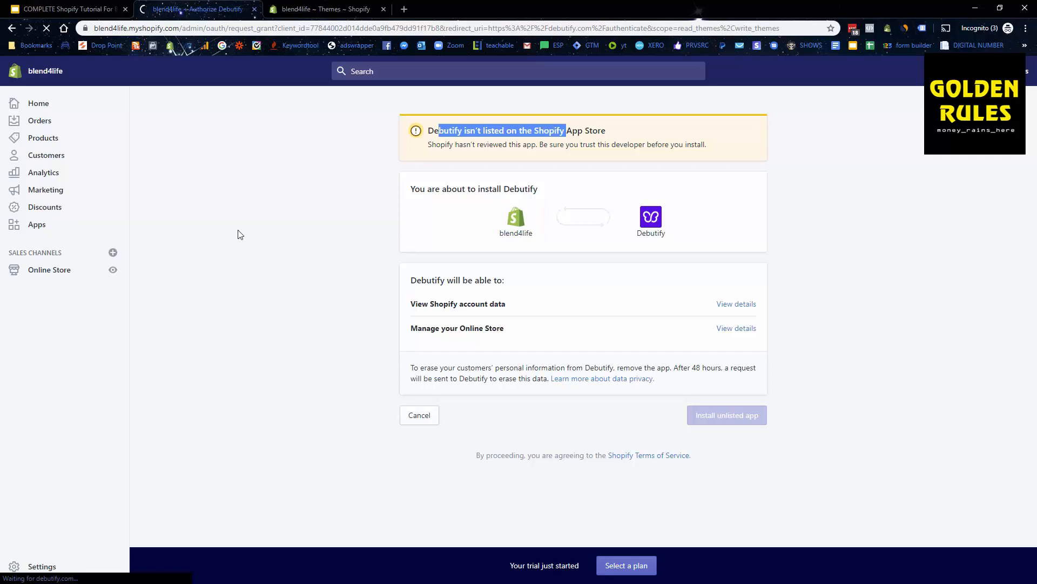
click(726, 415)
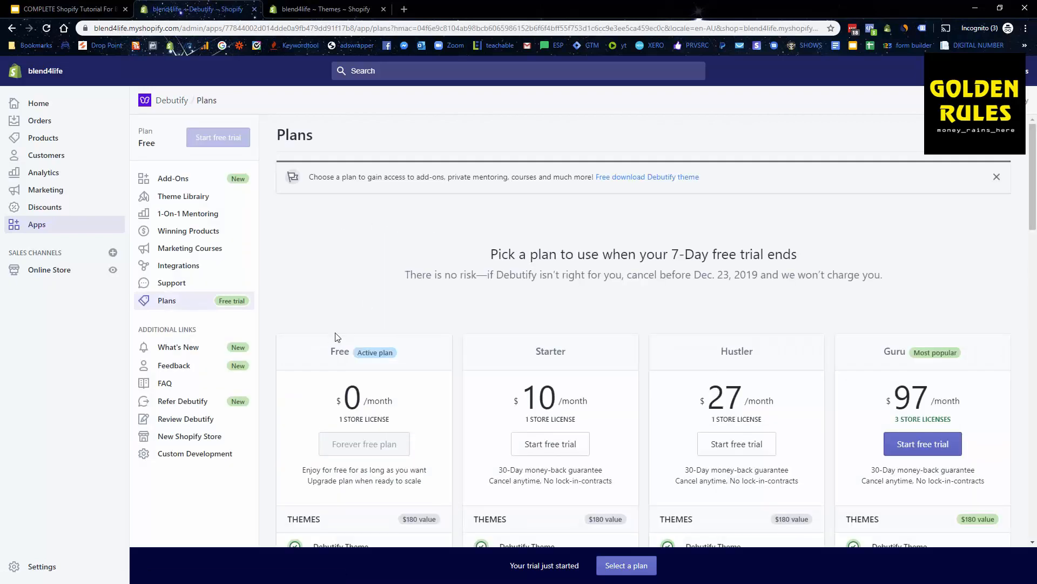
scroll(down, 3)
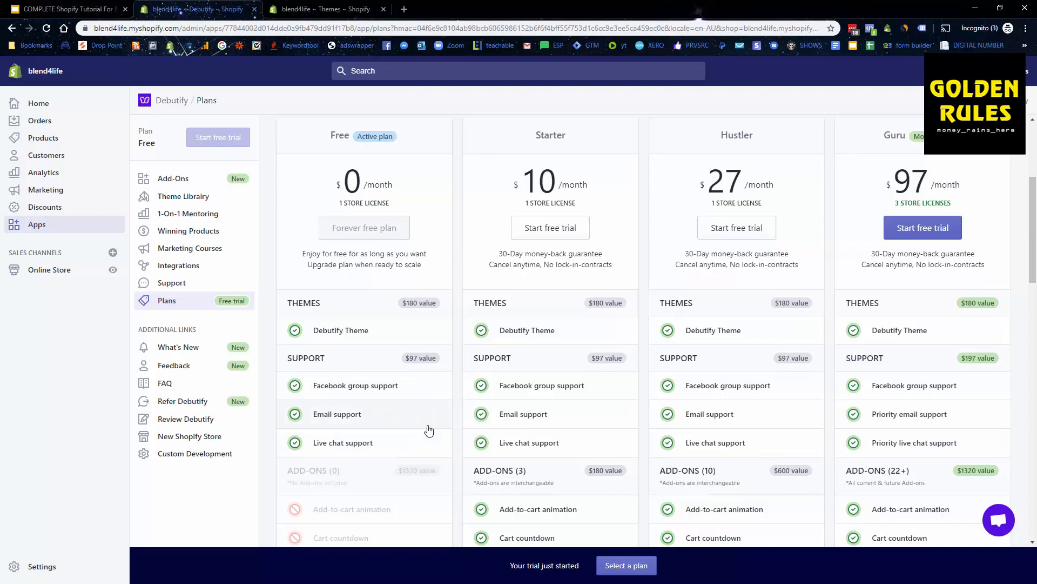
scroll(up, 3)
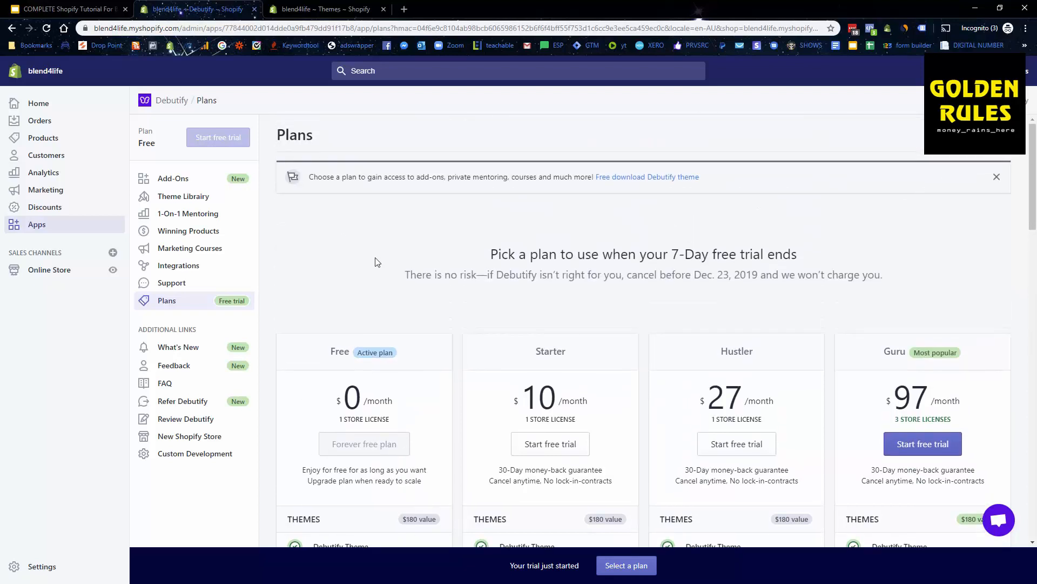
double_click(147, 143)
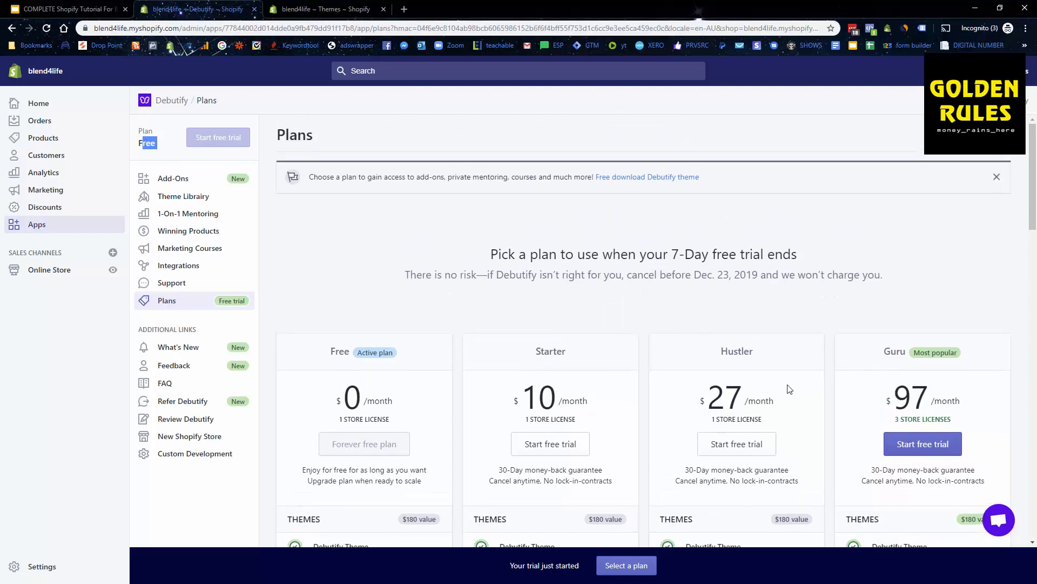
mouse_move(534, 339)
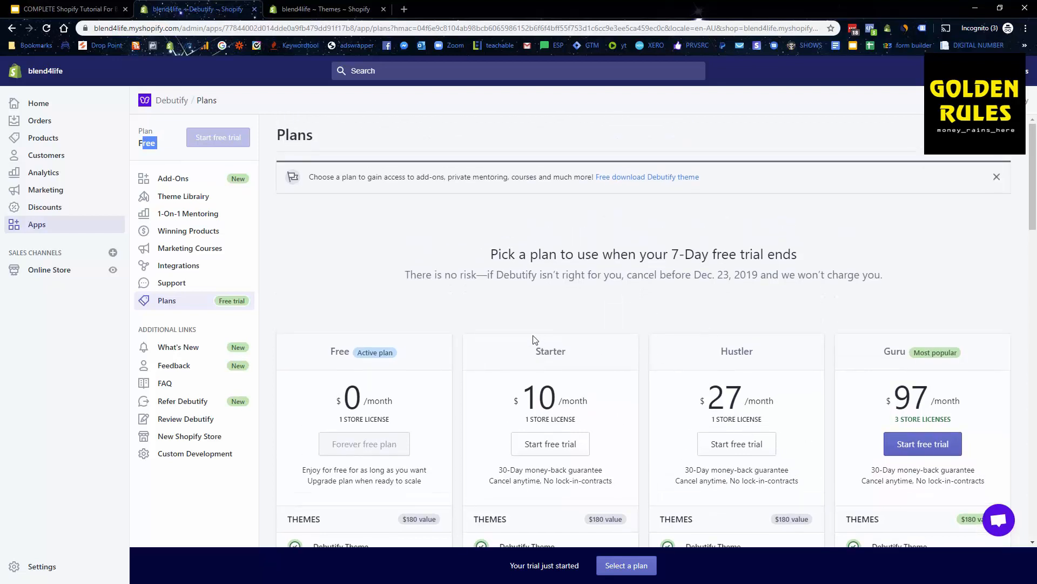
mouse_move(486, 270)
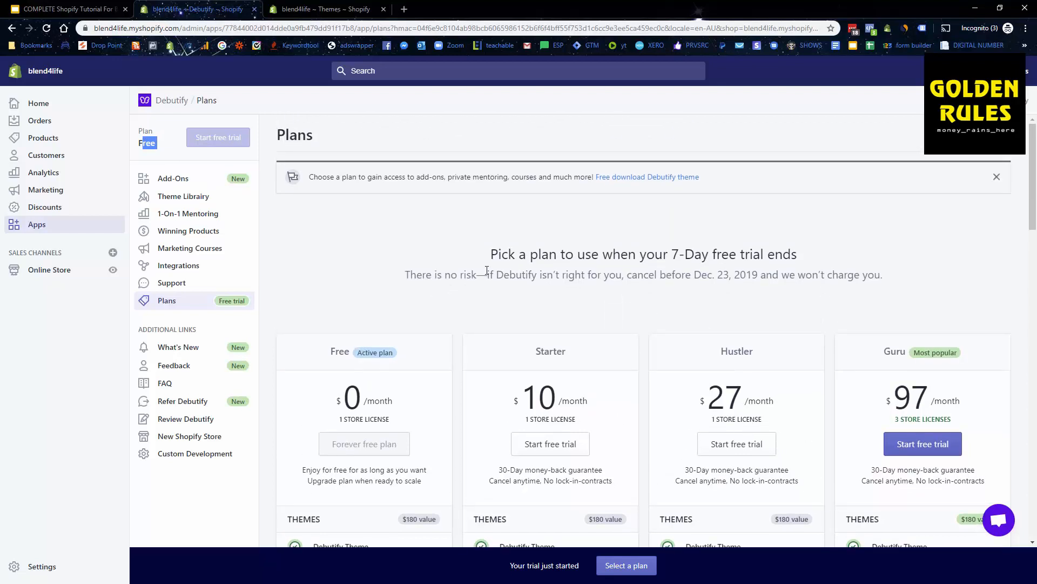
mouse_move(361, 253)
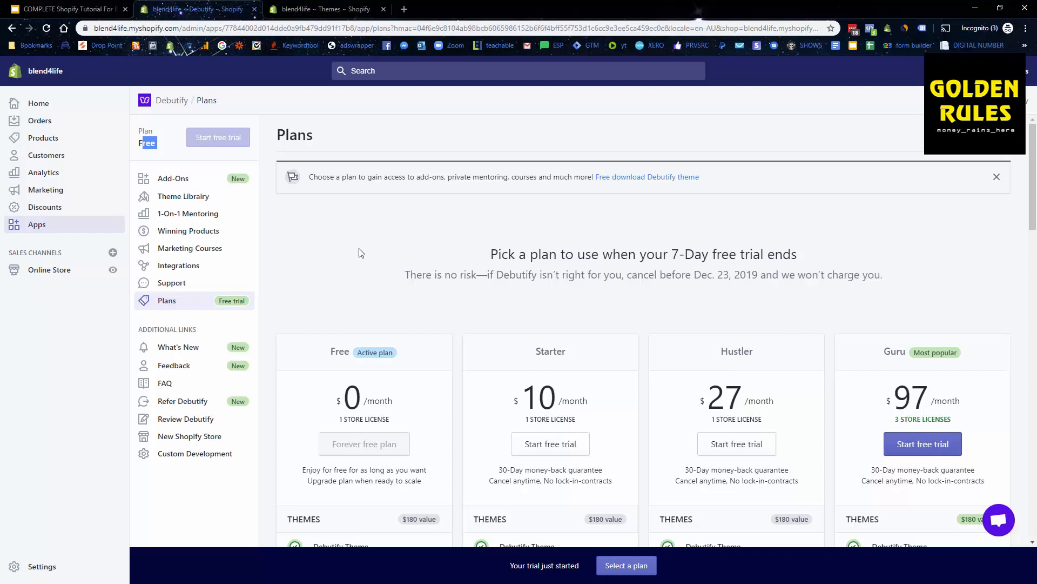
mouse_move(162, 182)
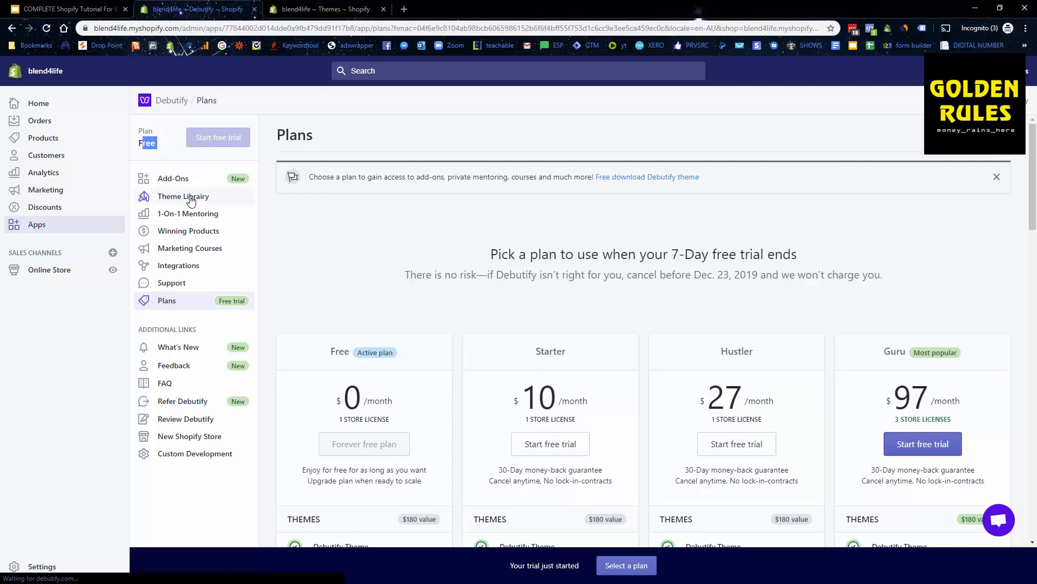
- Add Debutify 2.0.2 from the Theme Library, close the success banner and browse the add-ons
click(182, 196)
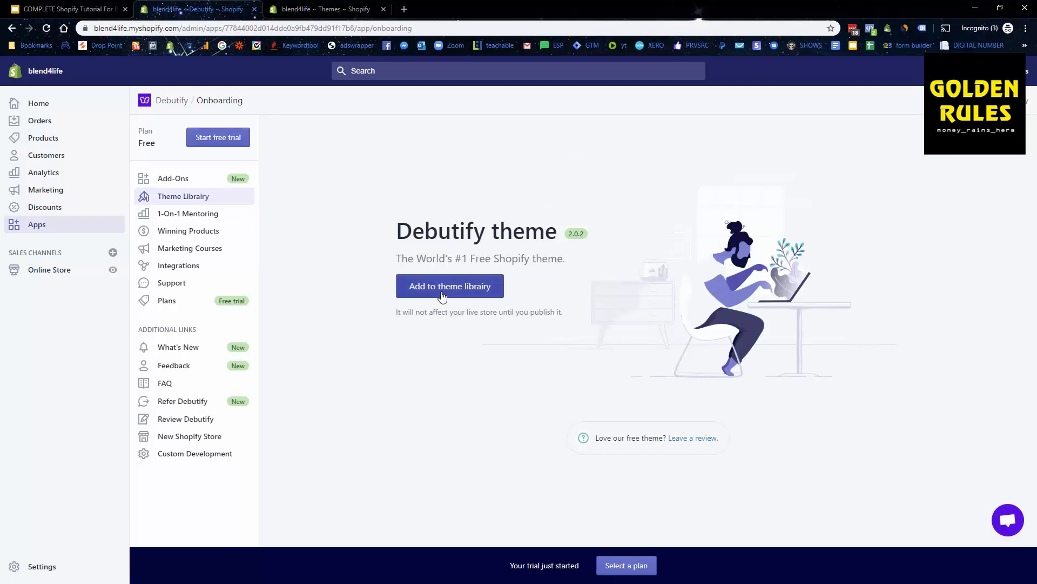
click(450, 286)
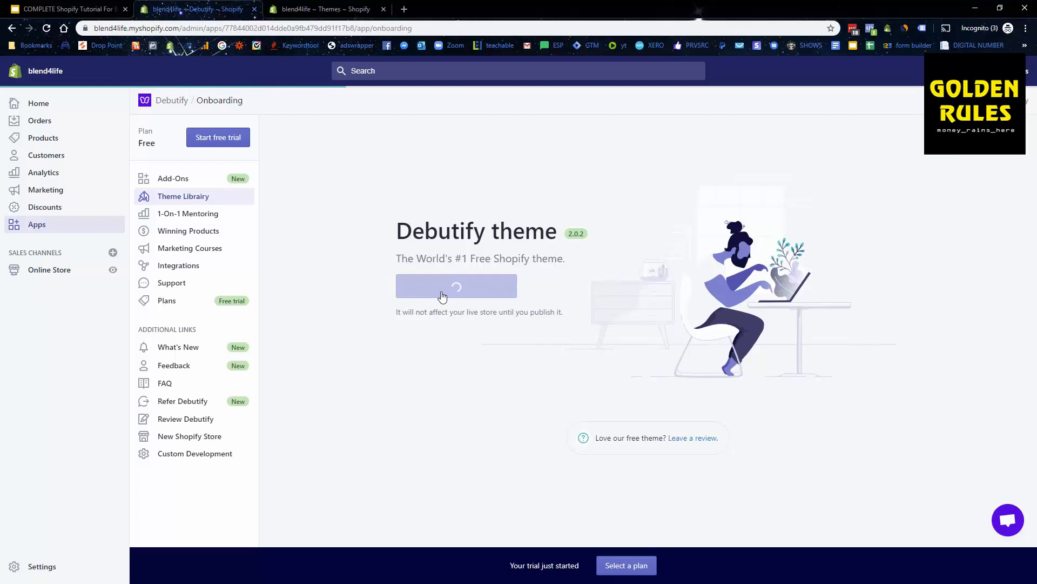
mouse_move(443, 299)
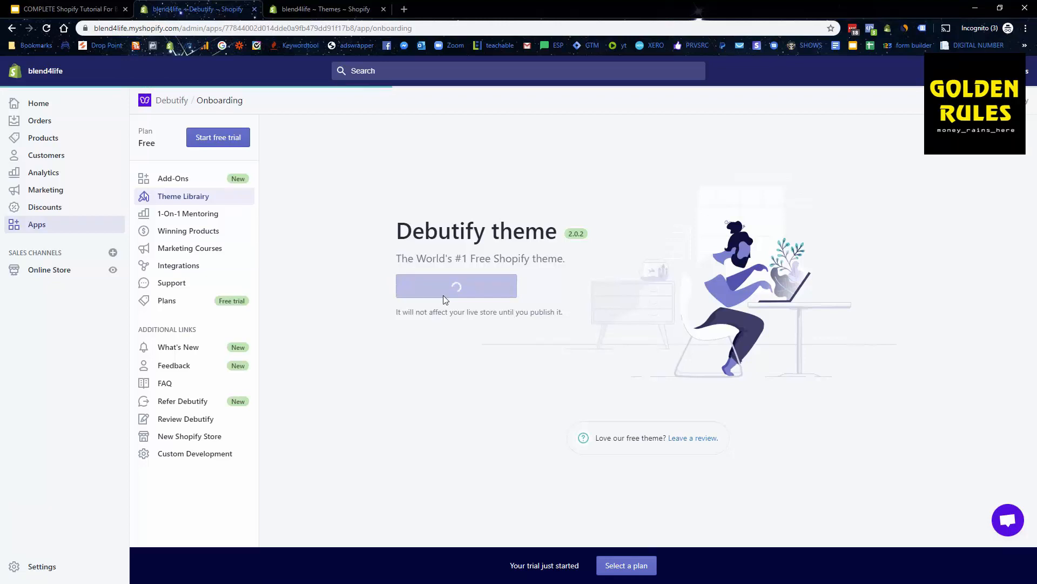
mouse_move(617, 289)
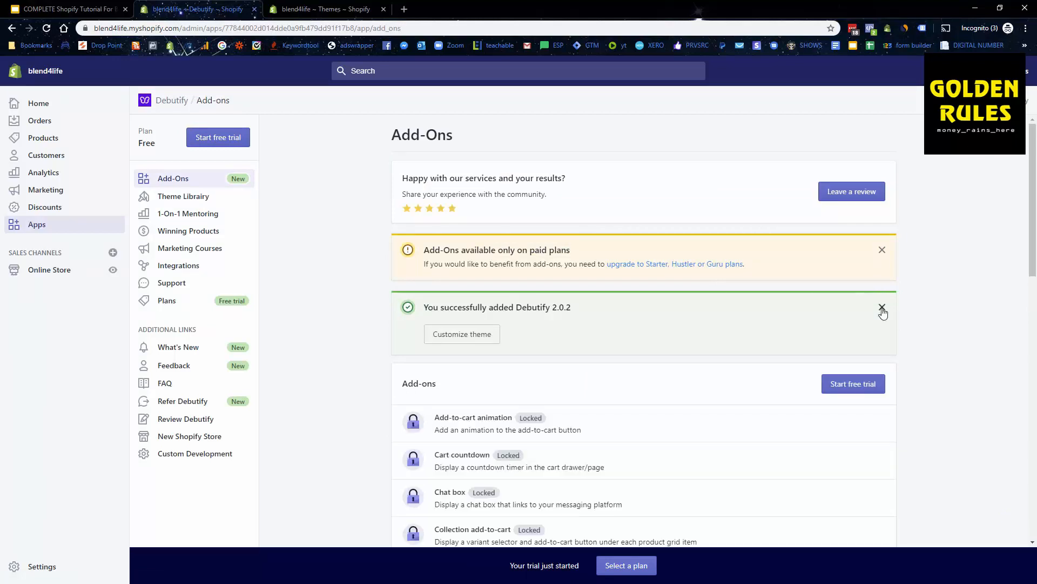
click(883, 307)
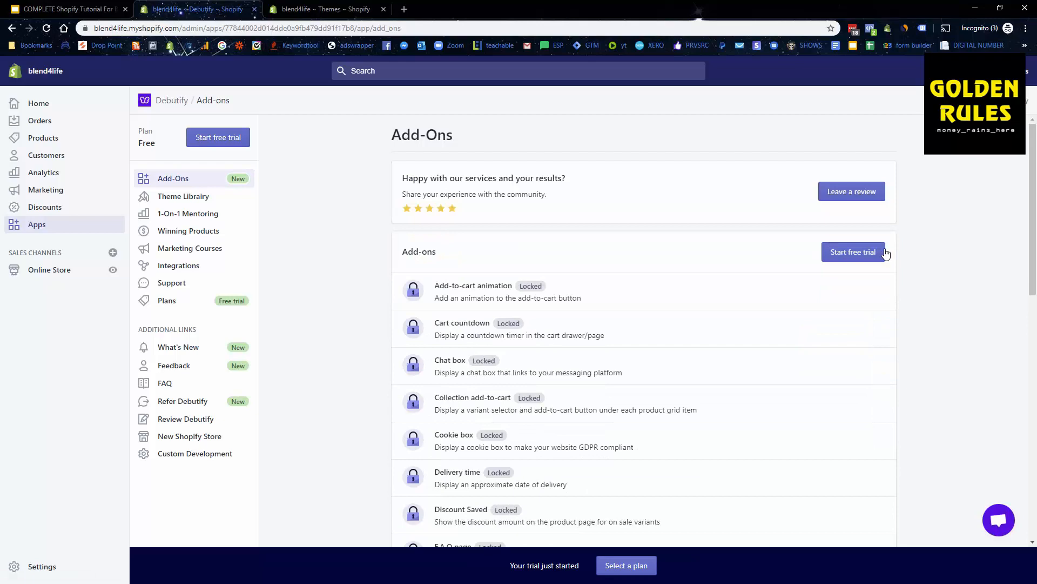
scroll(down, 3)
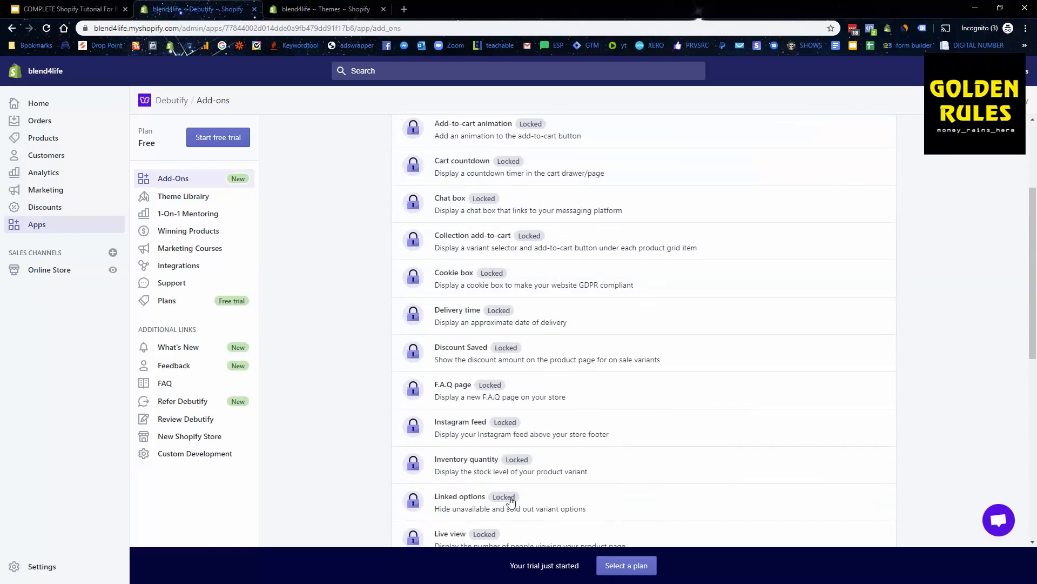
scroll(down, 3)
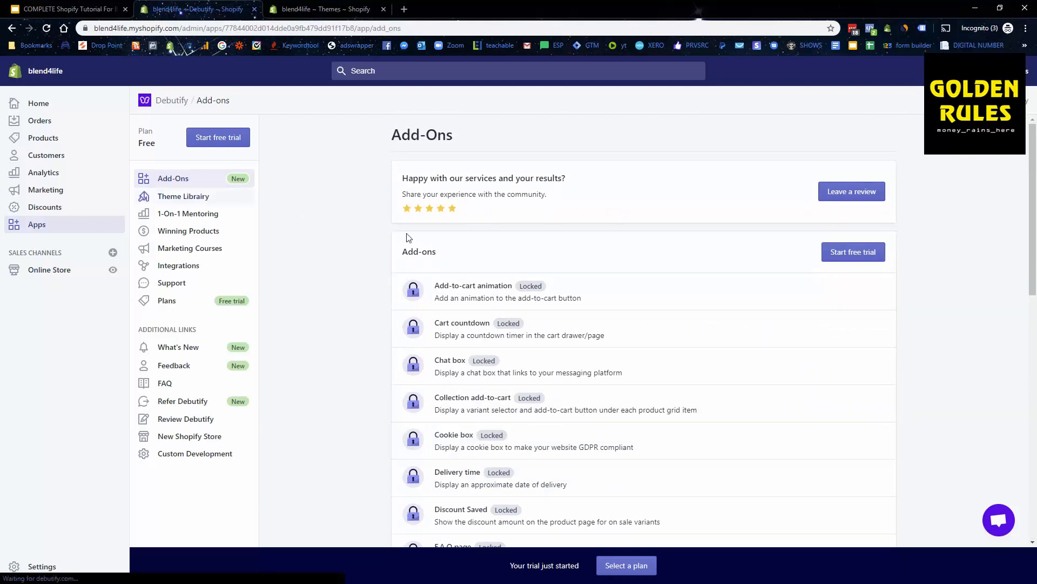
- Check Debutify 2.0.2 in the Theme Library, then go to Online Store themes
click(182, 195)
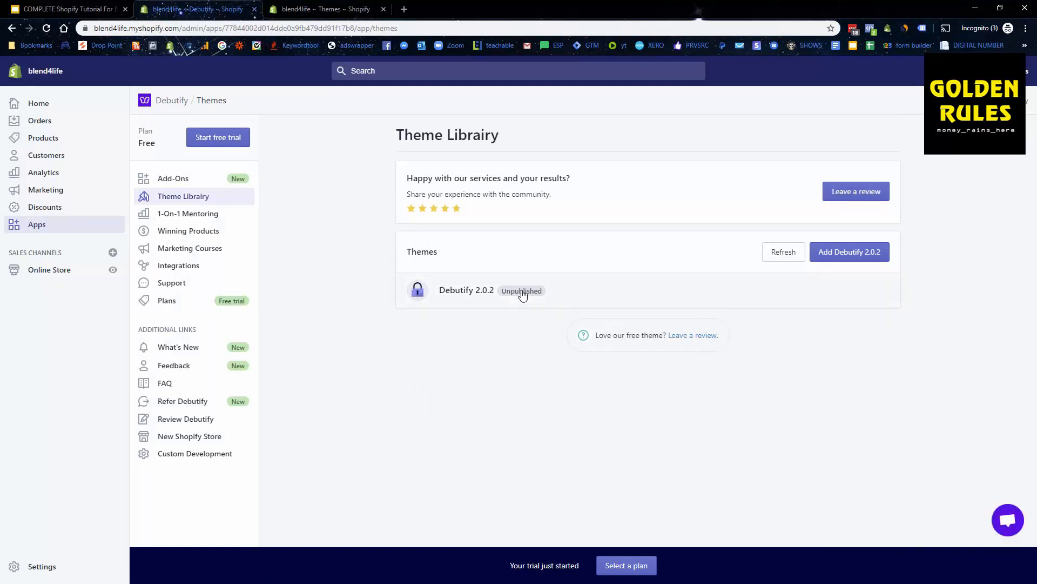
mouse_move(816, 285)
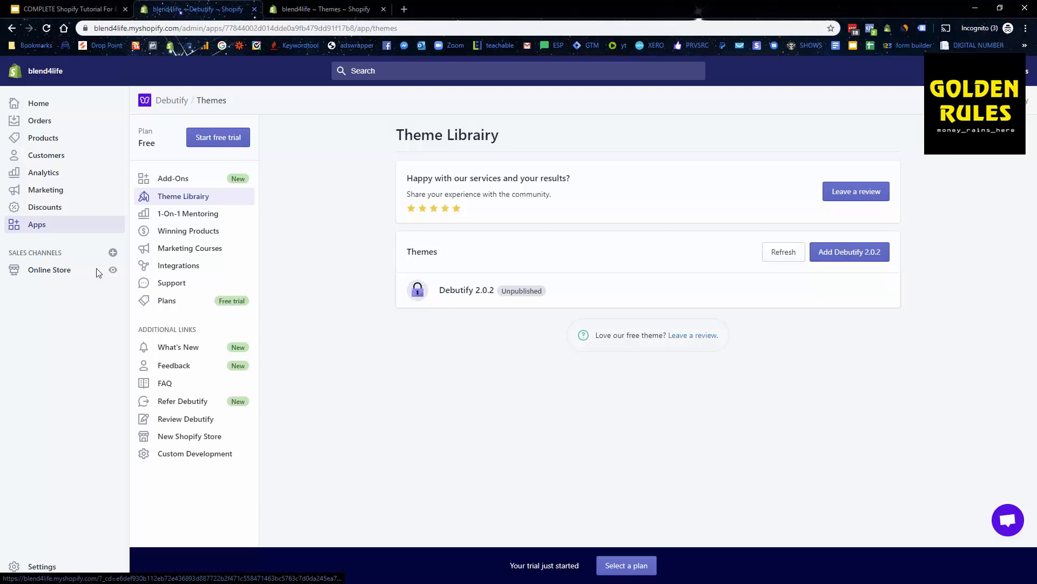
click(50, 269)
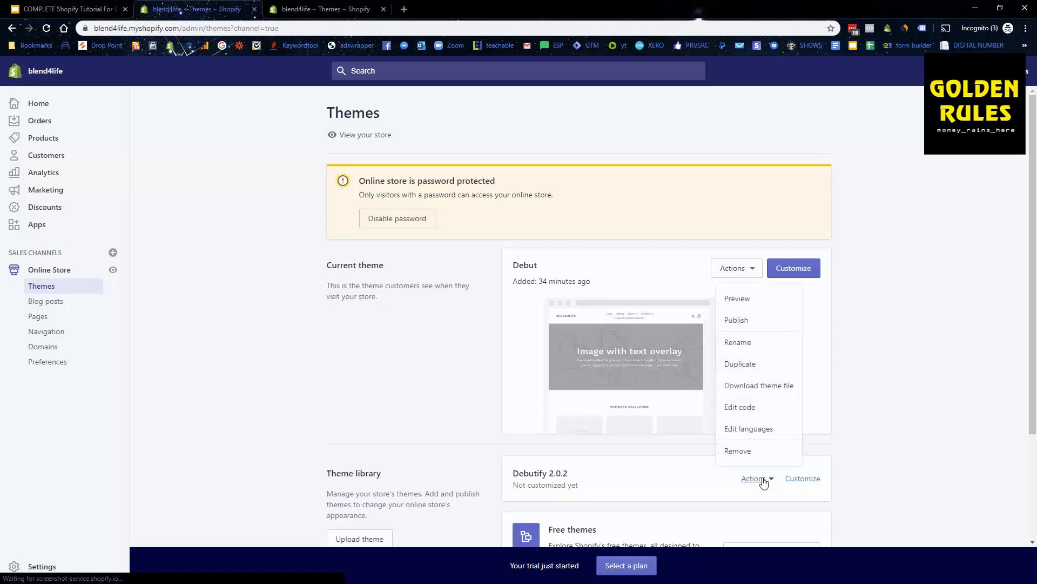
mouse_move(749, 325)
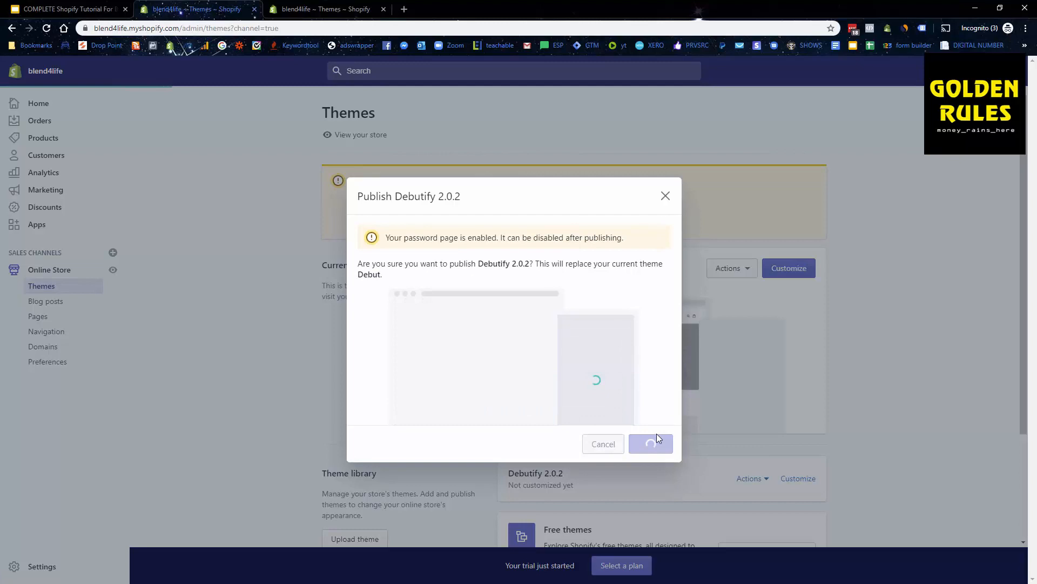
- Confirm publishing Debutify 2.0.2 as the store's current theme
click(650, 443)
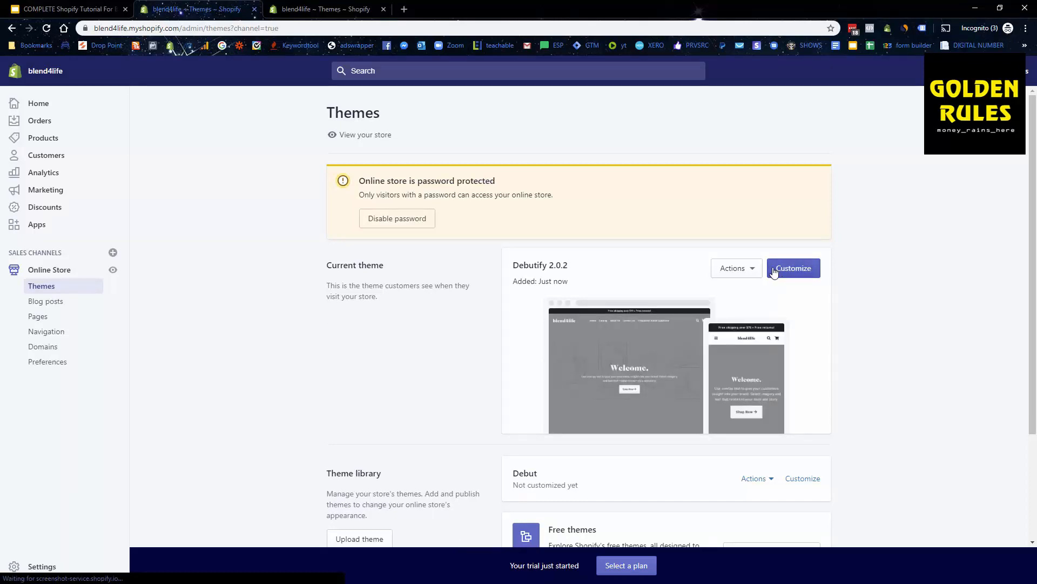
- Open Customize on the live Debutify 2.0.2 theme
click(794, 268)
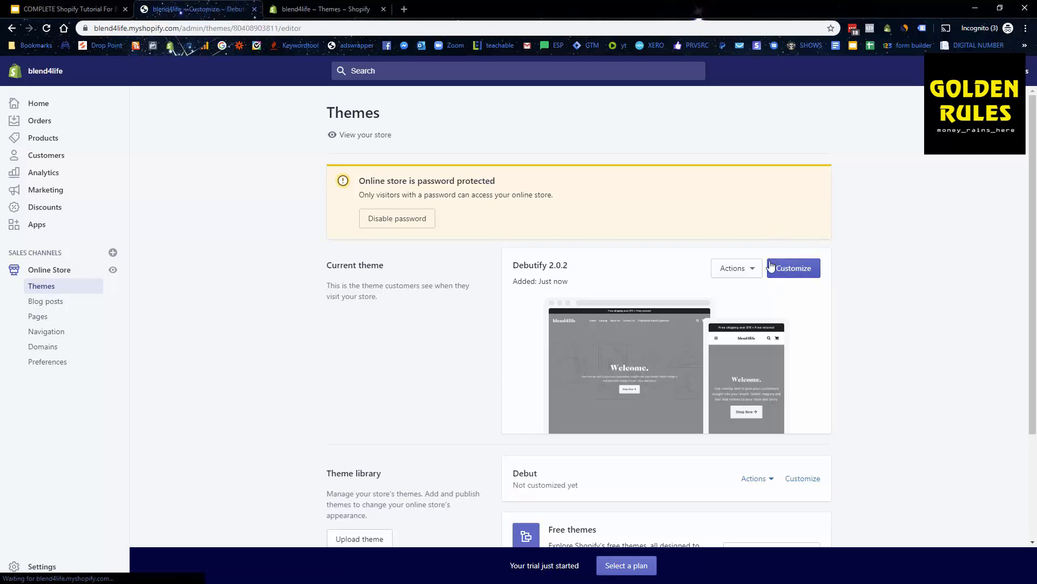
click(793, 268)
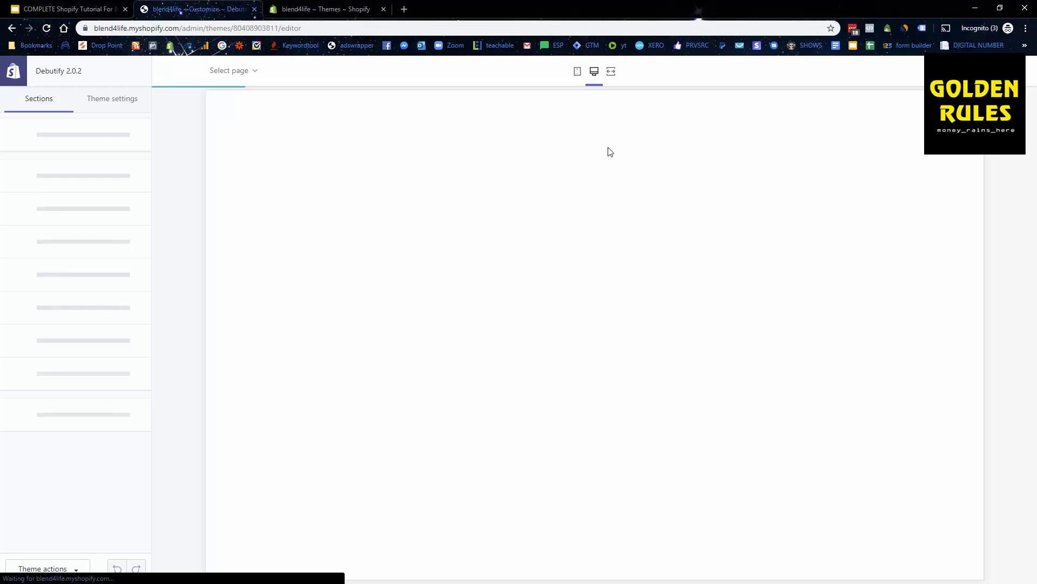
mouse_move(601, 136)
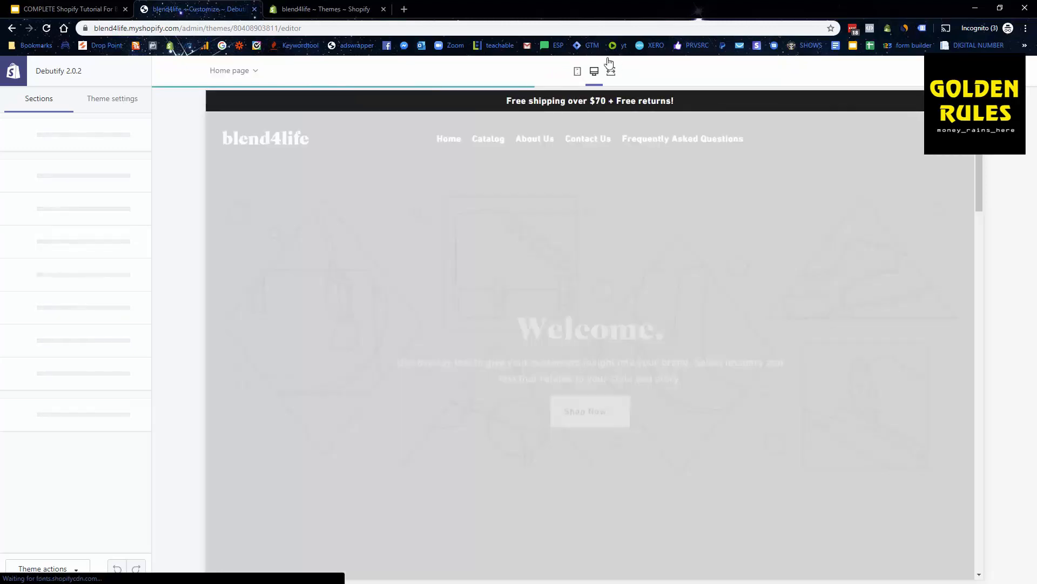
- Switch to mobile preview and scroll the home page down to the footer and back
click(577, 71)
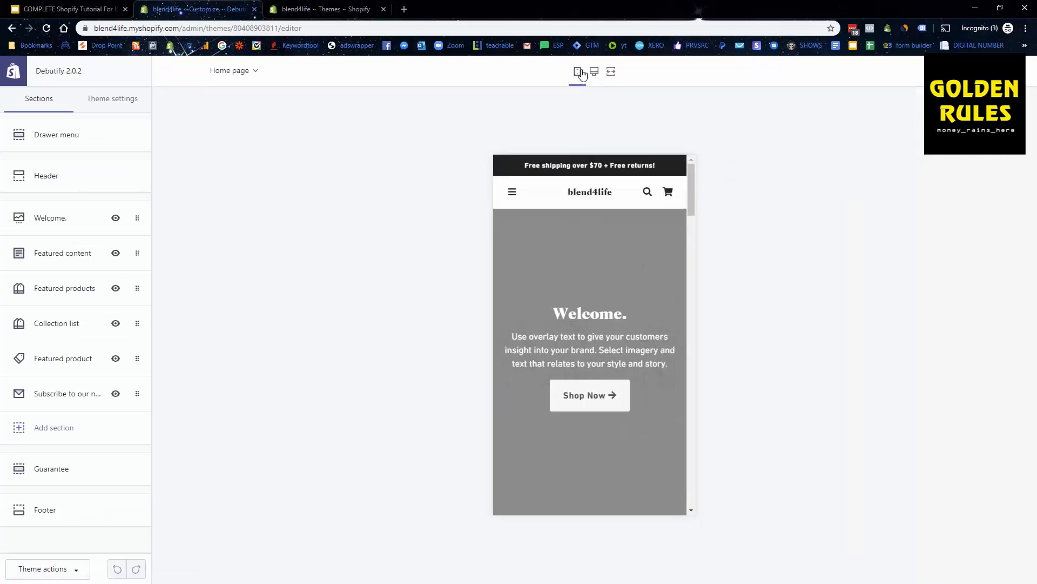
scroll(down, 3)
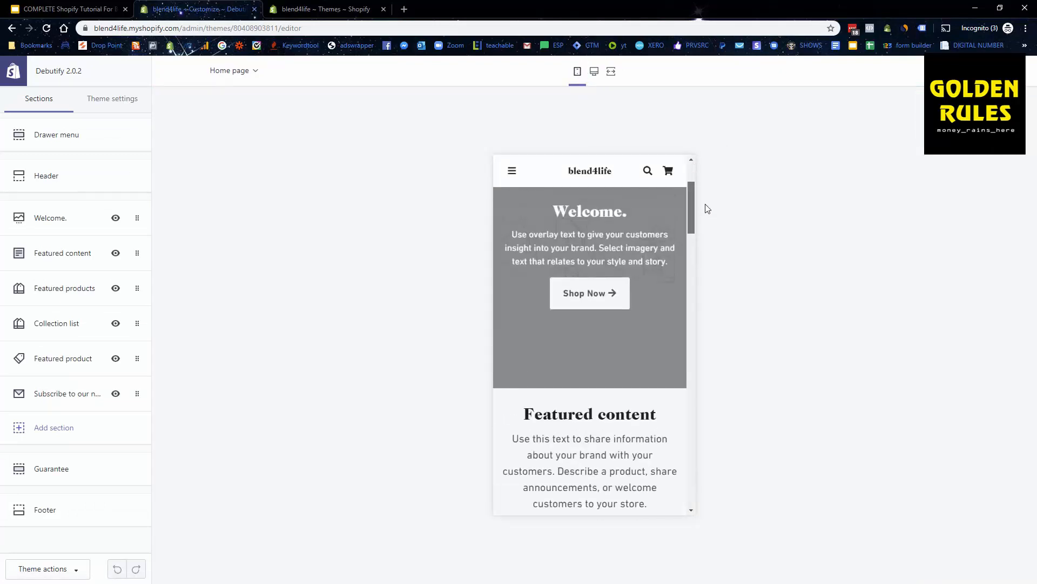
scroll(up, 3)
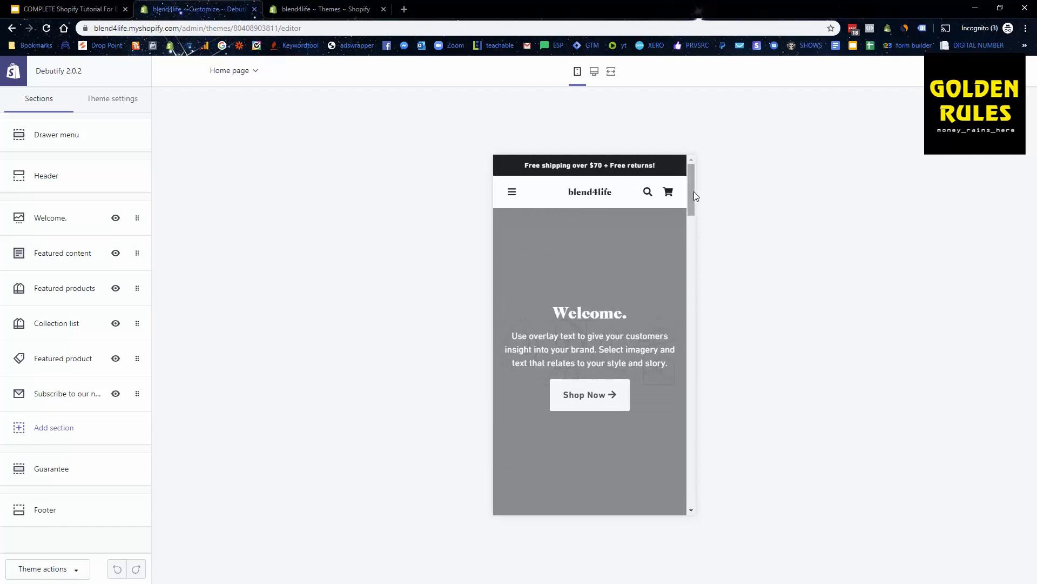
mouse_move(689, 192)
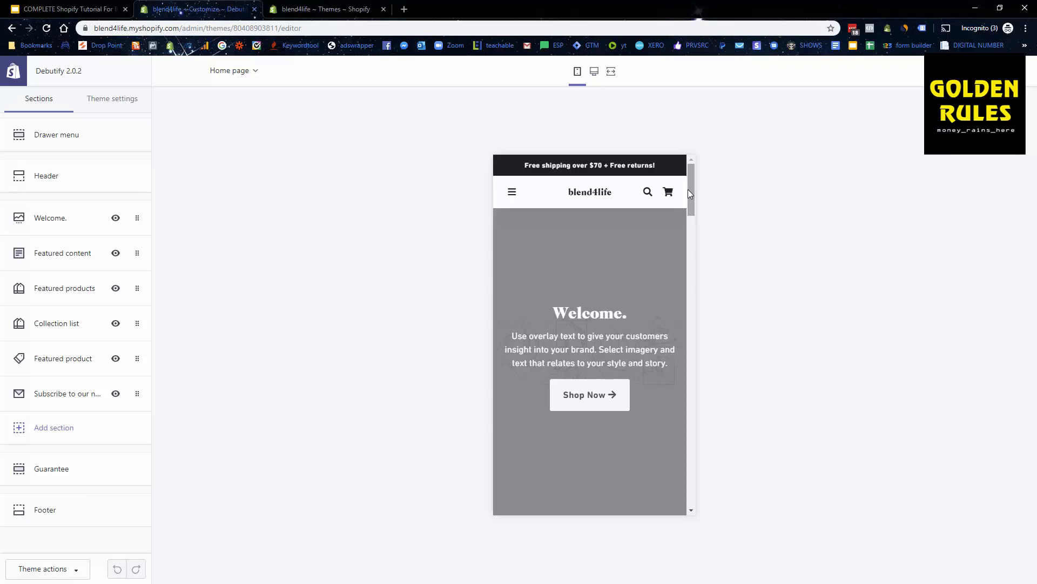
mouse_move(614, 225)
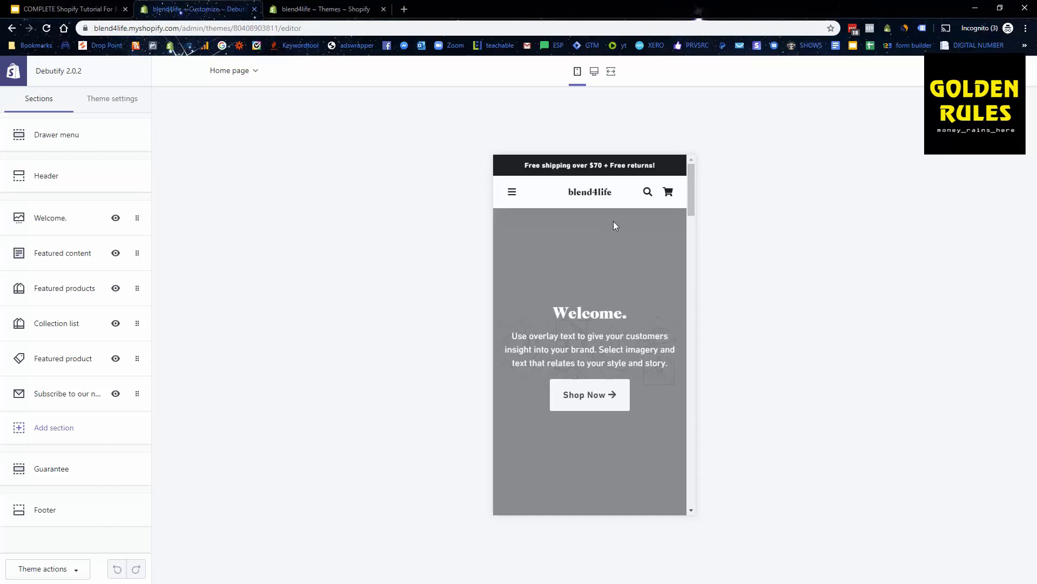
scroll(down, 3)
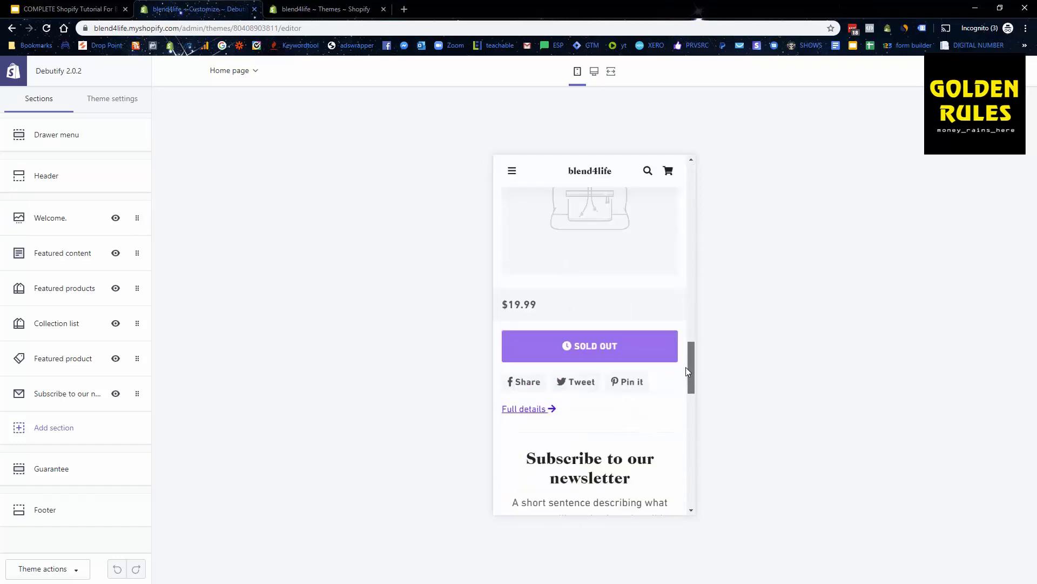
scroll(down, 3)
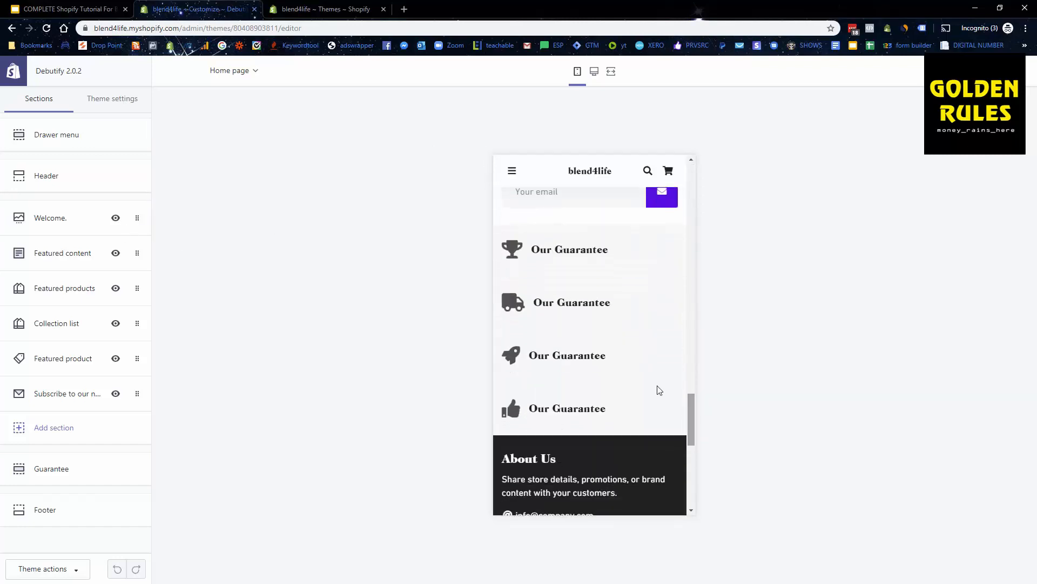
scroll(down, 3)
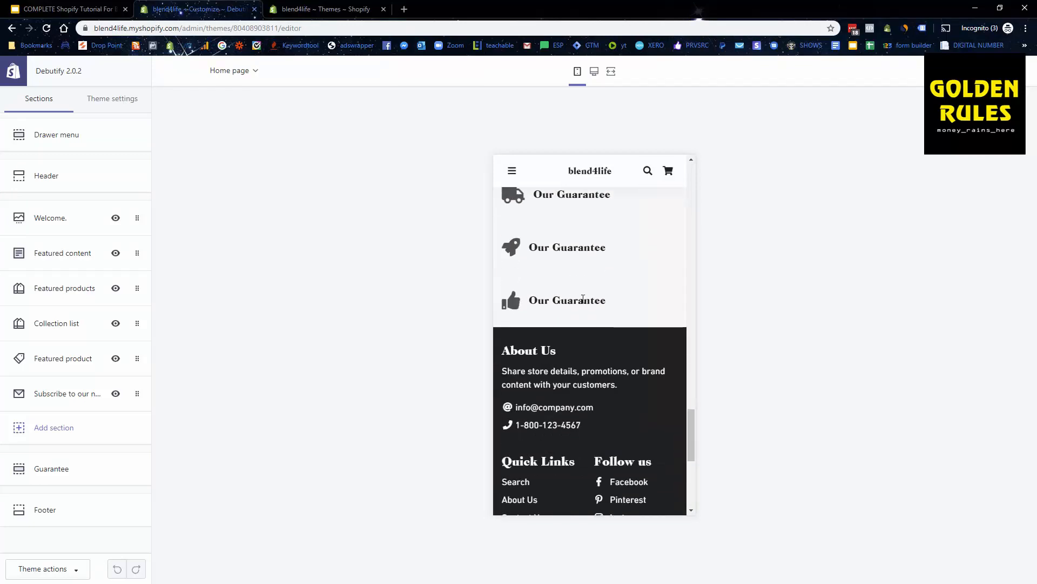
scroll(down, 3)
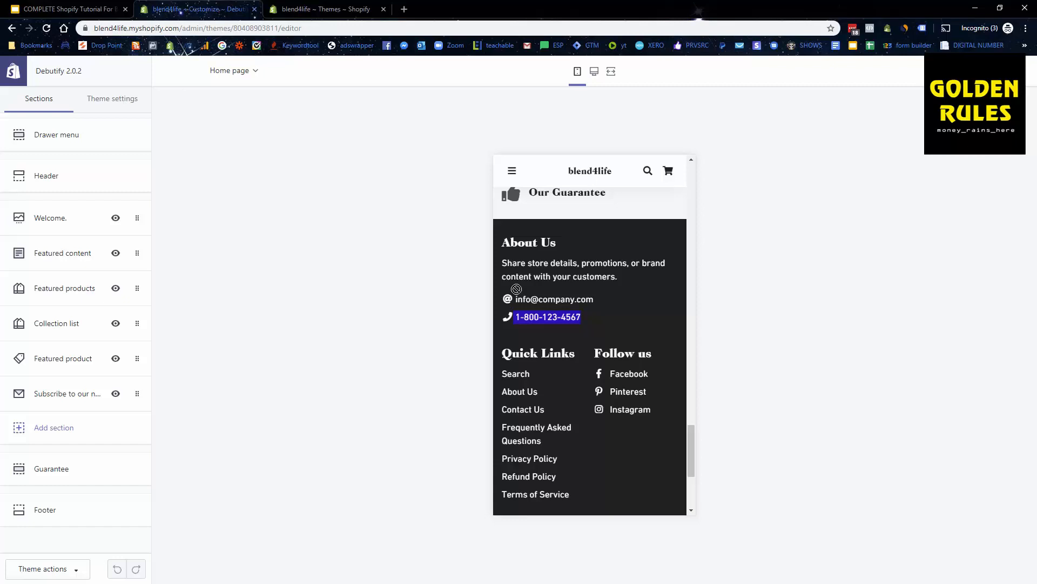
scroll(down, 3)
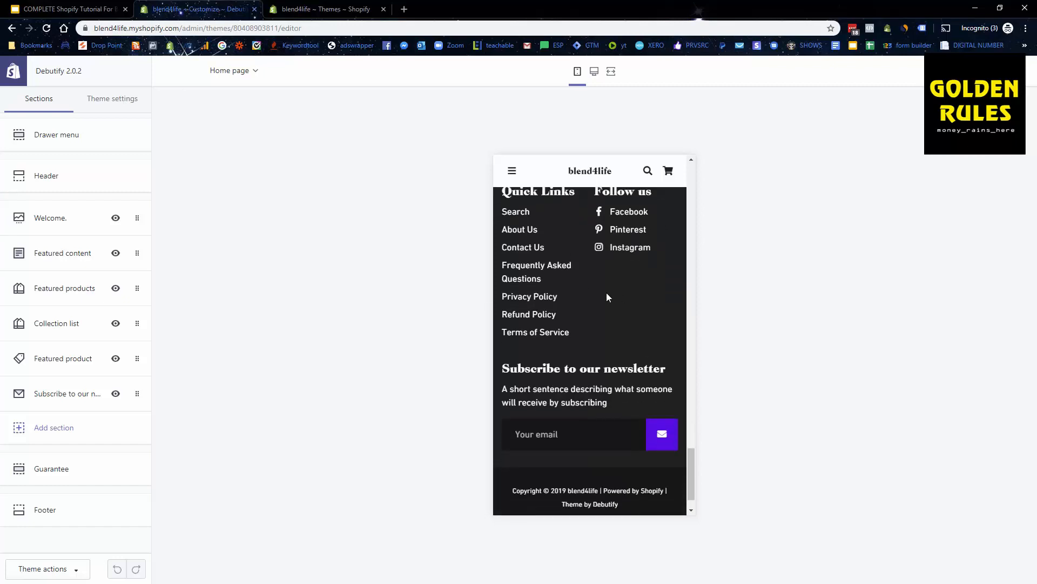
scroll(up, 3)
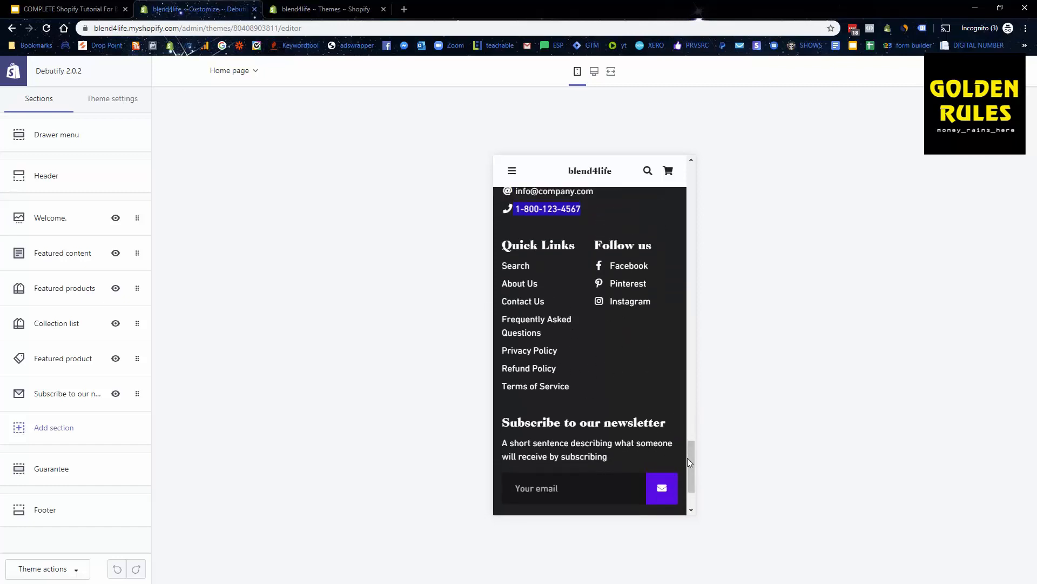
scroll(down, 3)
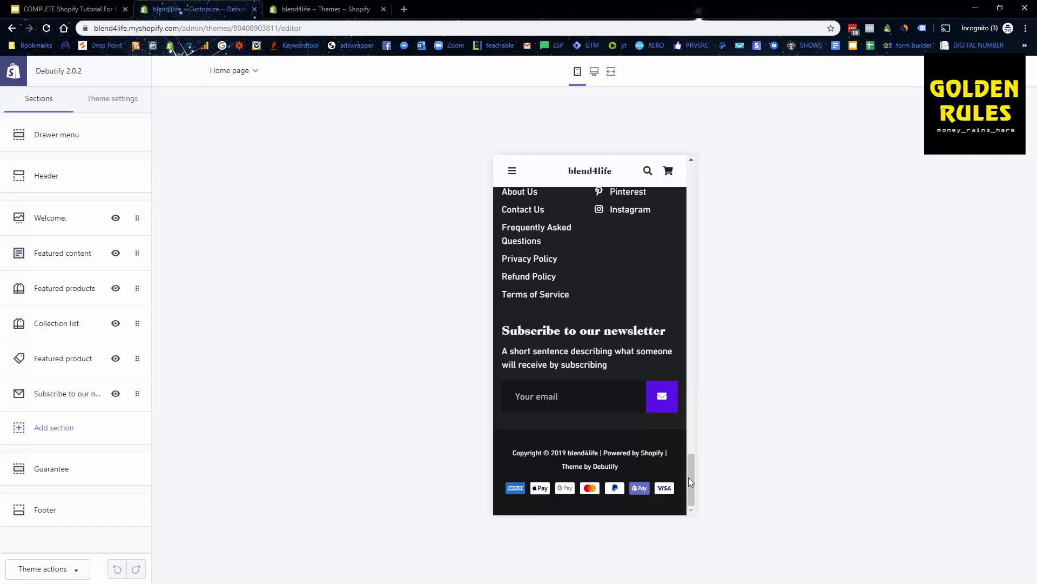
scroll(up, 3)
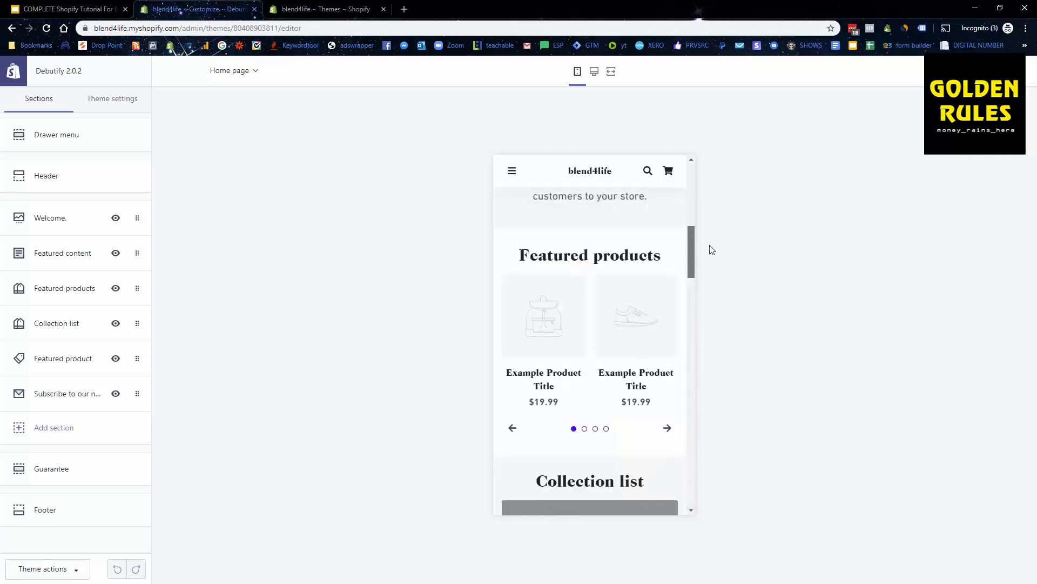
scroll(up, 3)
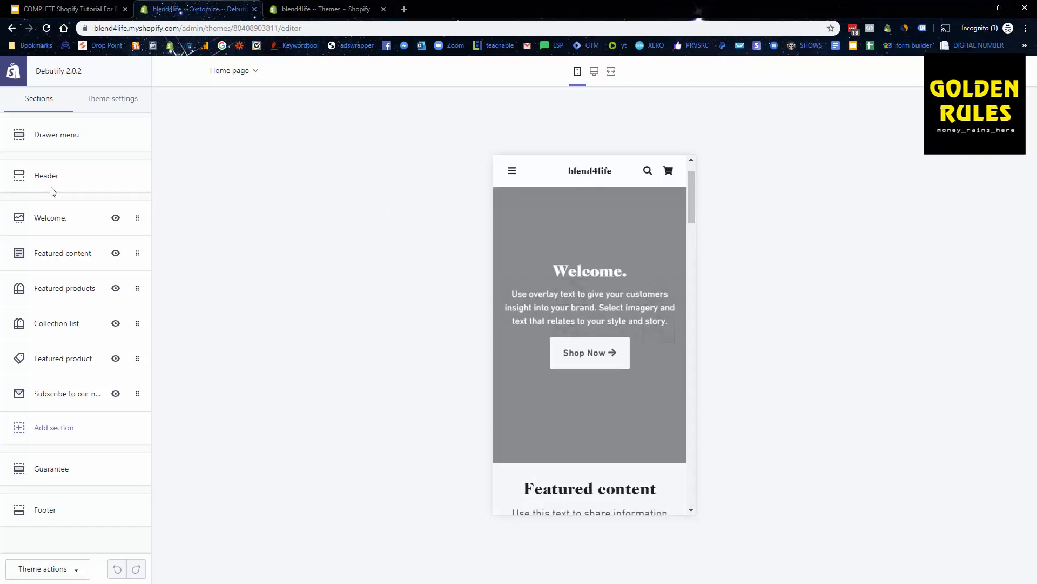
- Check the Drawer menu settings, then bring up the empty image Library
click(56, 135)
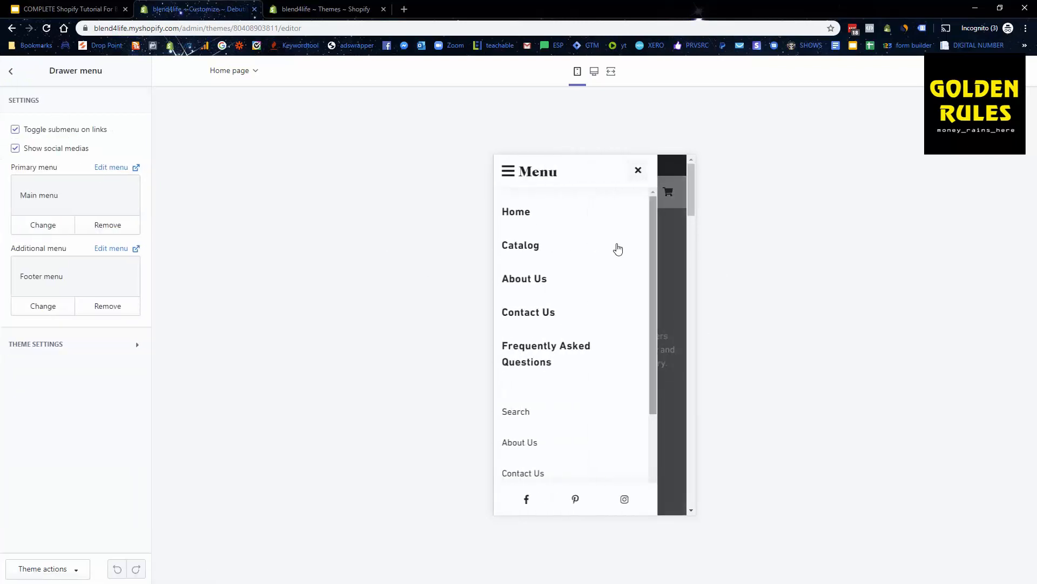
scroll(down, 3)
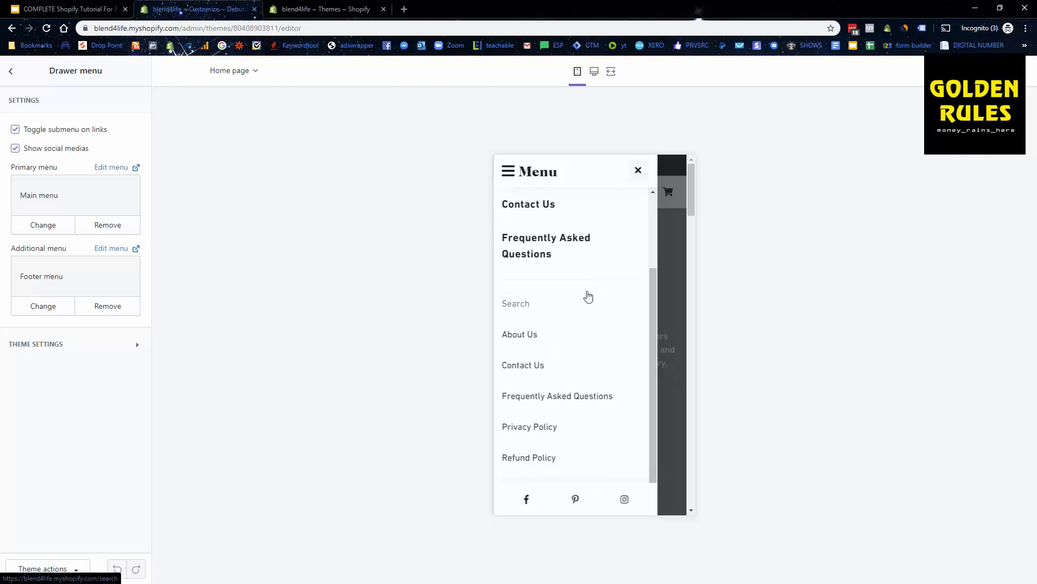
click(107, 306)
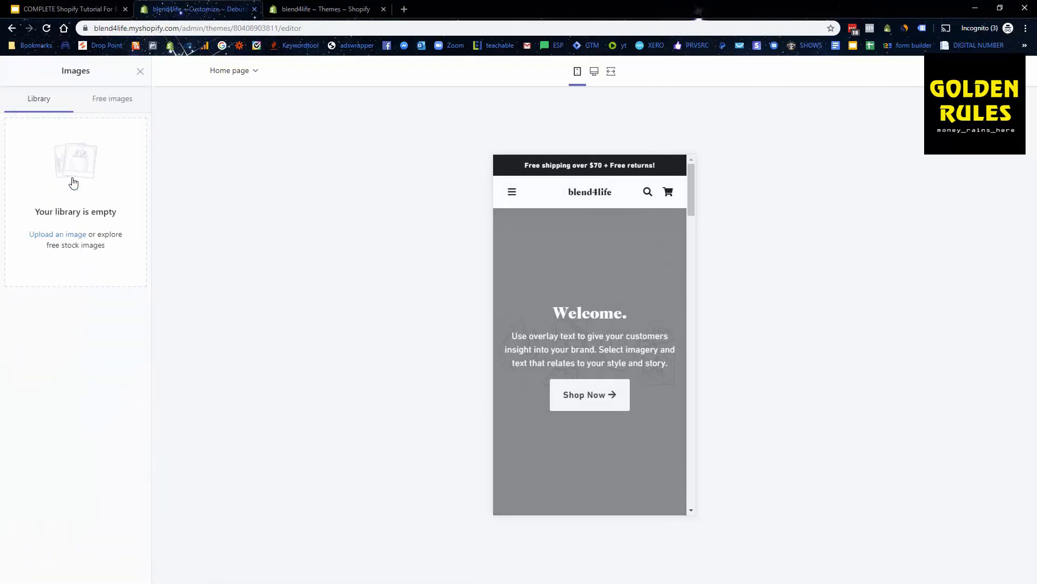
mouse_move(188, 209)
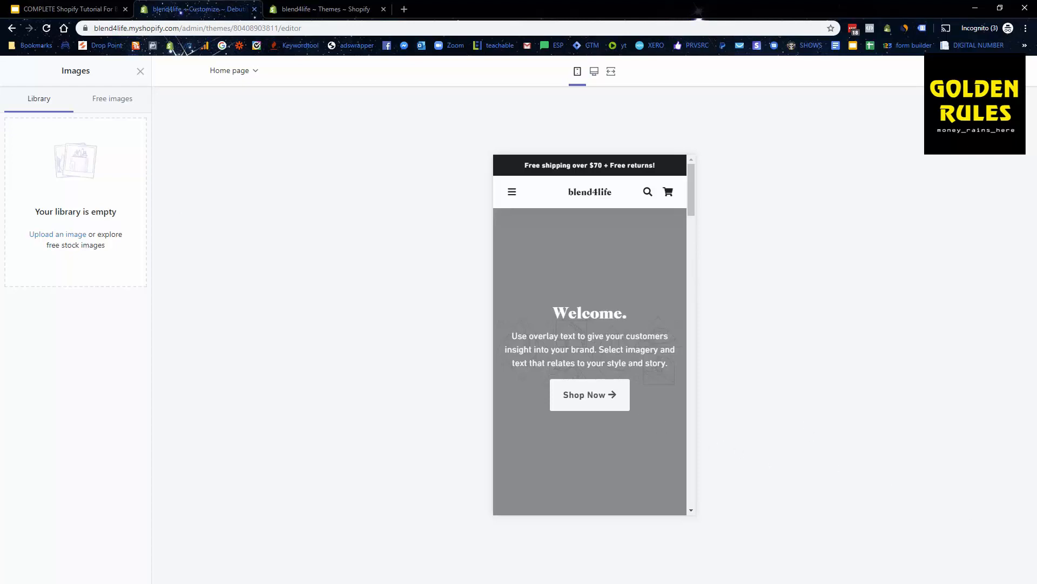
- Close the image library, review the Header logo settings, and return to Sections
click(139, 71)
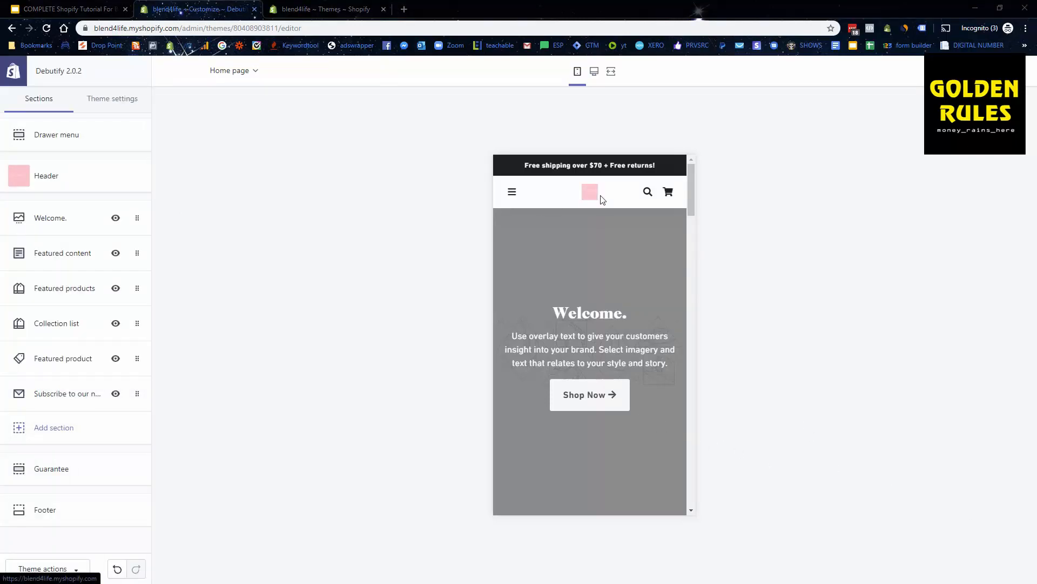
click(46, 175)
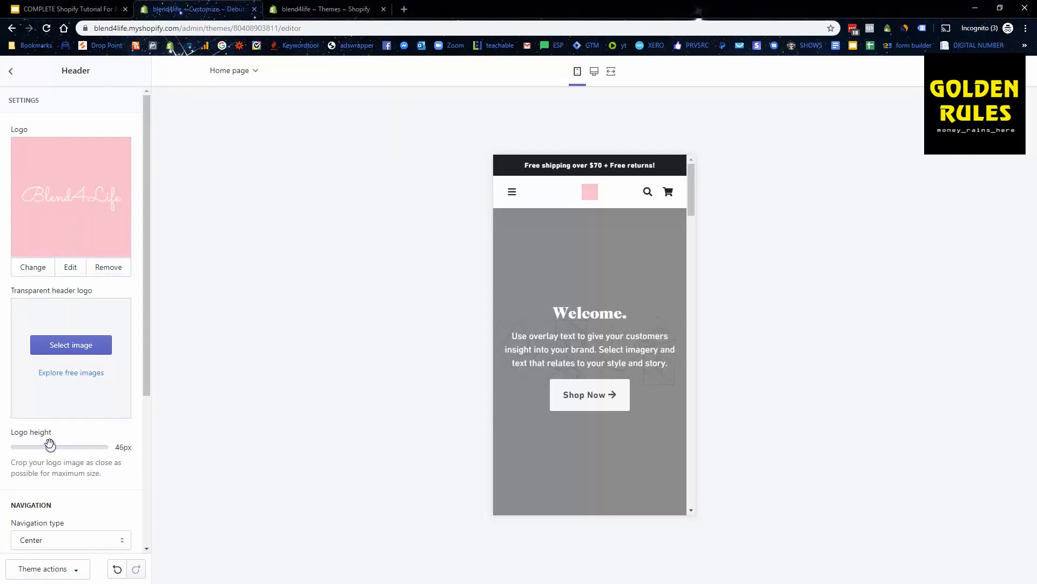
scroll(down, 3)
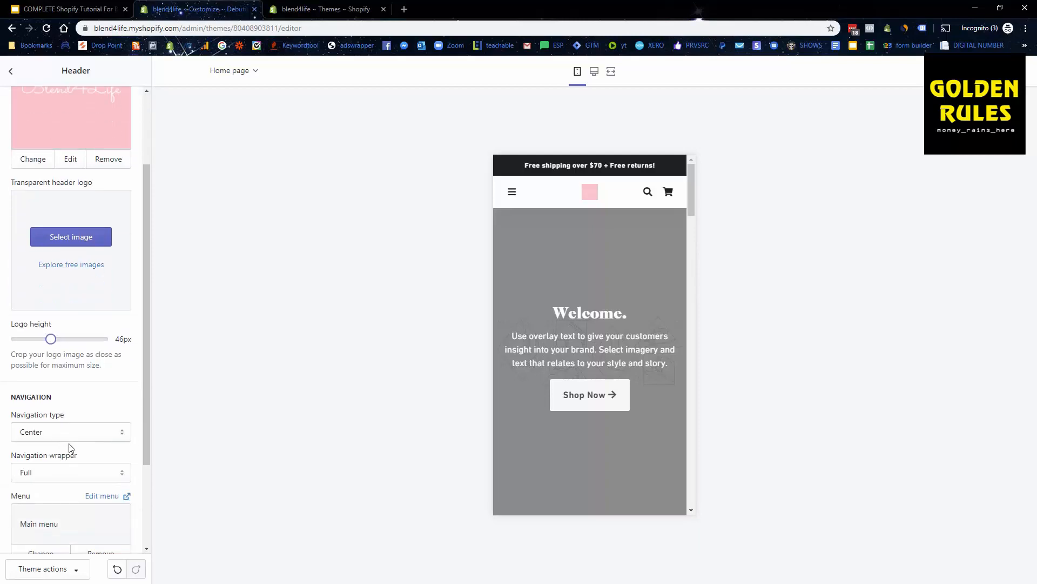
scroll(down, 3)
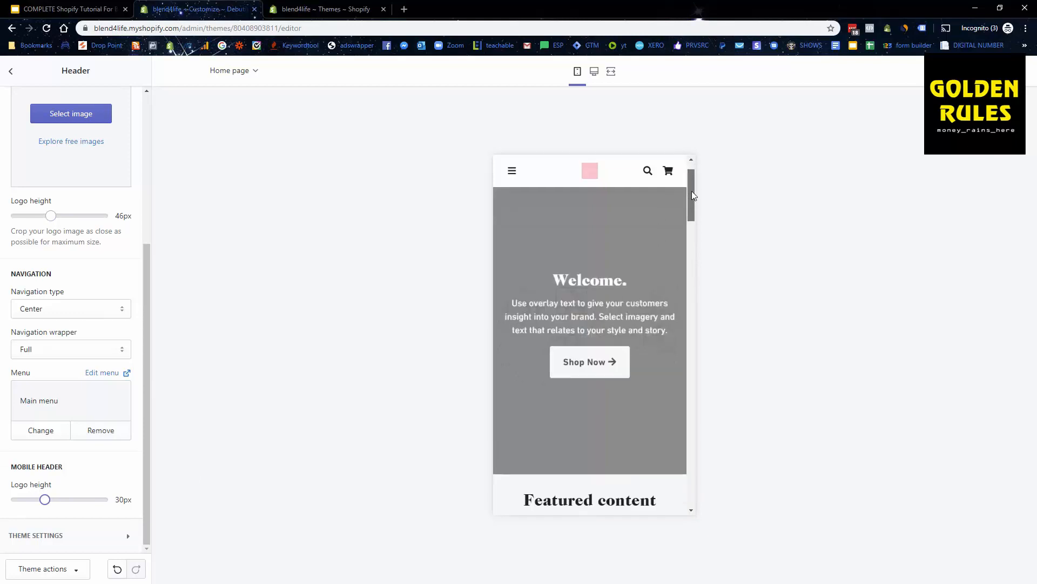
scroll(down, 3)
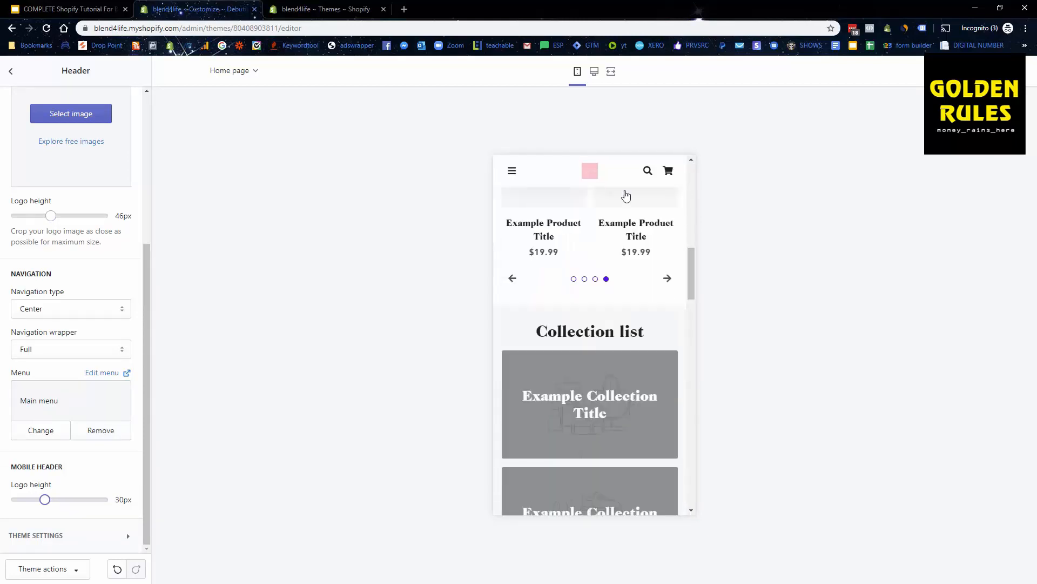
scroll(up, 3)
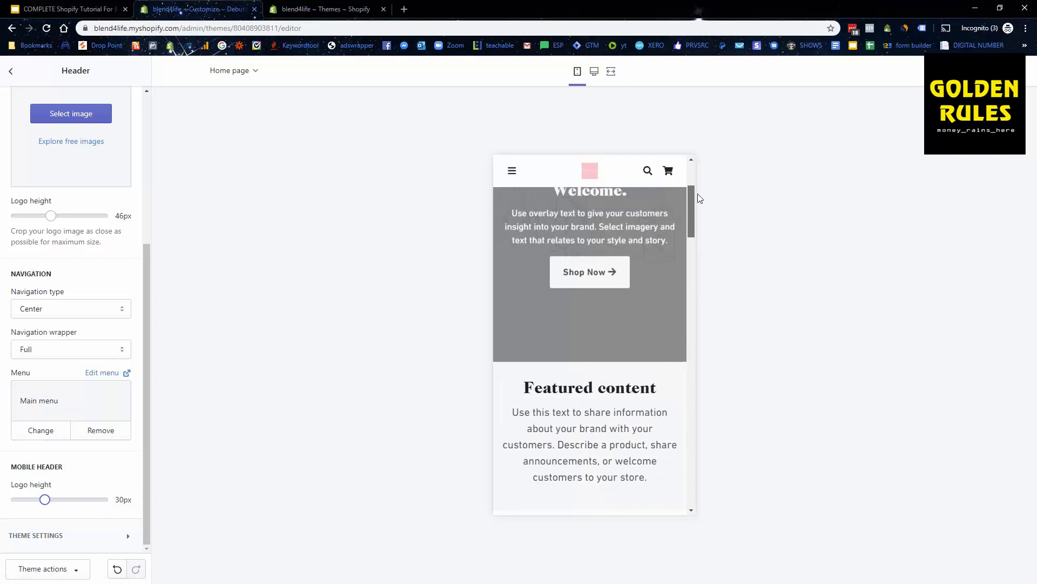
click(11, 71)
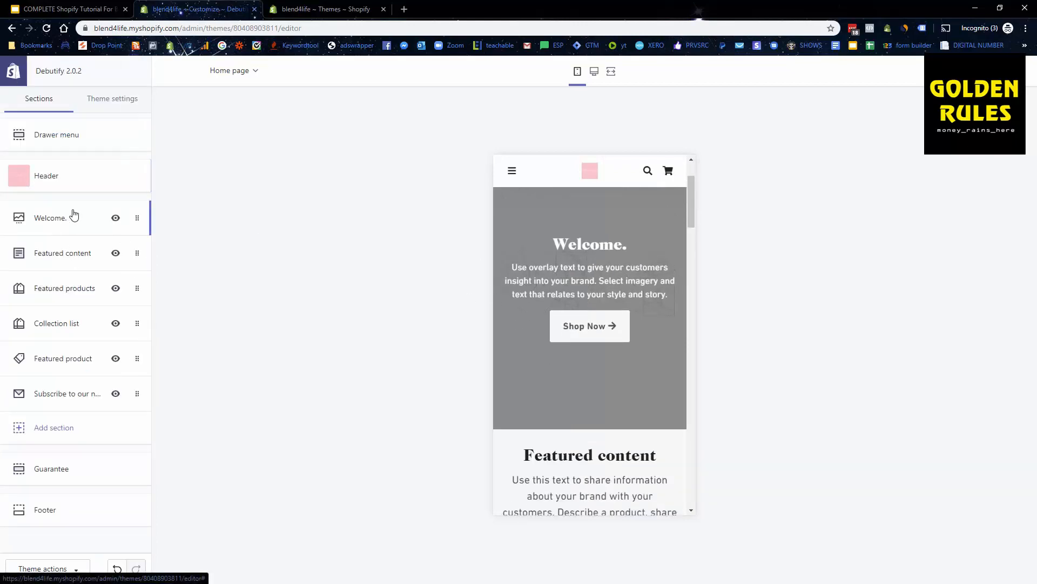
- Set the Welcome slide image to the 2020 sparkler photo from Free images > New Years
click(50, 217)
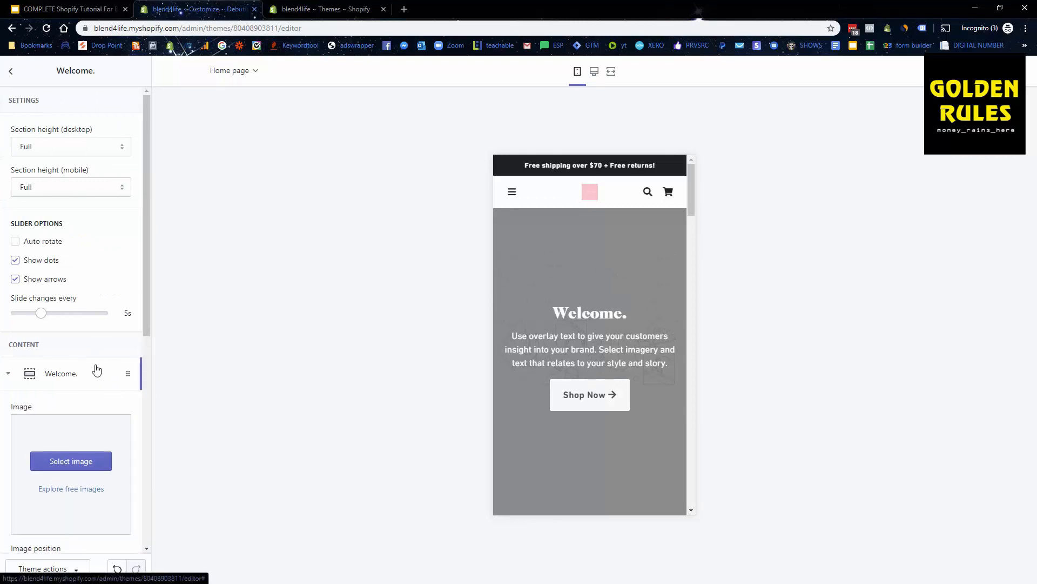
scroll(down, 3)
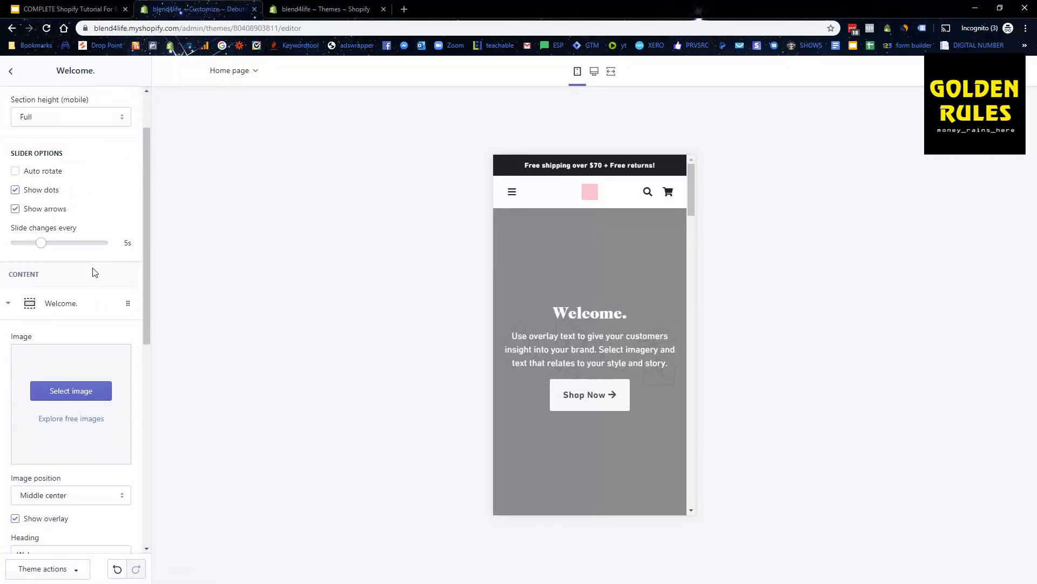
click(71, 390)
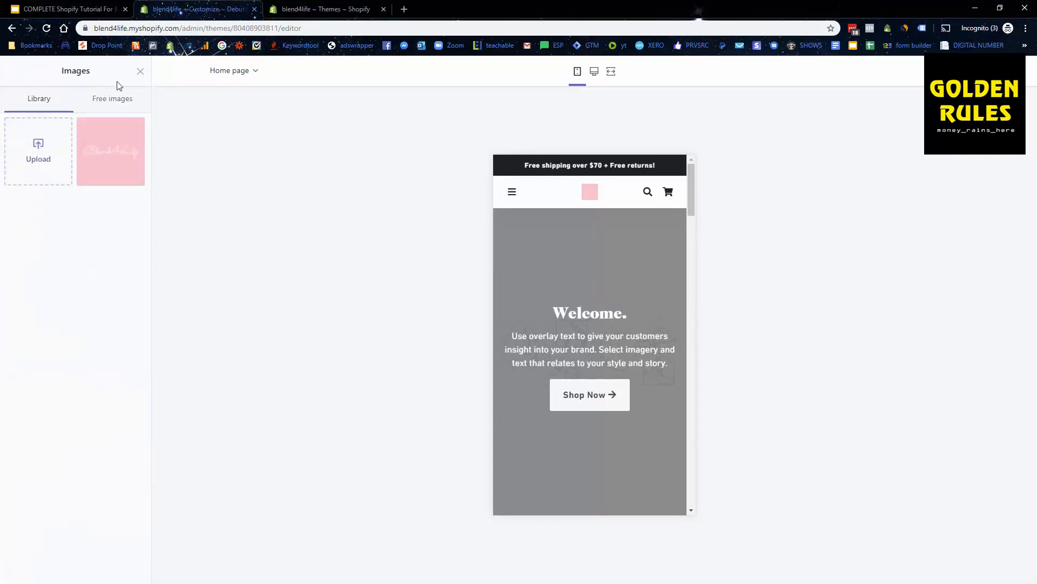
click(112, 99)
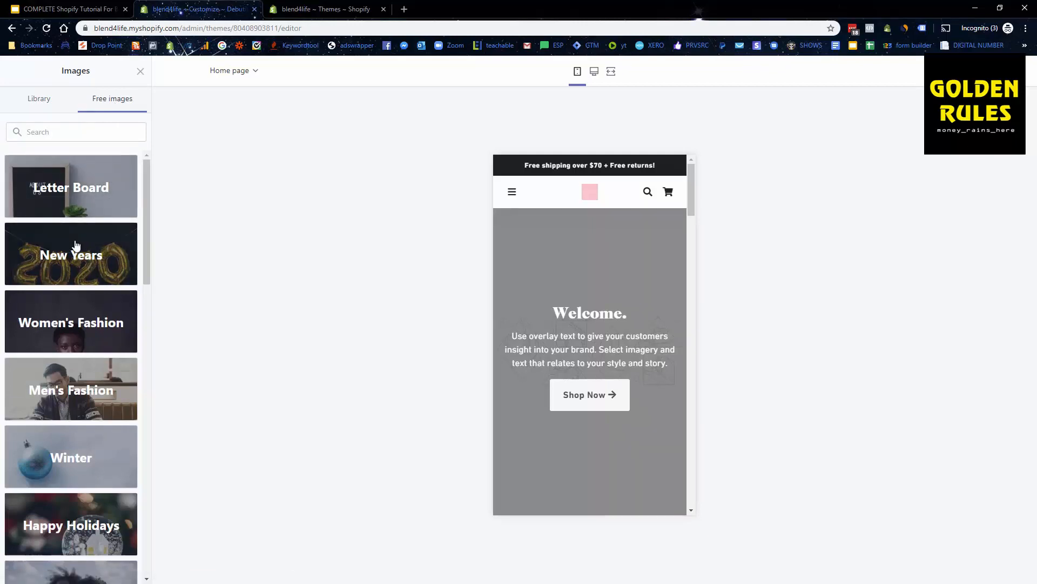
click(71, 254)
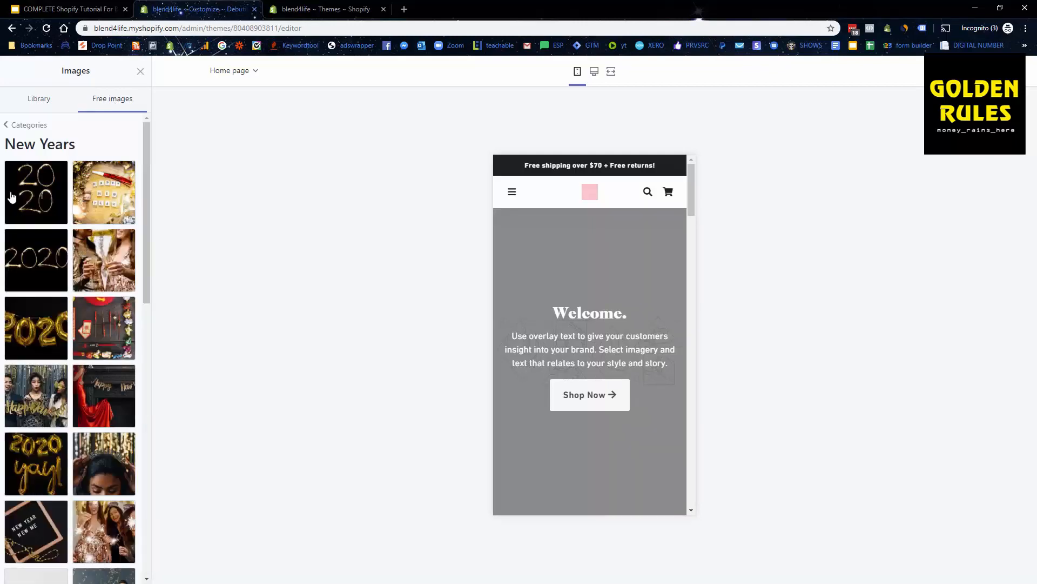
click(36, 192)
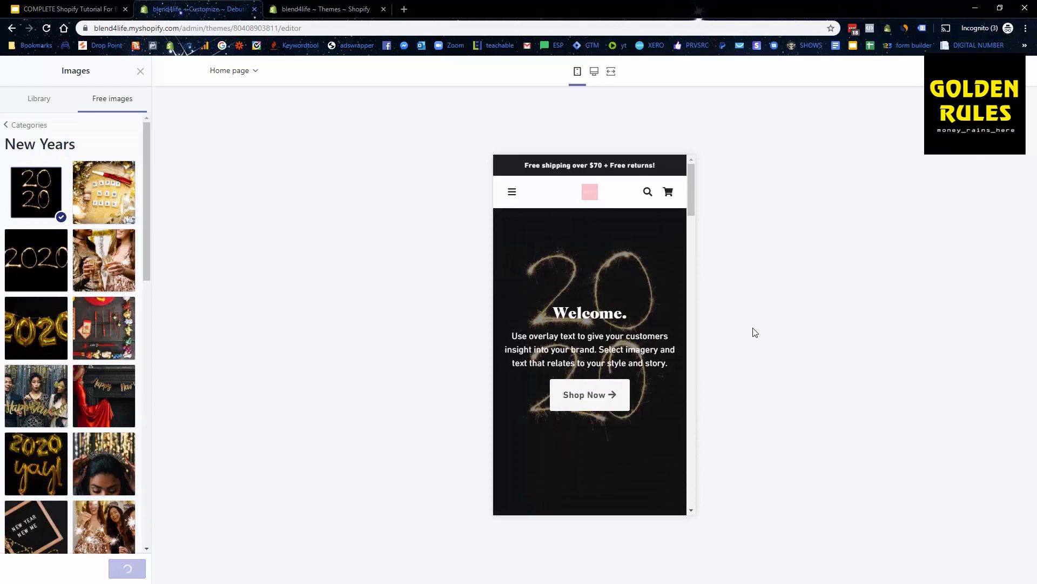
click(139, 71)
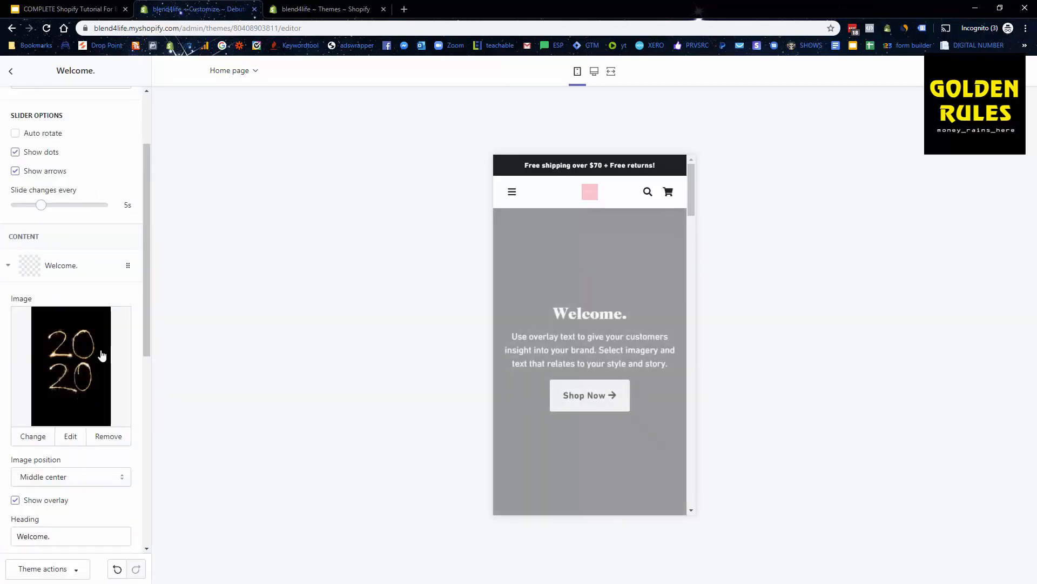
- Add 'To Blend4Life' to the Welcome slide's text
scroll(down, 3)
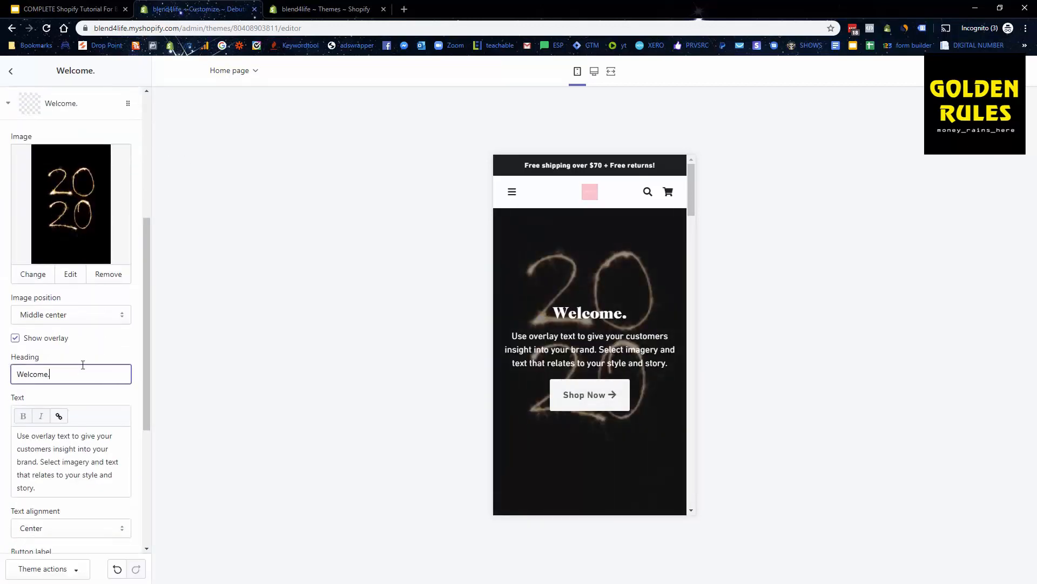
text(To B)
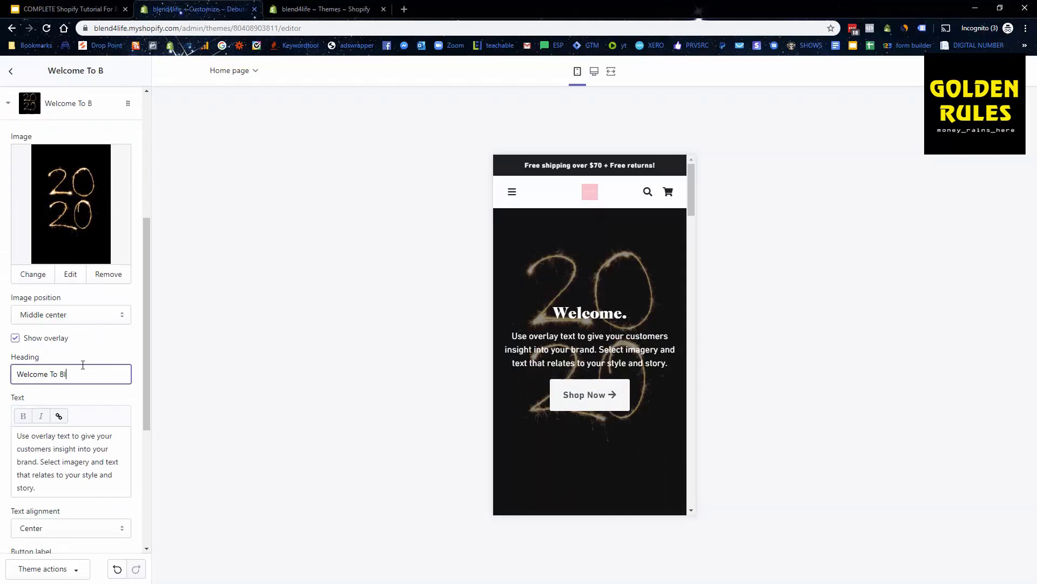
text(lend)
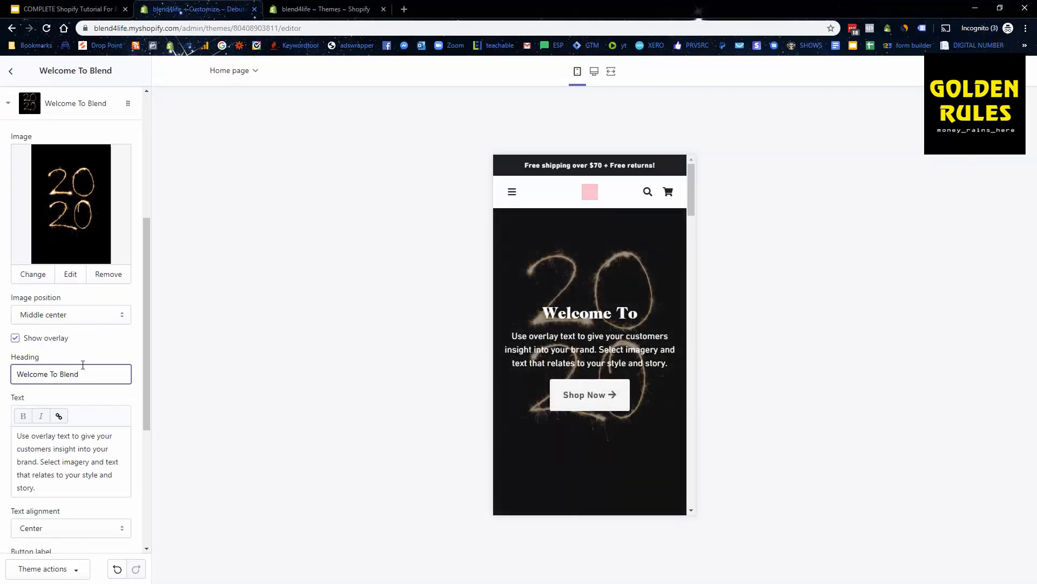
text(4Life)
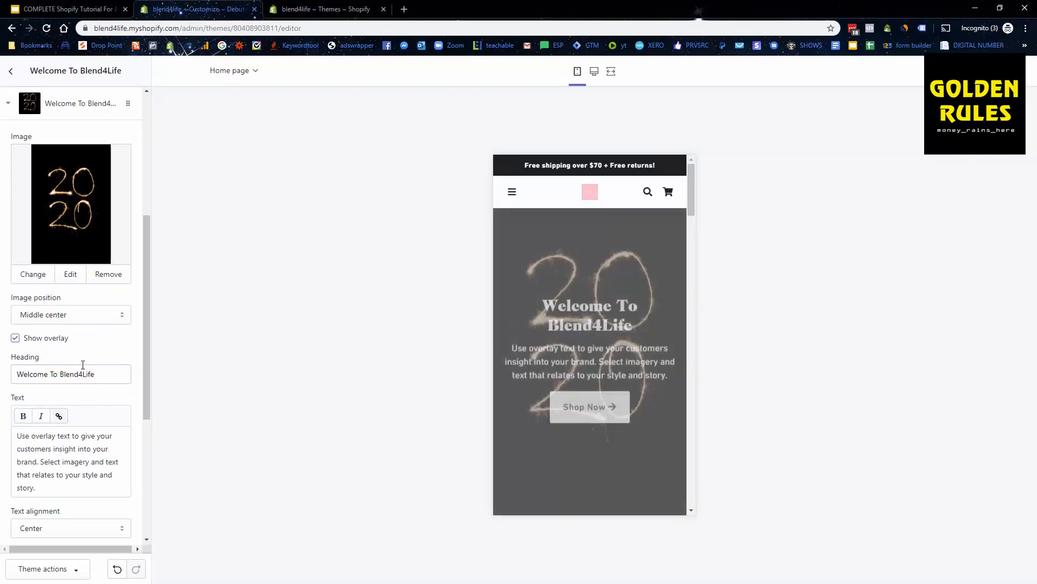
- Replace the slide body with a tagline on Blend4Life blenders making the best smoothies possible
triple_click(71, 461)
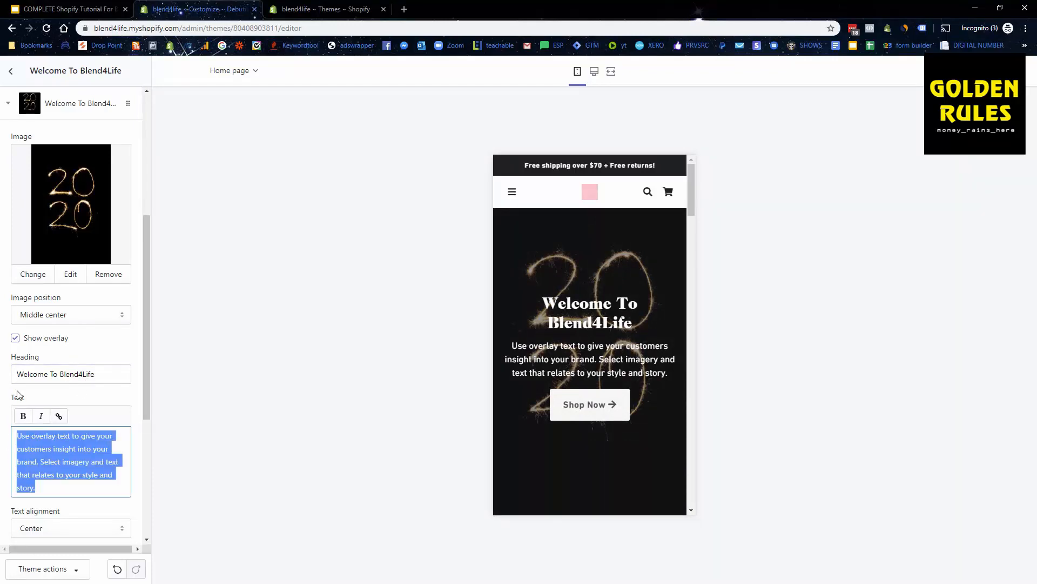
text(Blend4Life Is All About)
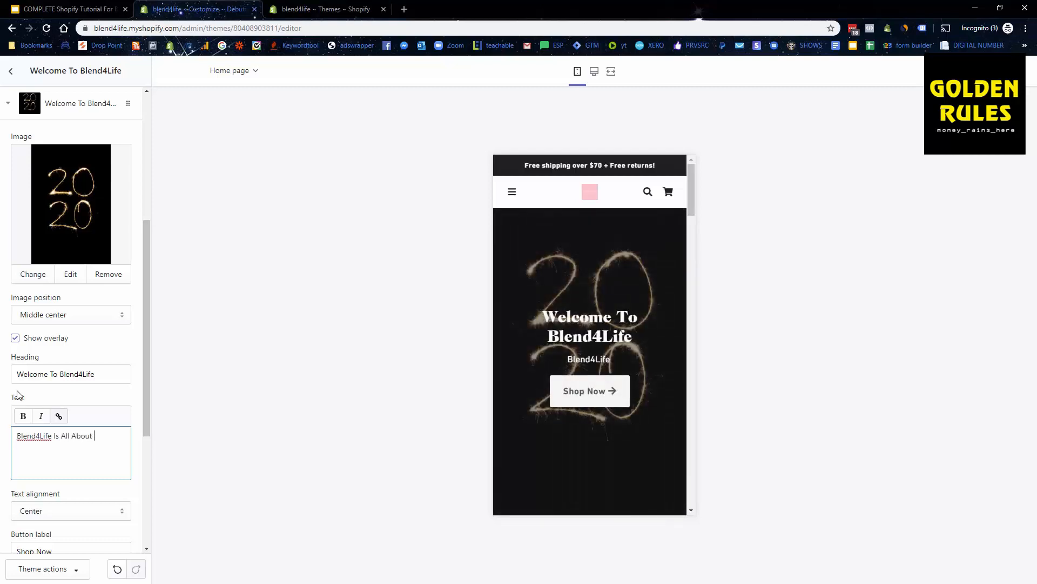
text(Providing A Qualit)
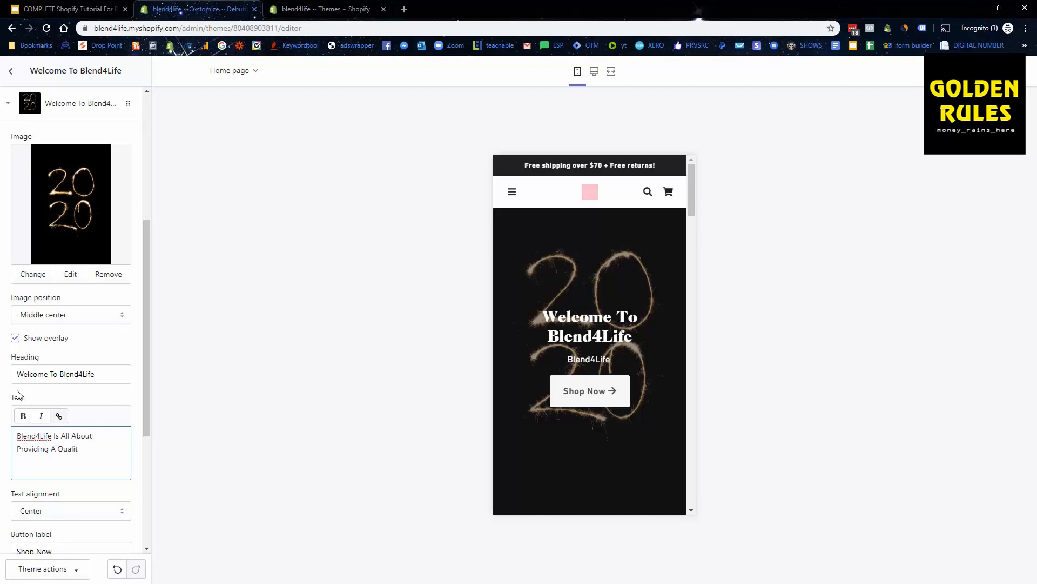
text(y Blender)
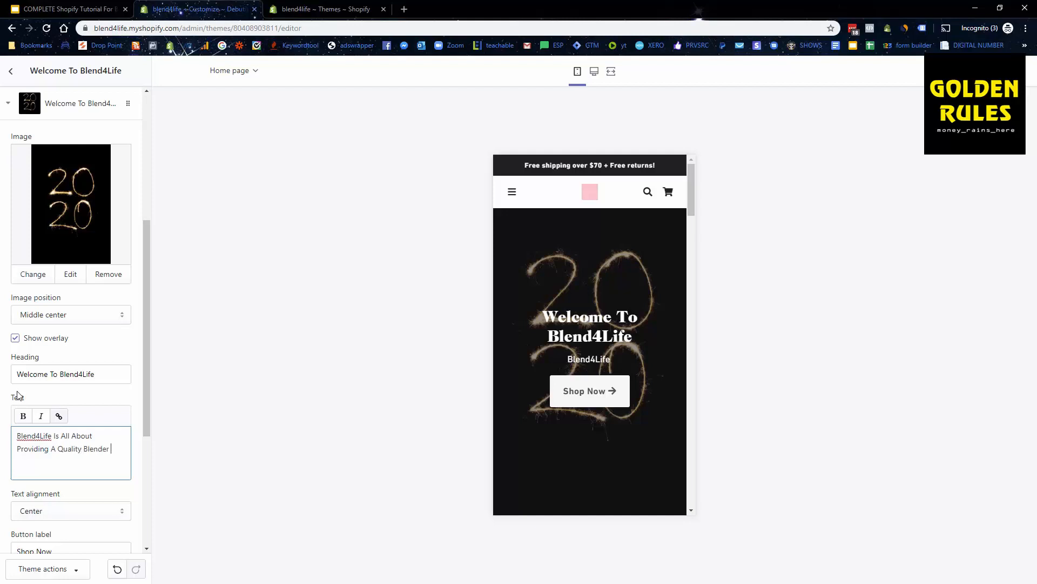
text(To Make the B)
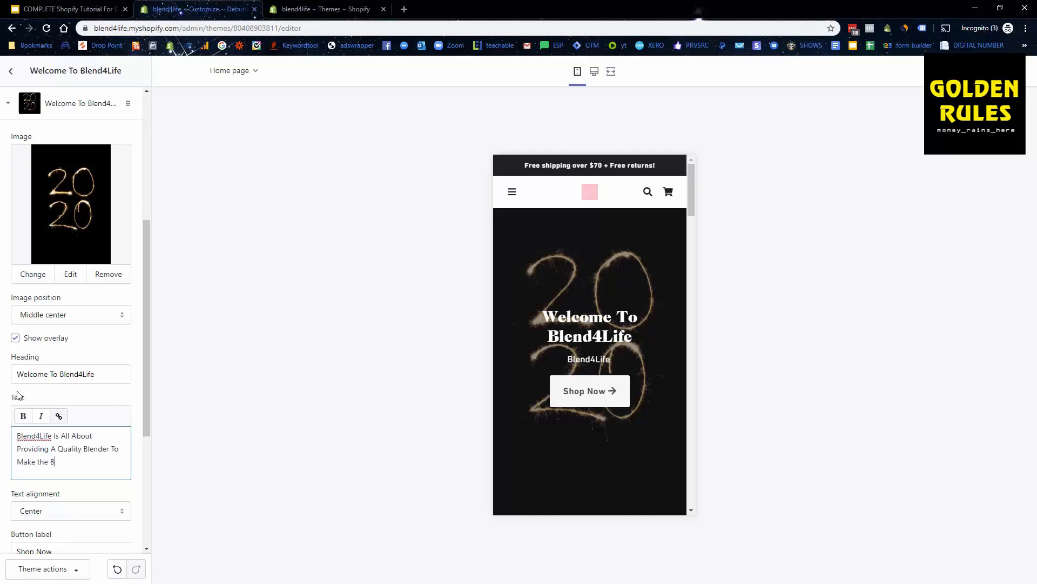
text(est Smoot)
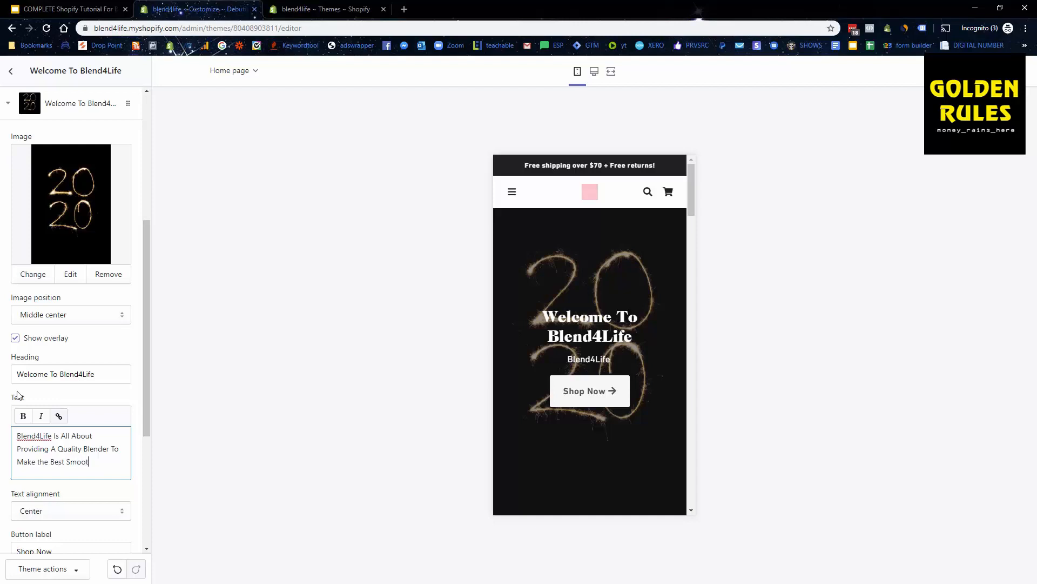
text(hies Possible.)
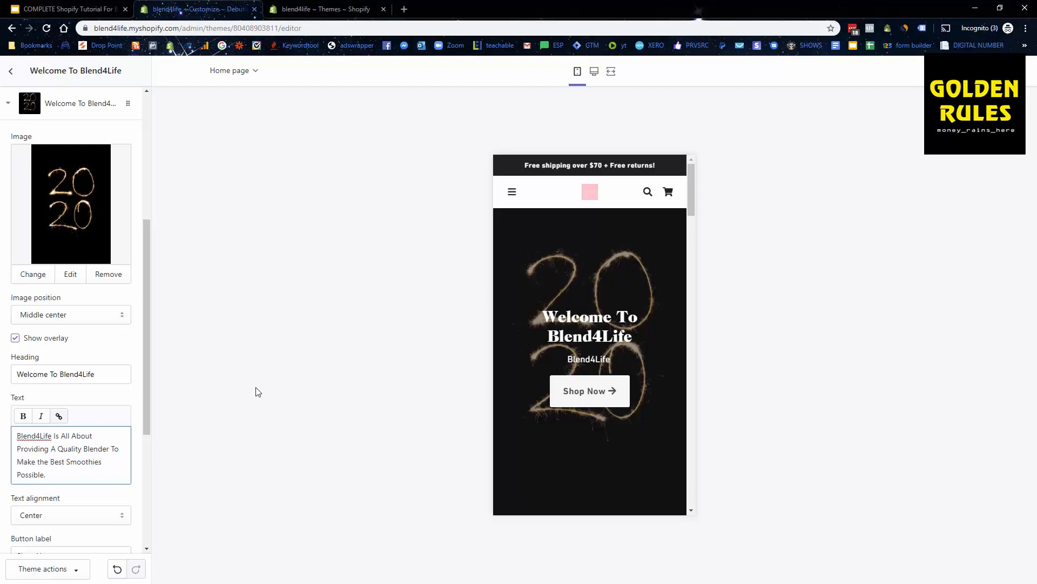
scroll(down, 3)
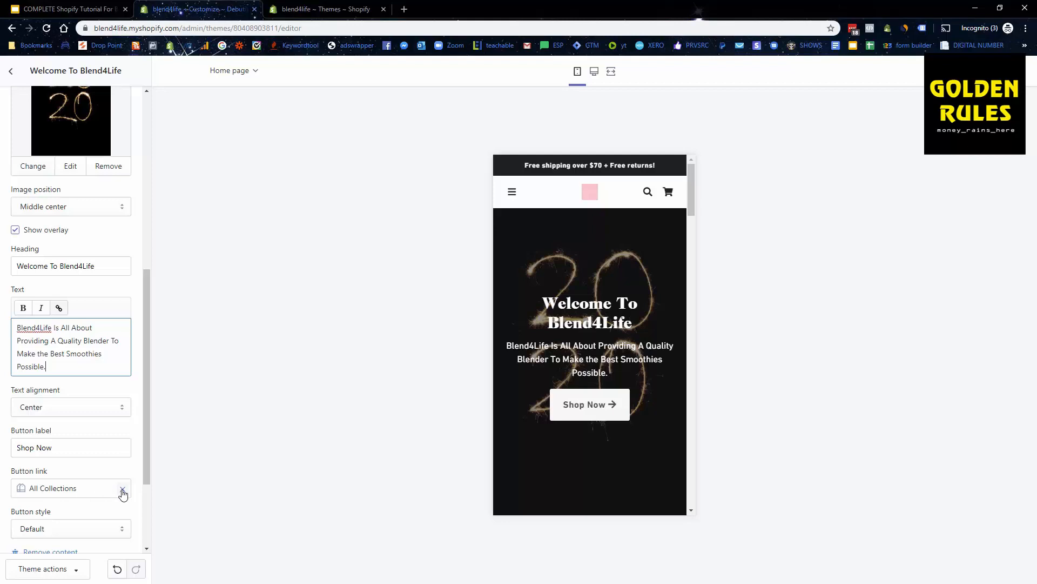
mouse_move(907, 313)
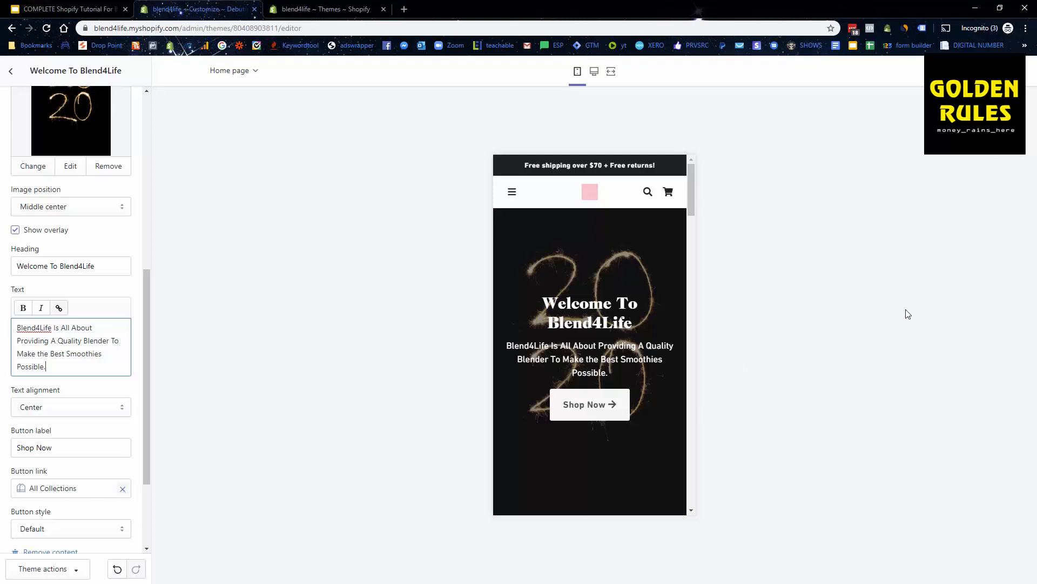
click(11, 71)
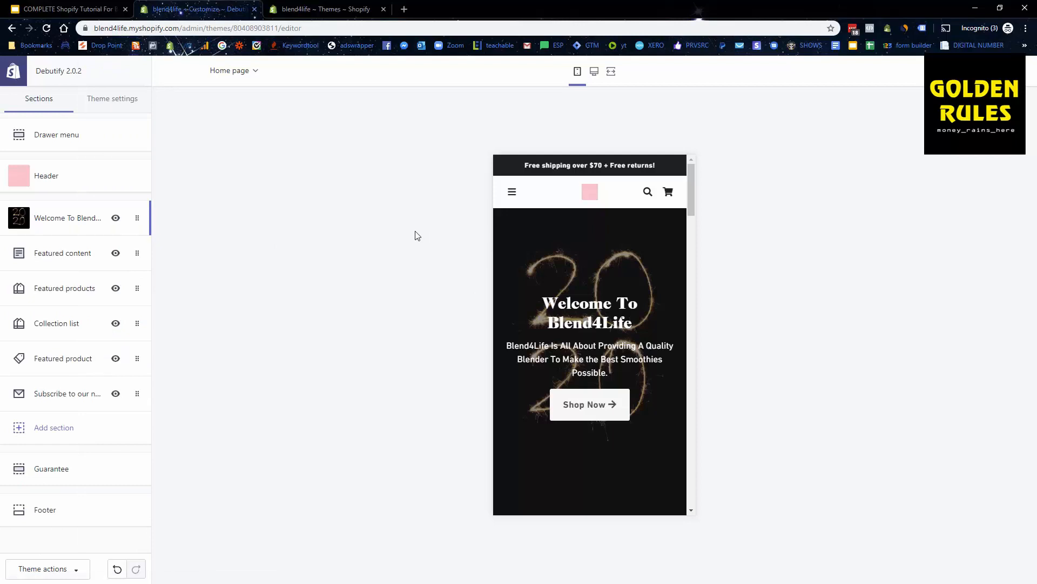
mouse_move(398, 299)
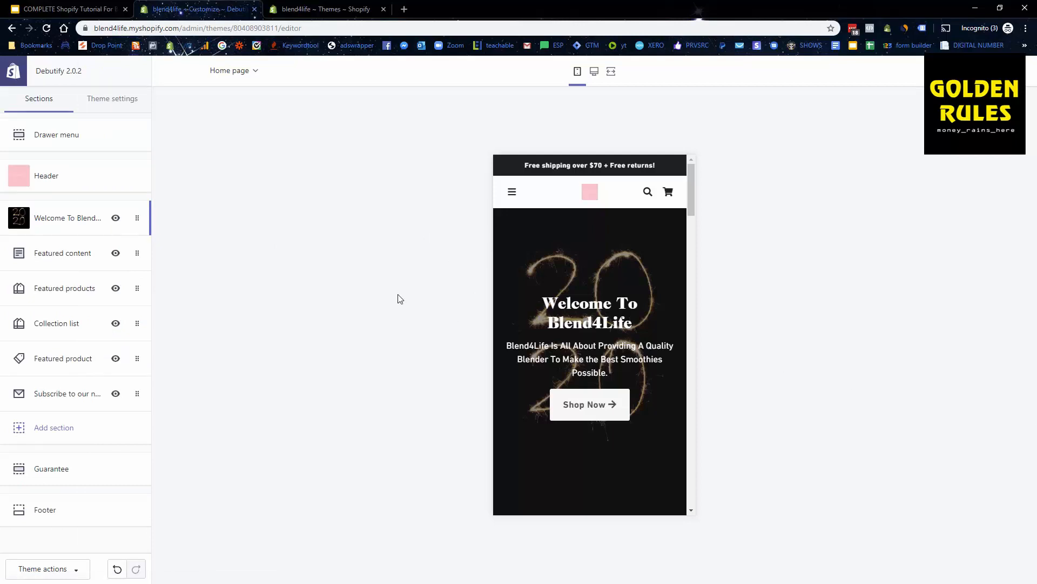
mouse_move(392, 291)
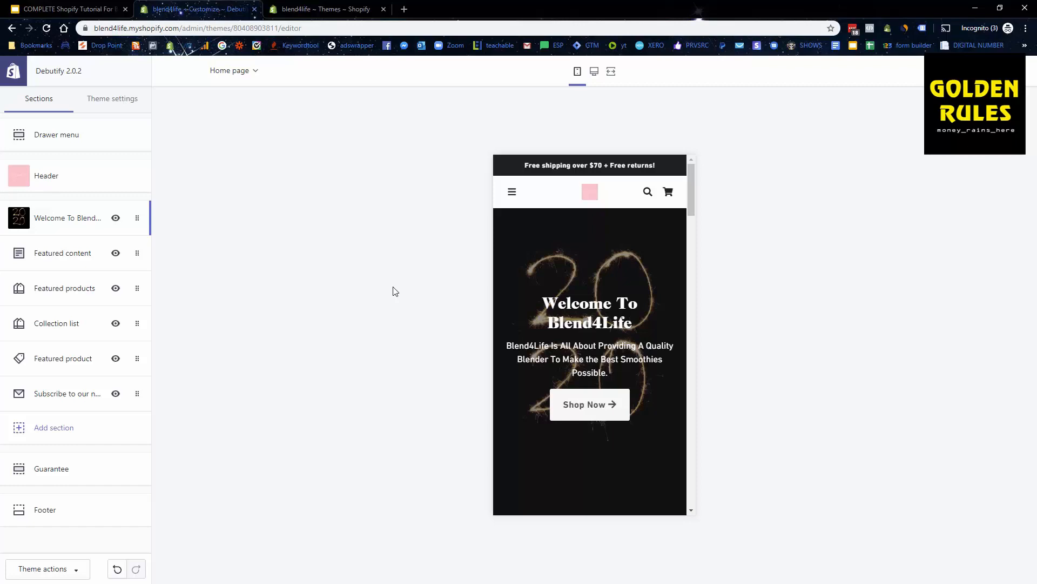
mouse_move(393, 290)
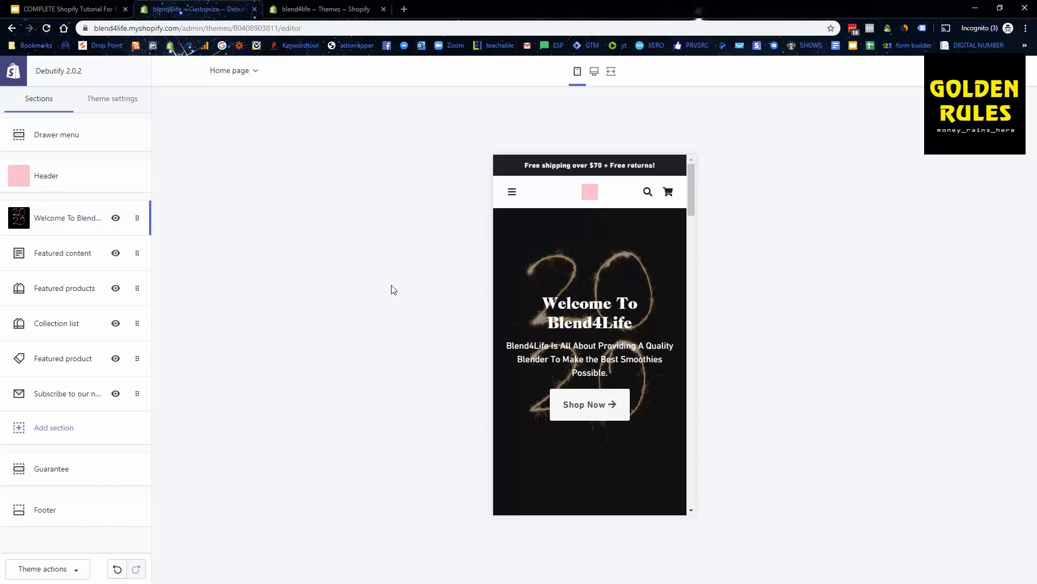
- Scroll the homepage sections list and switch off visibility of Featured products
scroll(down, 3)
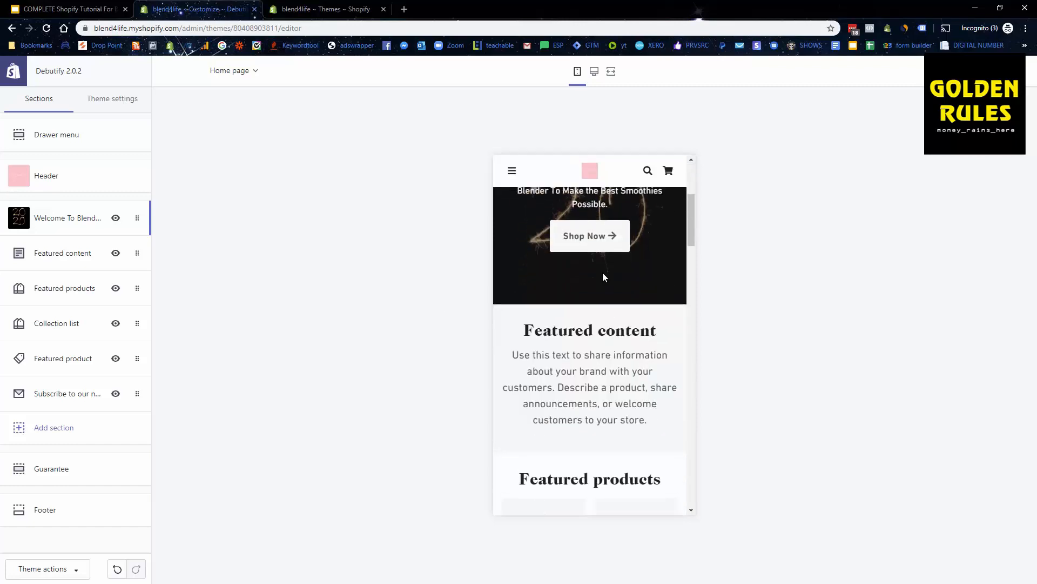
scroll(down, 3)
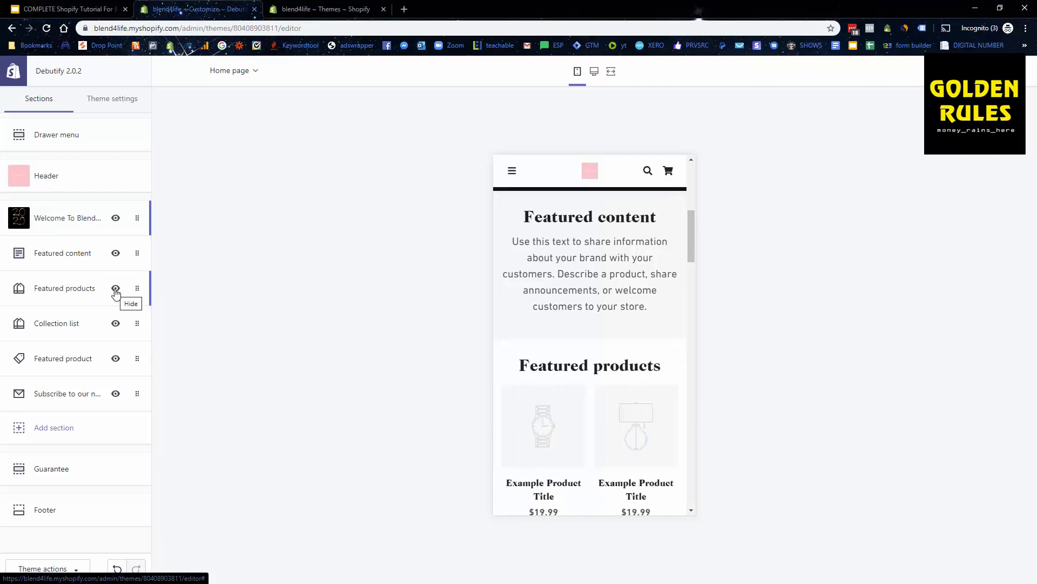
click(115, 288)
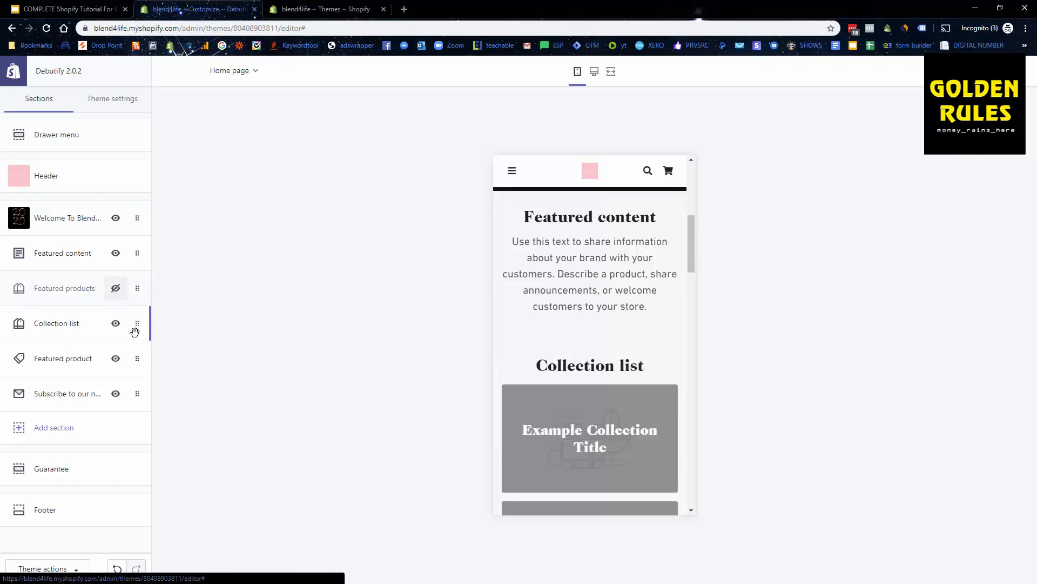
- Hide Collection list, review the newsletter section's settings, and return to the sections list
click(115, 323)
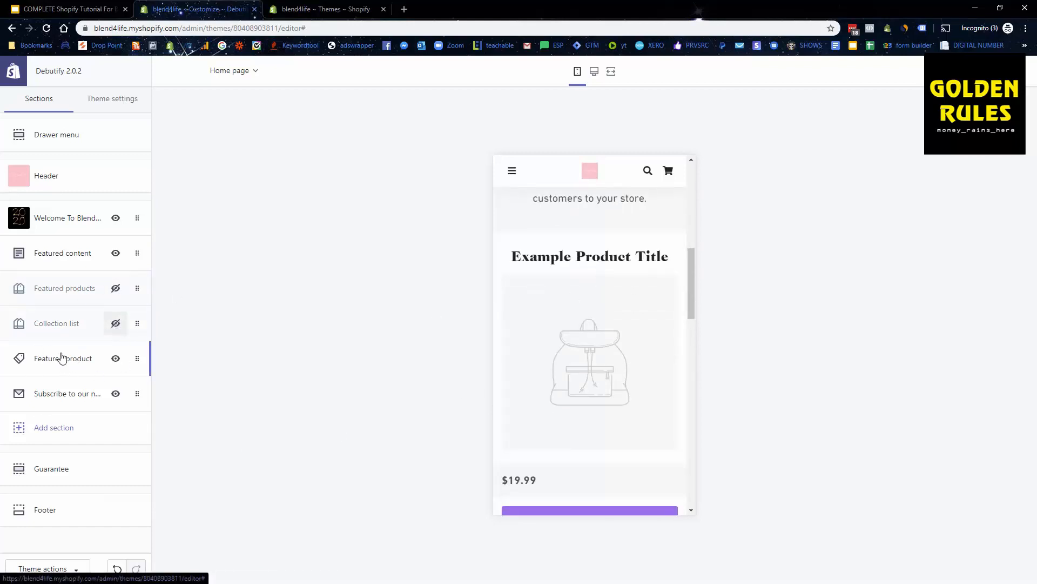
scroll(down, 3)
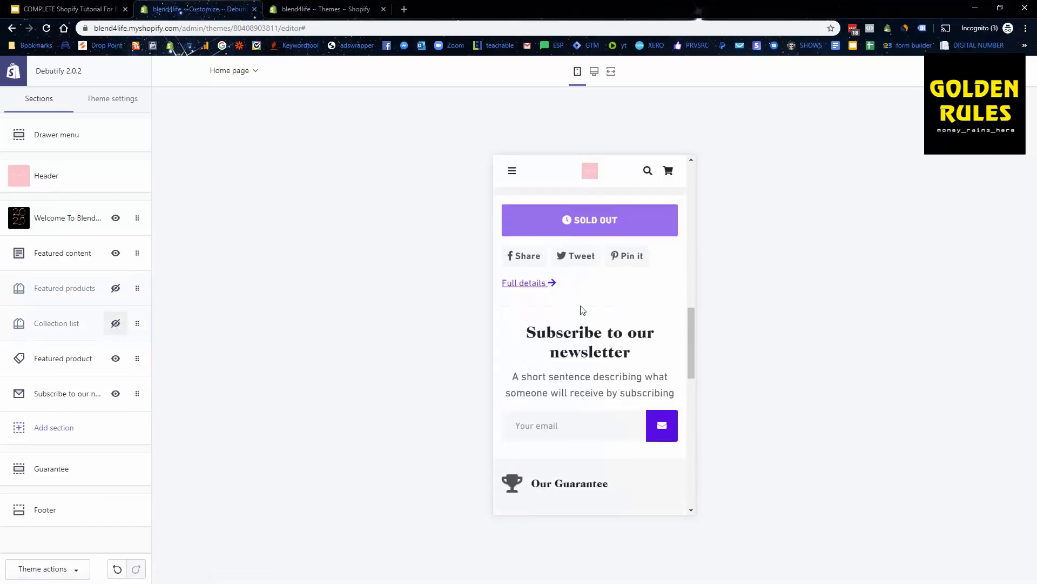
click(67, 392)
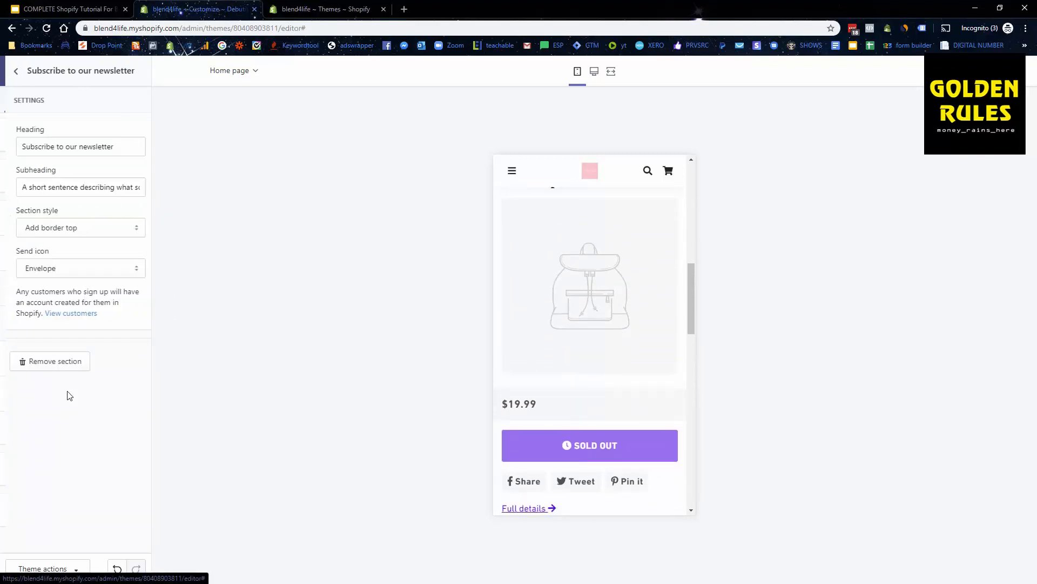
scroll(down, 3)
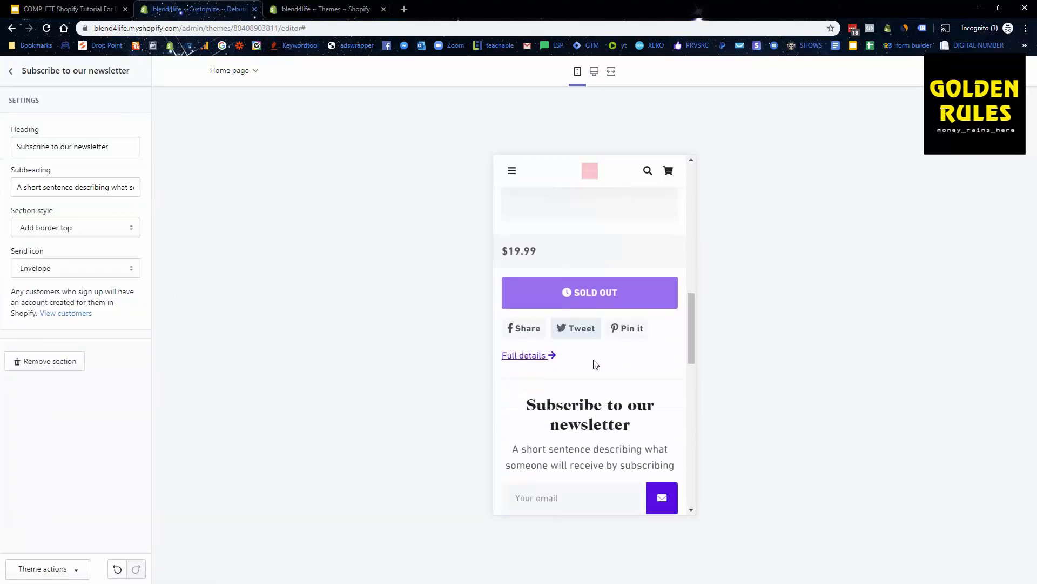
scroll(down, 3)
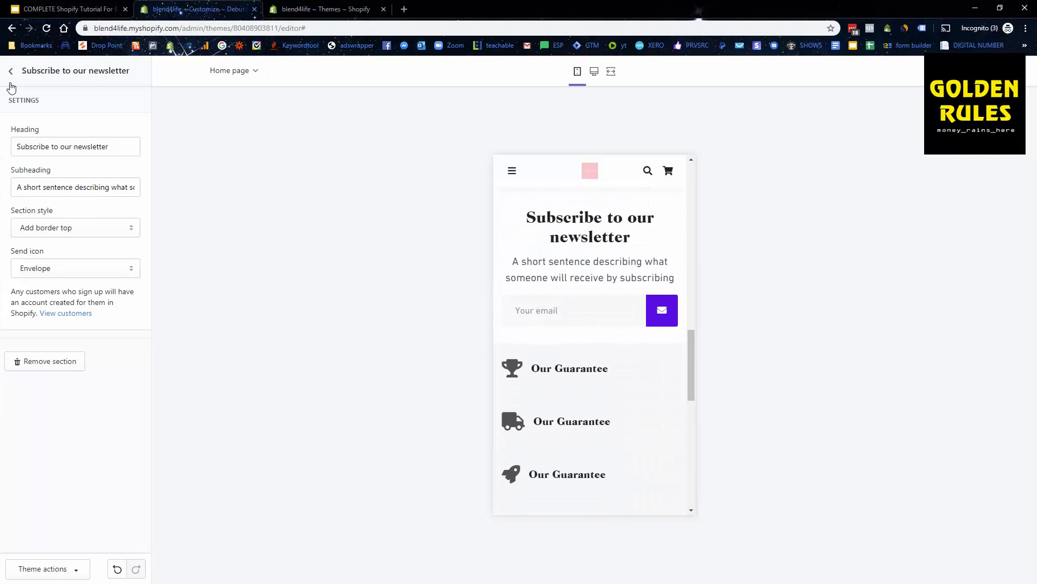
click(11, 70)
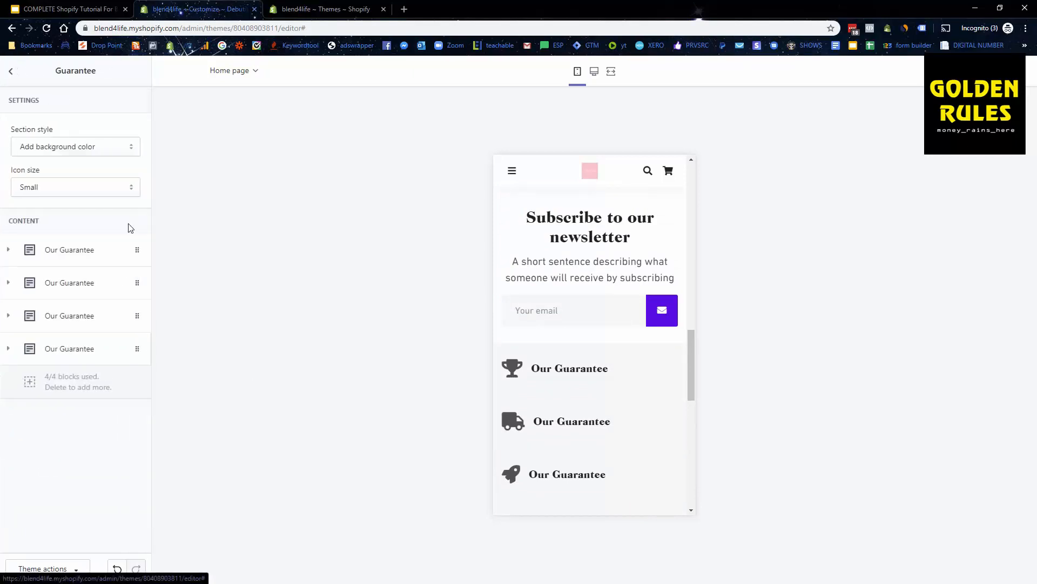
- Expand the first 'Our Guarantee' block and scroll through its settings
click(75, 186)
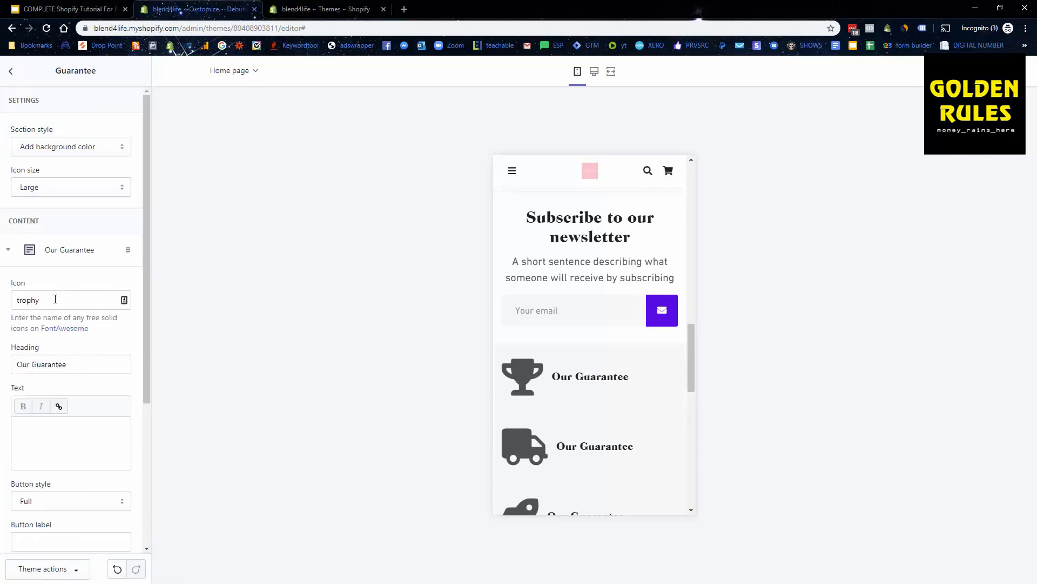
mouse_move(65, 328)
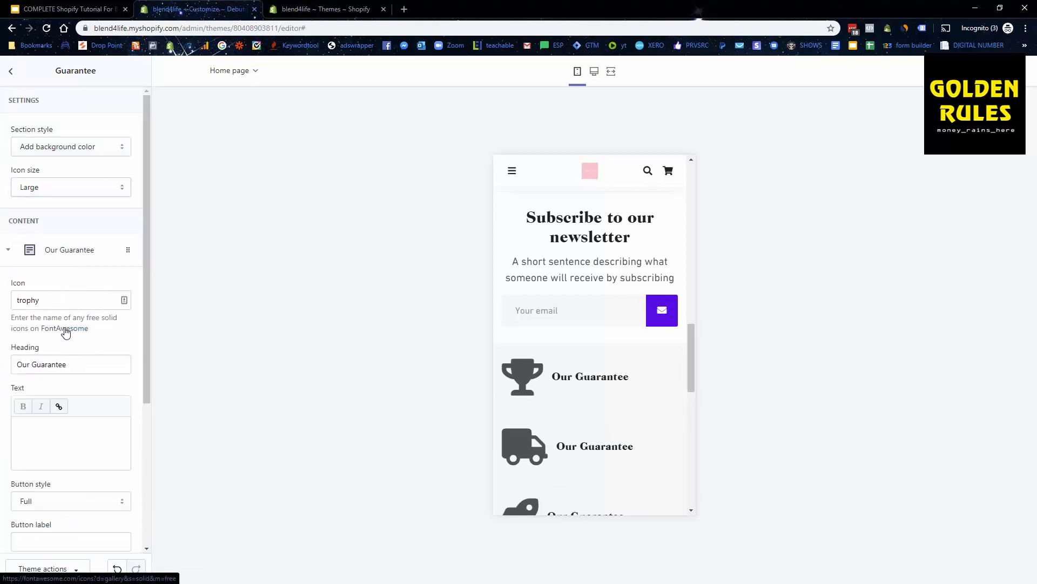
mouse_move(571, 367)
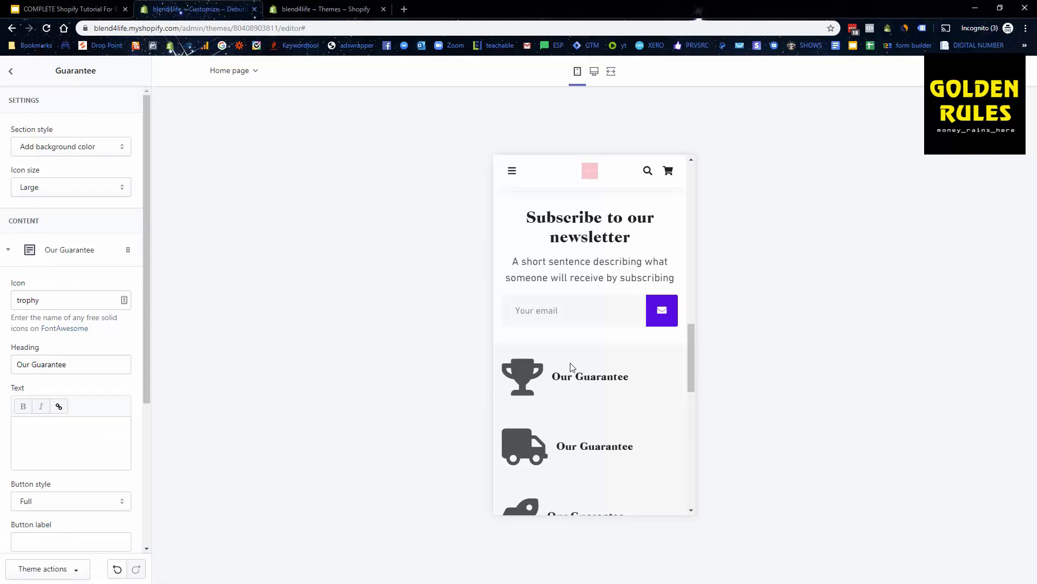
scroll(down, 3)
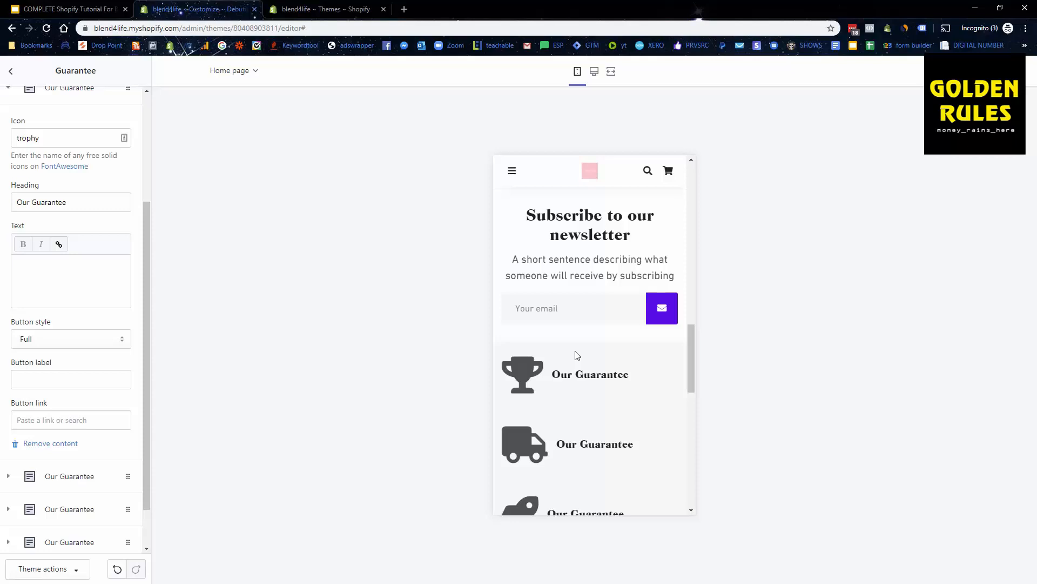
scroll(down, 3)
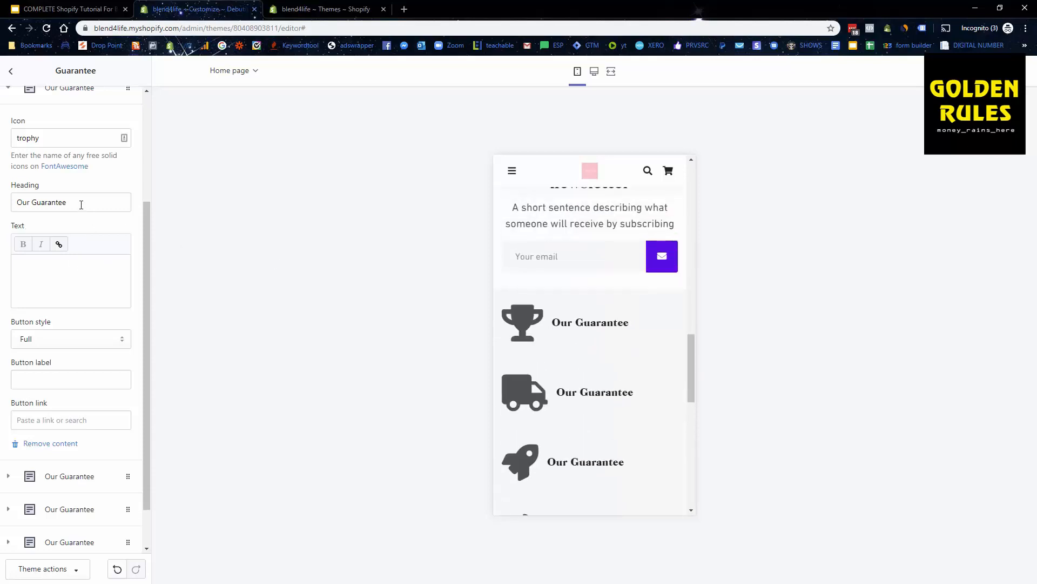
- Write the 30 Day Guarantee text: unhappy within 30 days means a FULL refund, no questions asked
click(41, 202)
text(30 Day)
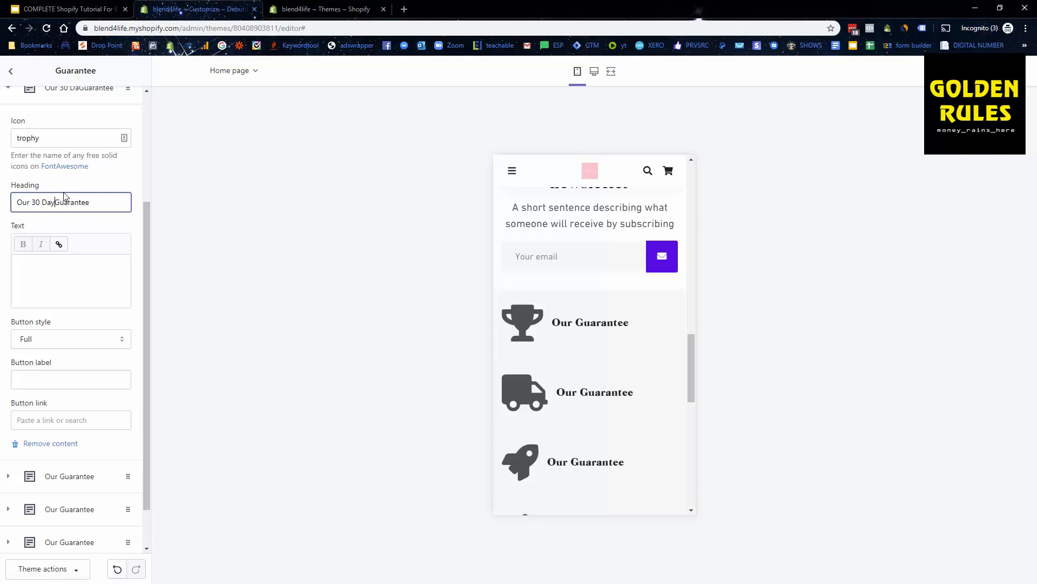
click(71, 280)
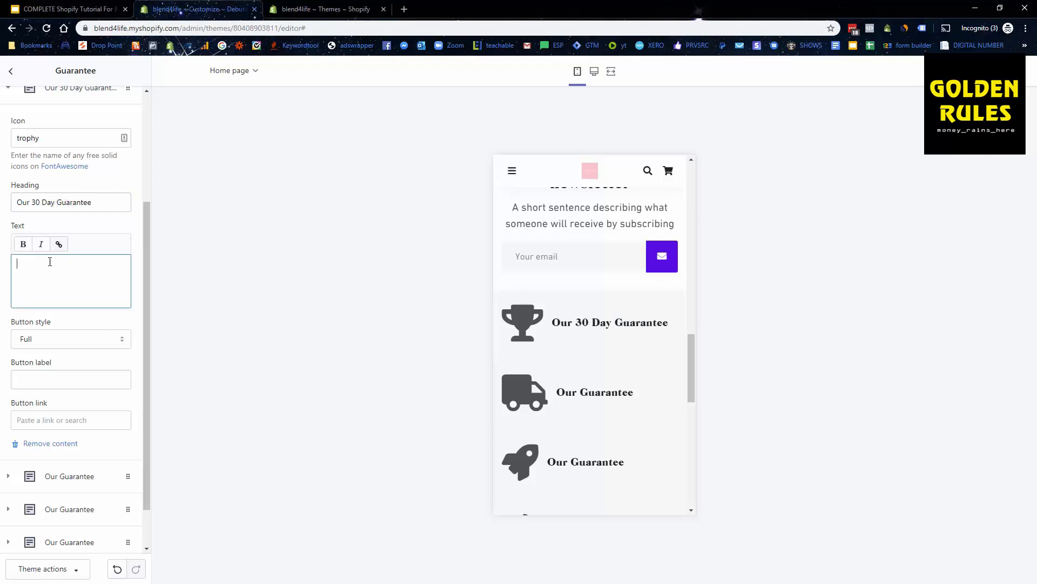
text(If You Are)
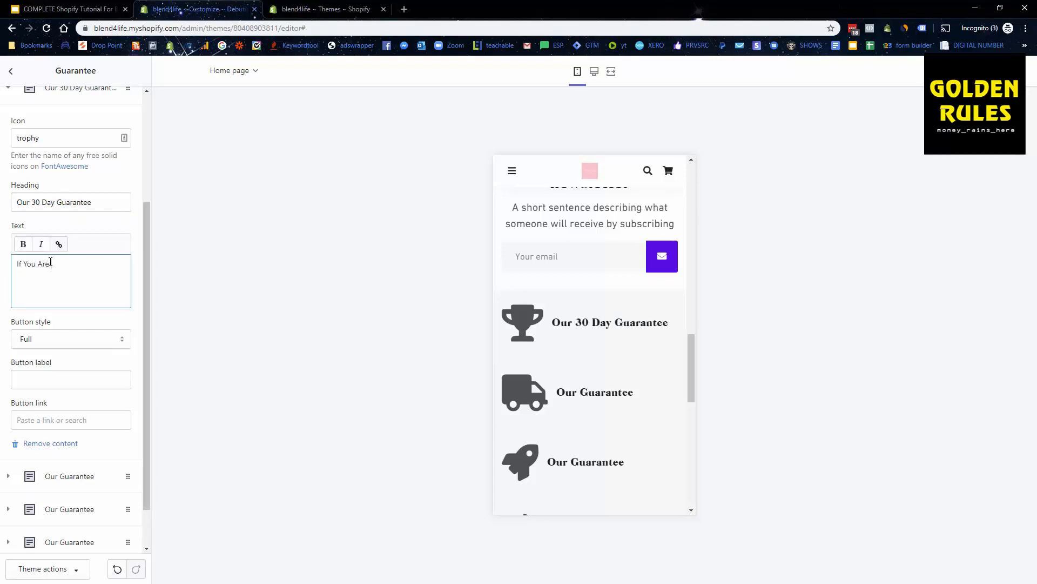
text(Not Happy With Your Purchase)
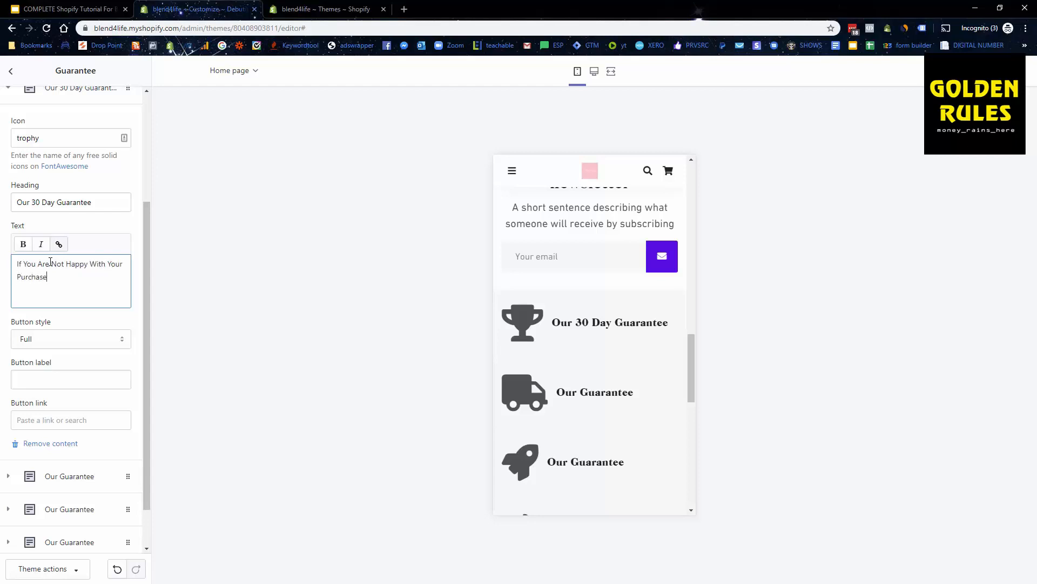
text(In 30 Days, We Will)
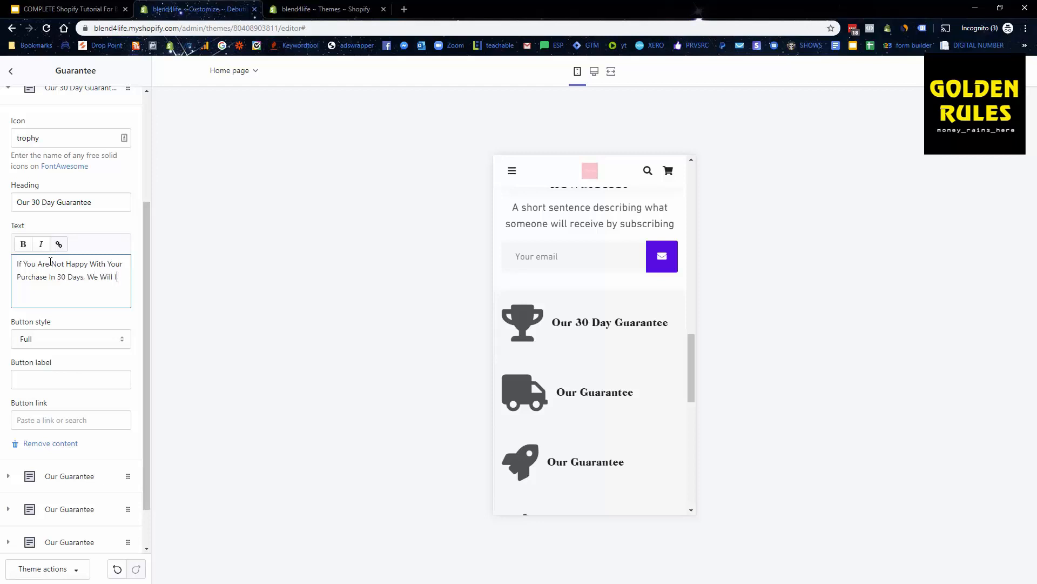
text(Issue A FU)
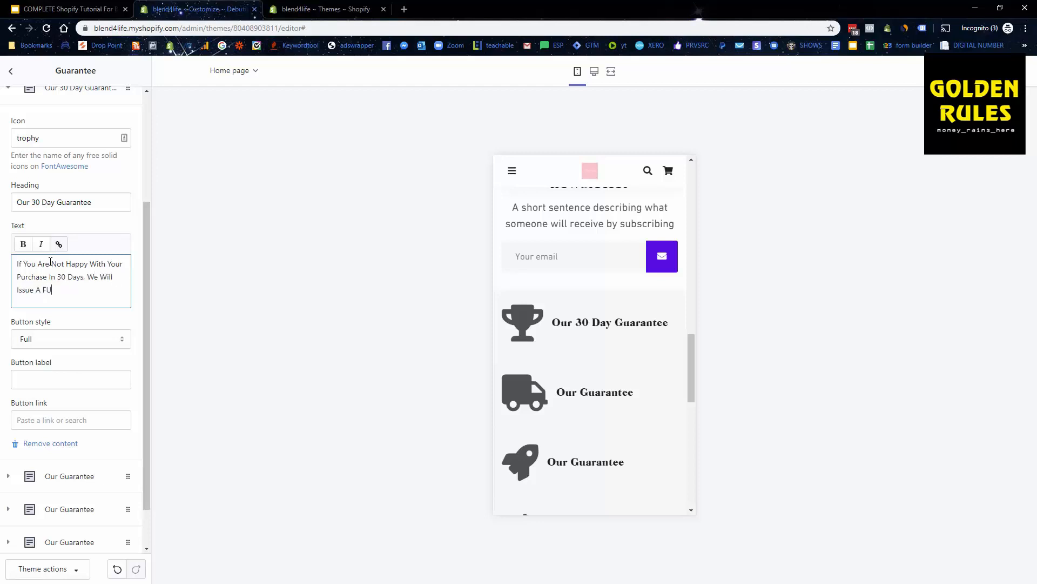
text(LL Refund)
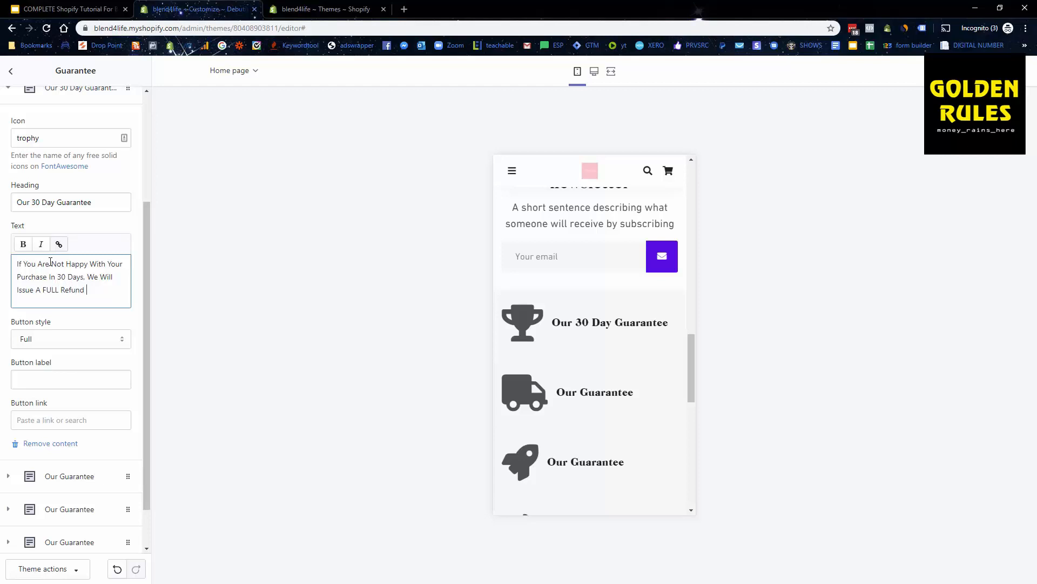
text(No Questions)
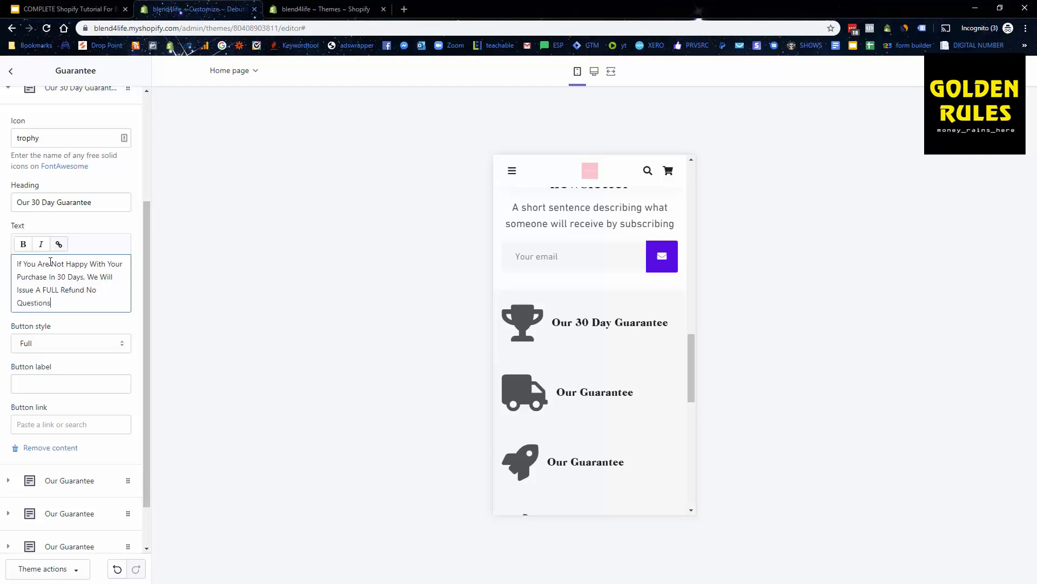
text(-Aske)
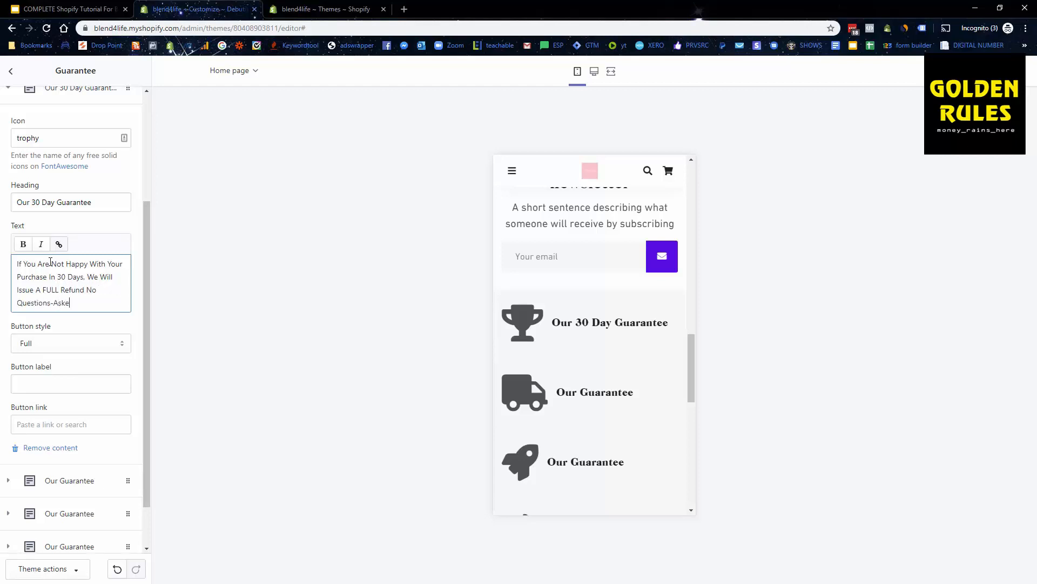
text(d!)
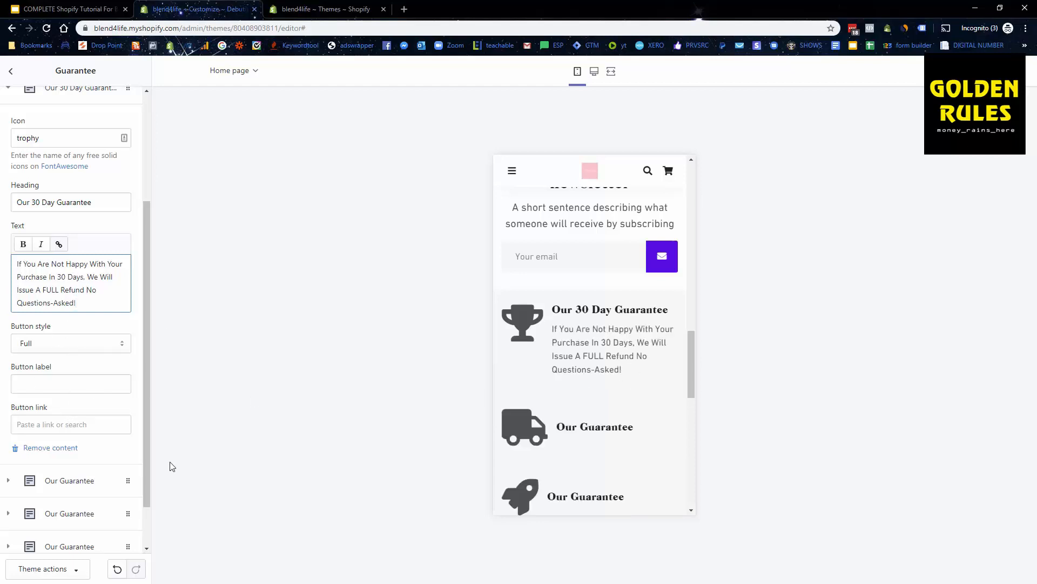
mouse_move(490, 367)
text(F)
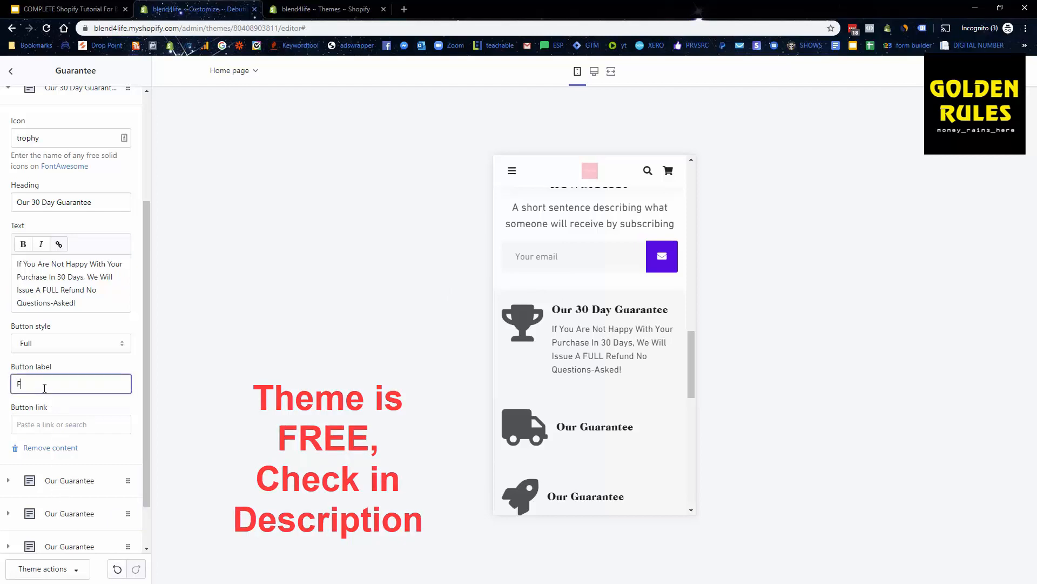
- Point the guarantee button's link to the Frequently Asked Questions page under Pages
click(71, 424)
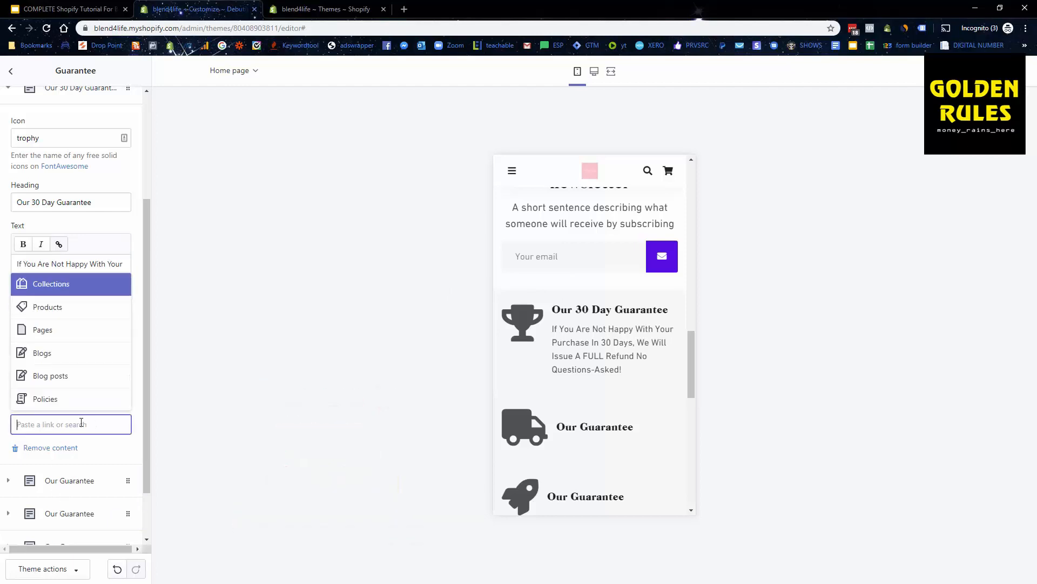
click(42, 330)
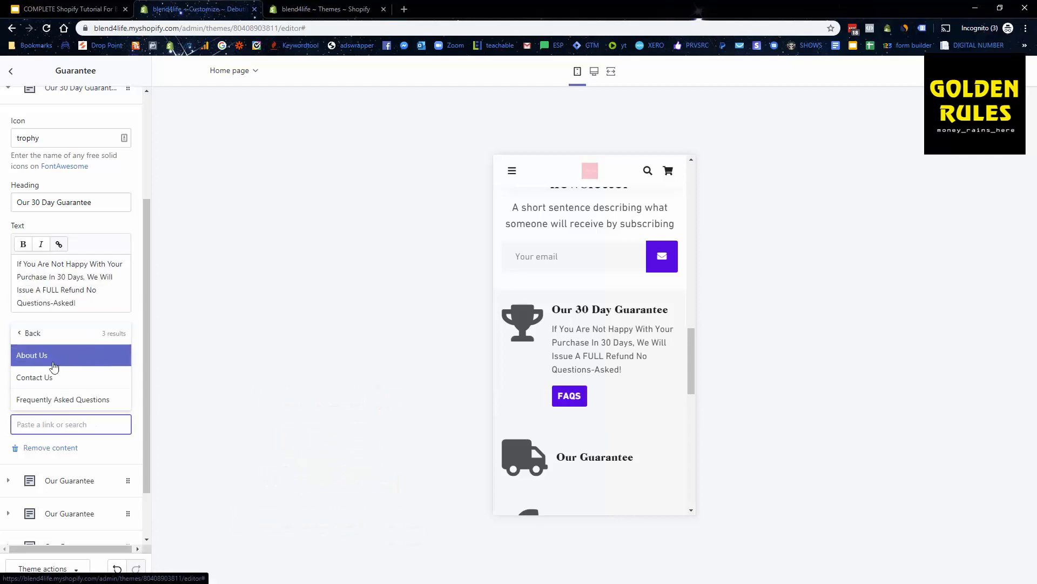
click(63, 399)
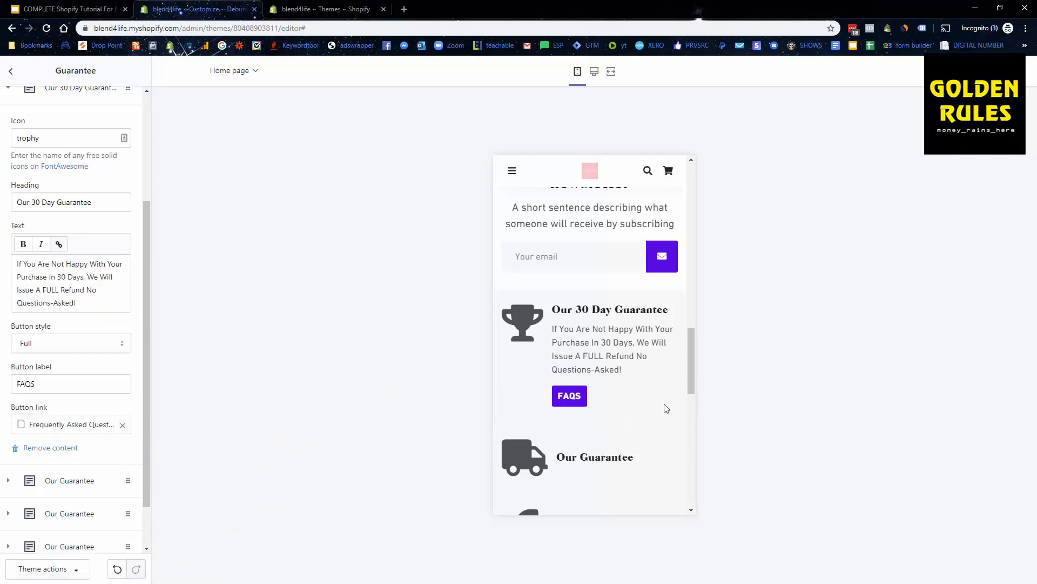
mouse_move(788, 312)
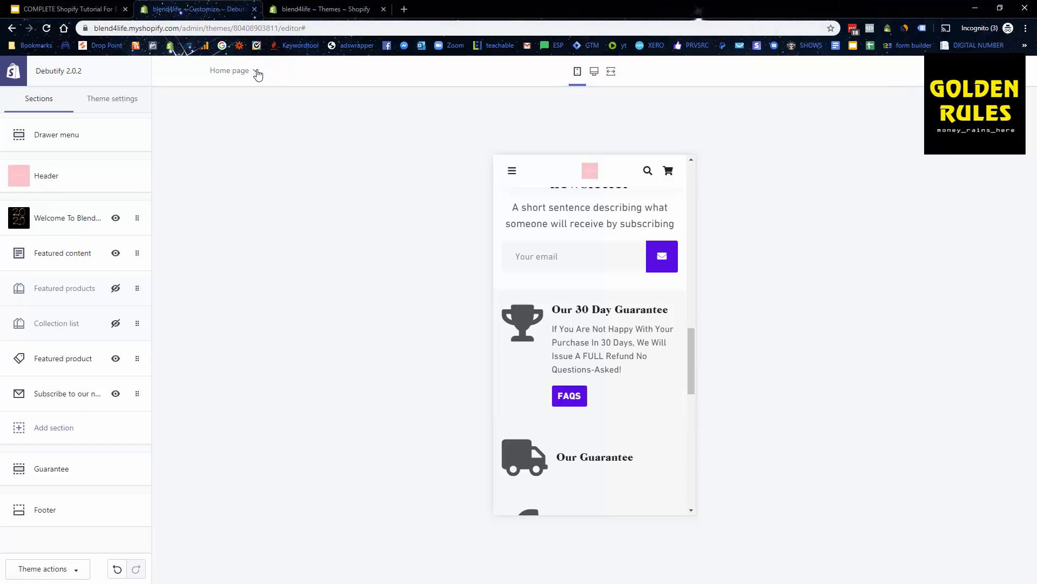
- Switch the preview to the Collection pages template and show Theme settings
click(229, 70)
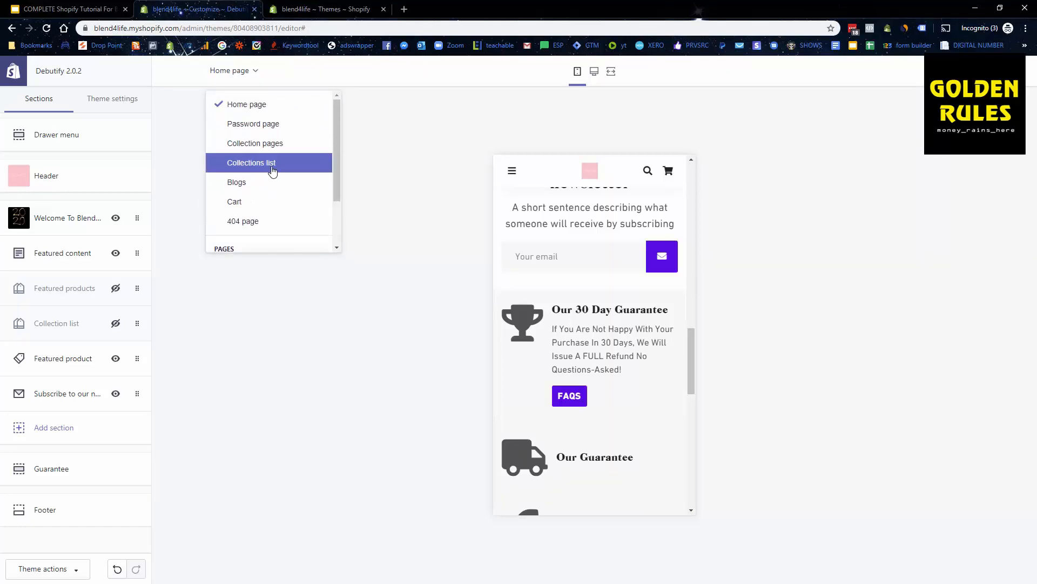
mouse_move(274, 127)
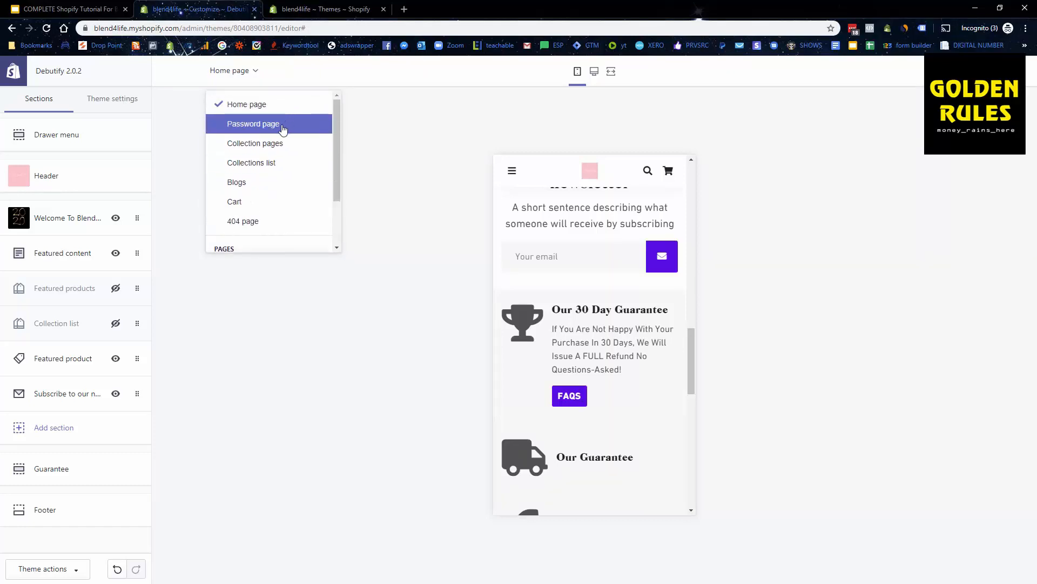
mouse_move(344, 139)
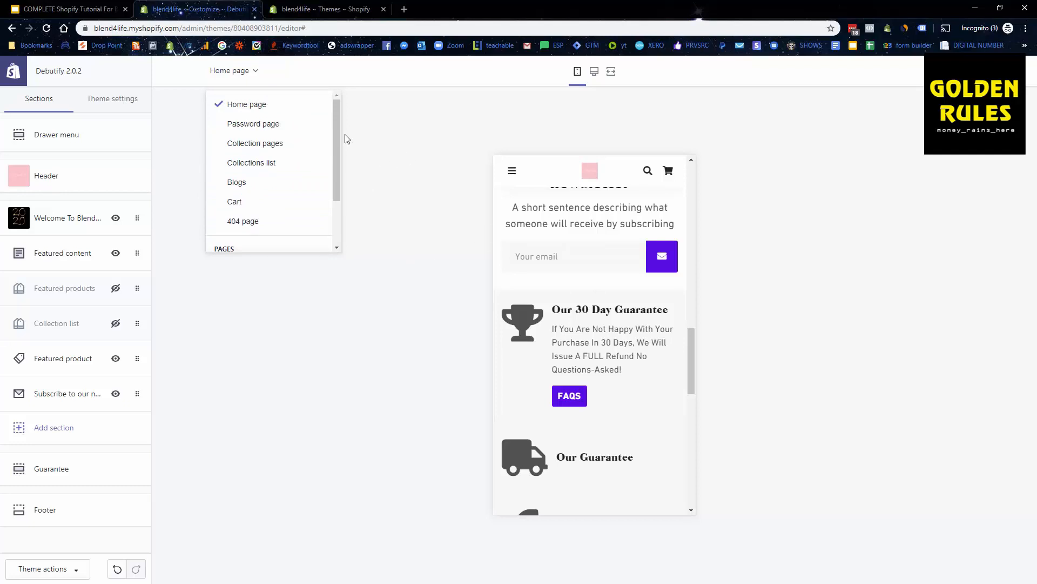
mouse_move(254, 124)
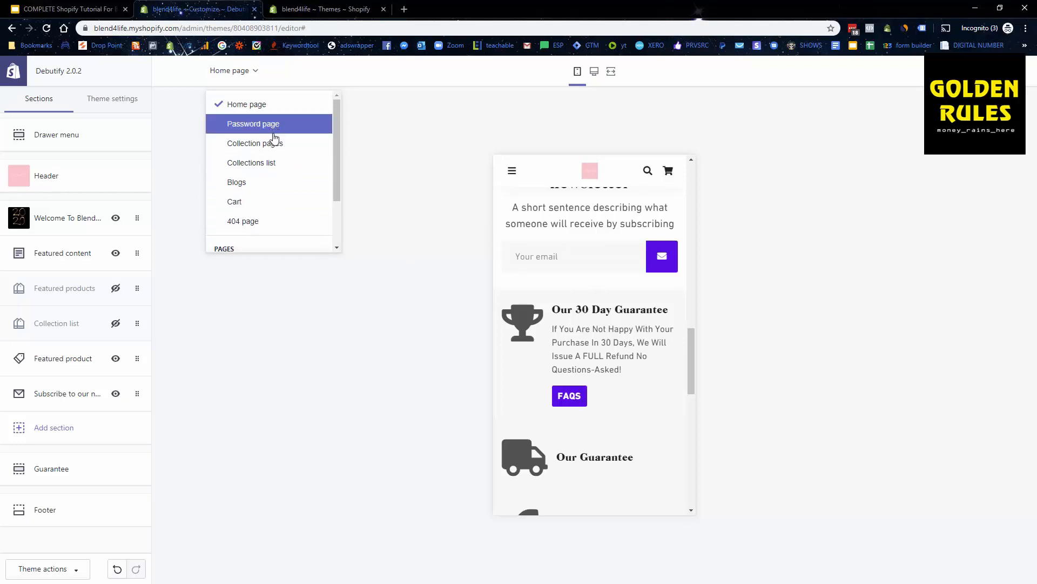
click(254, 143)
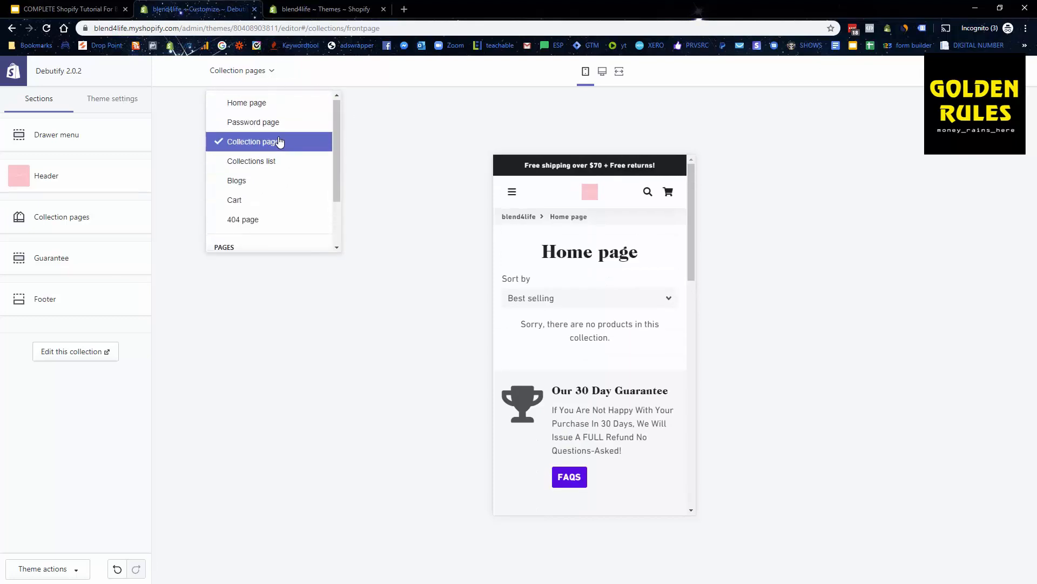
scroll(down, 3)
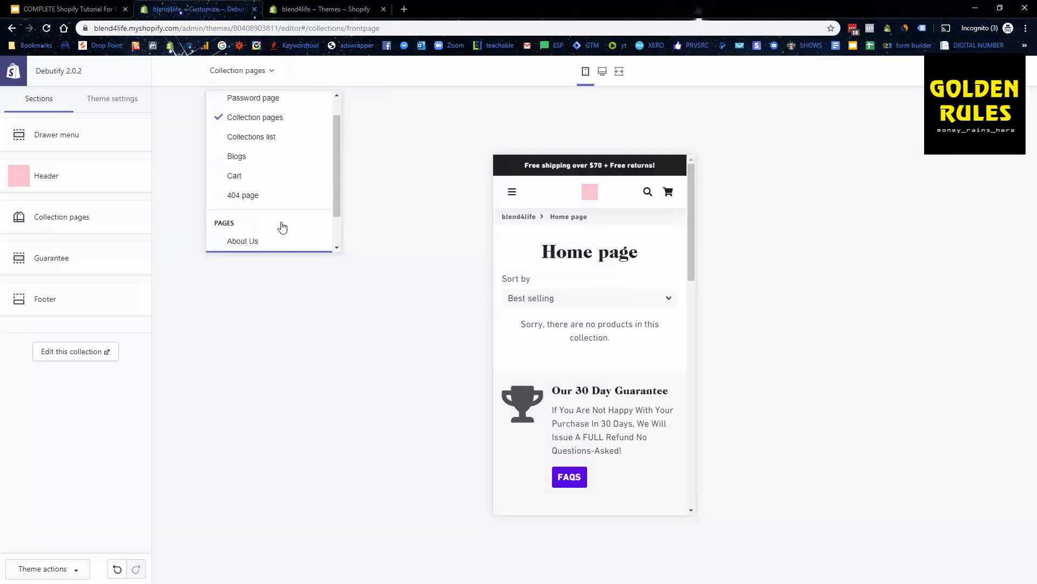
click(112, 98)
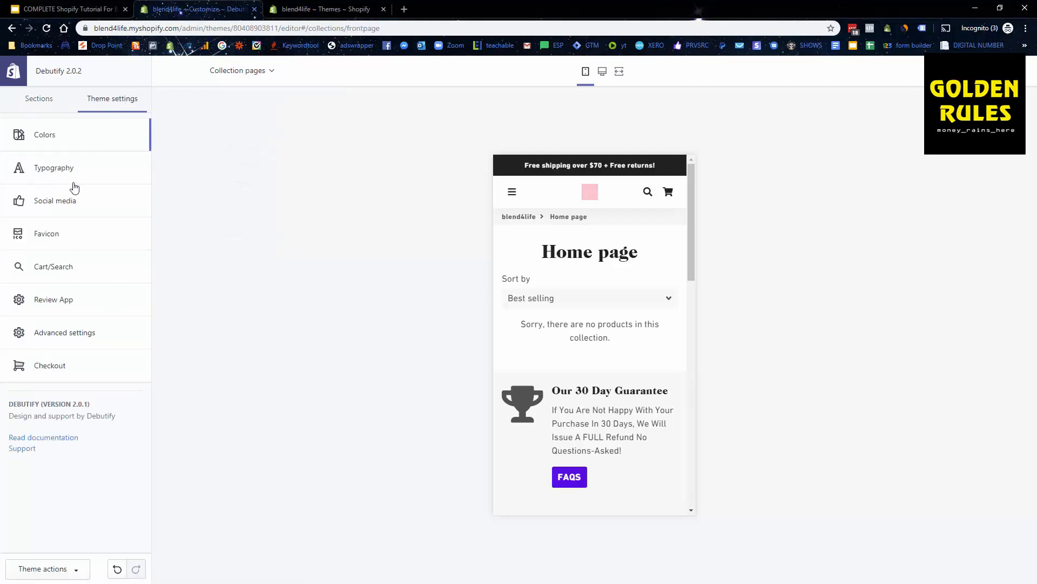
mouse_move(91, 241)
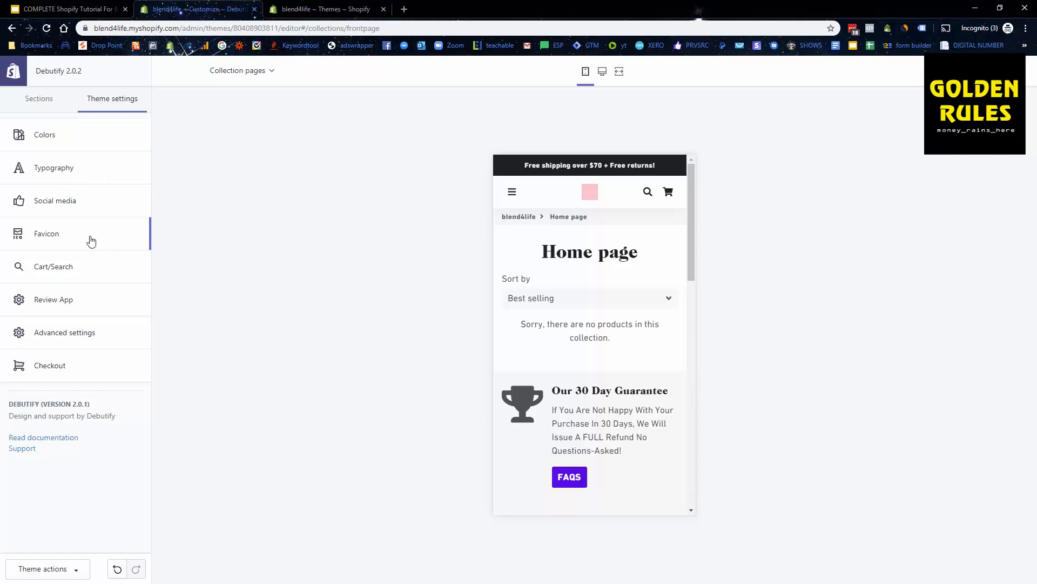
mouse_move(33, 292)
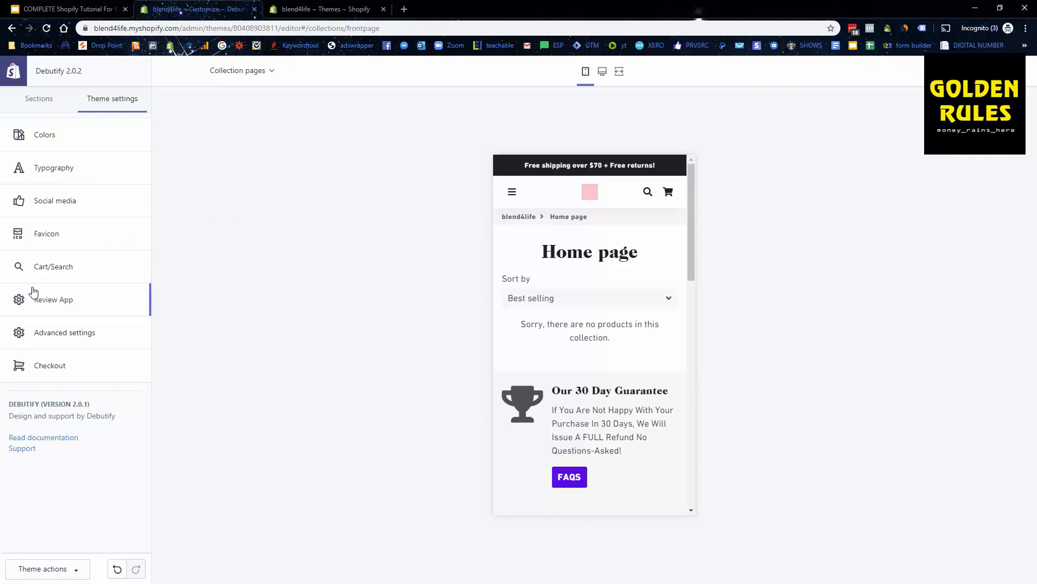
- Review the Cart/Search and Review App settings, then show the collection page's sections
click(53, 266)
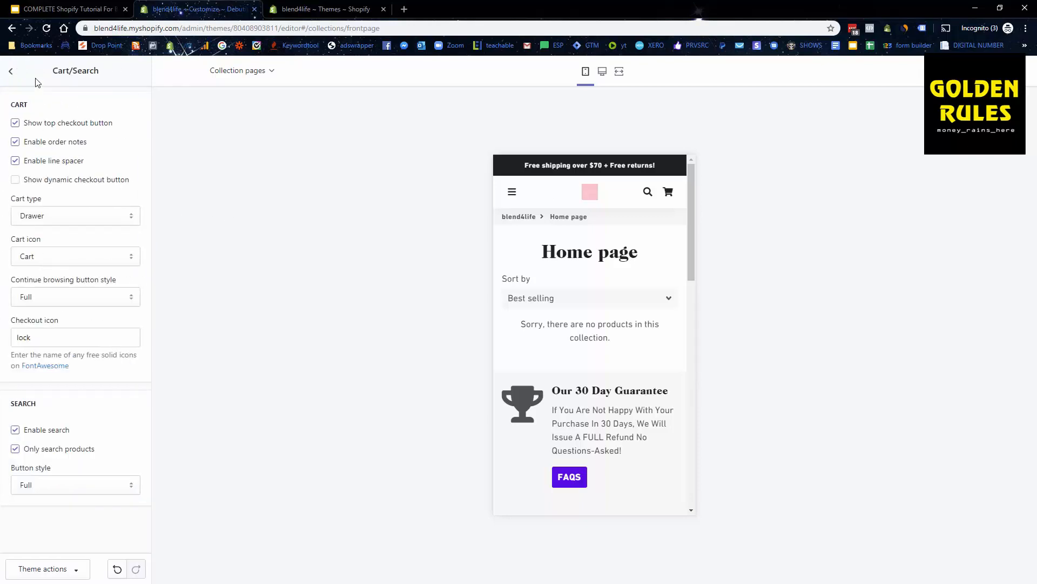
click(10, 71)
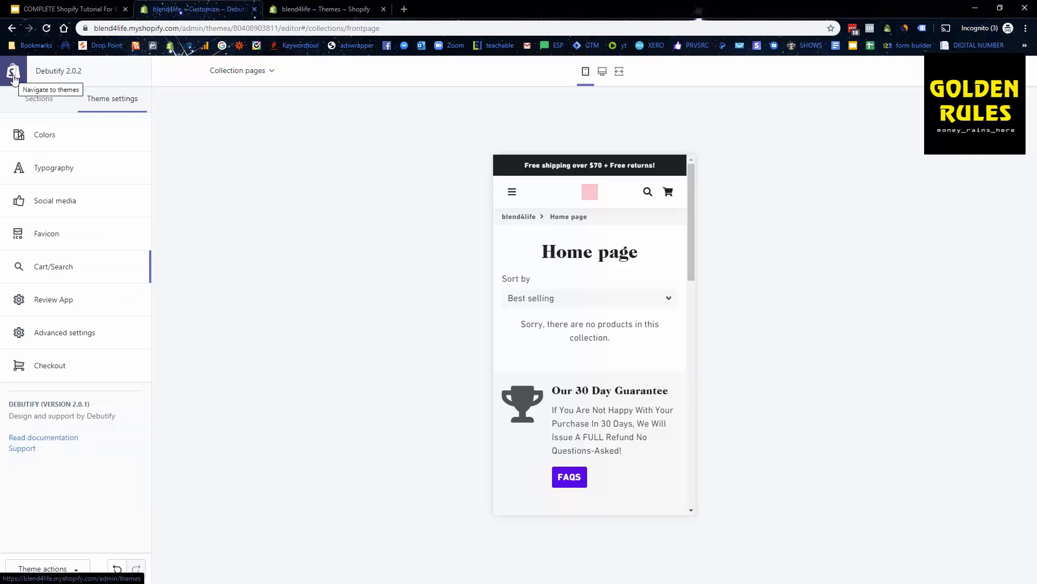
mouse_move(107, 318)
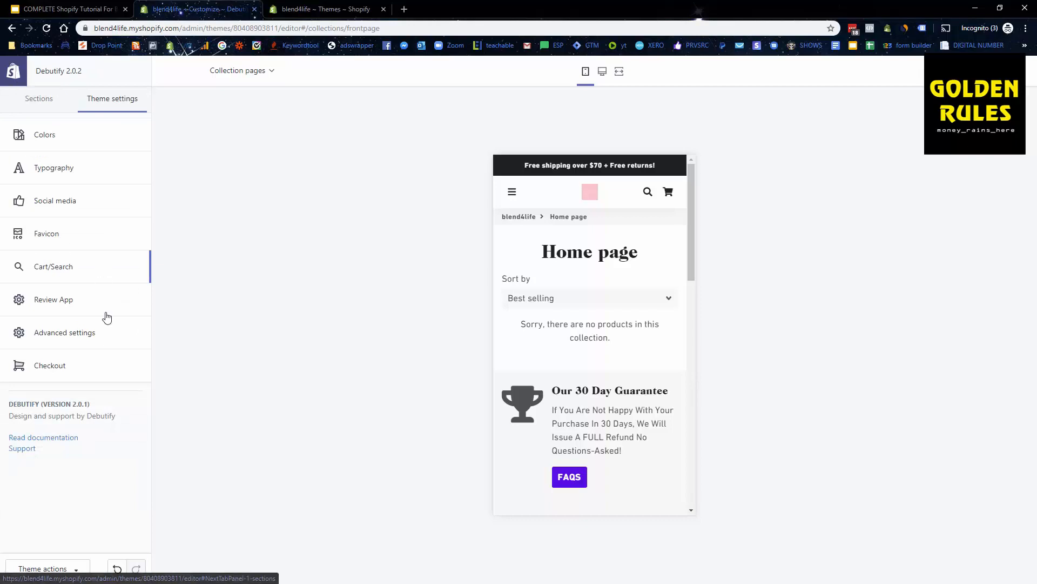
mouse_move(48, 312)
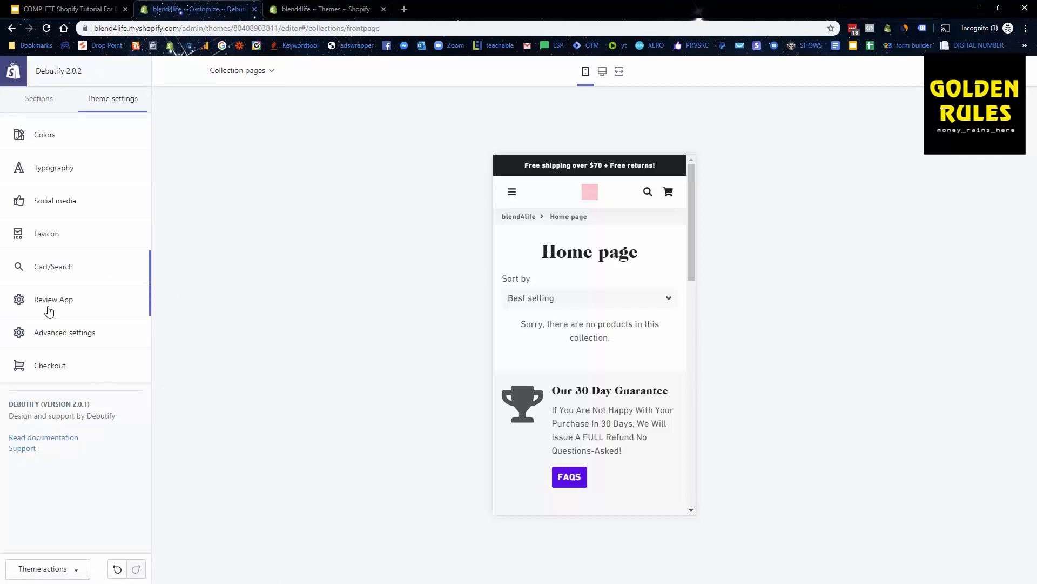
click(54, 299)
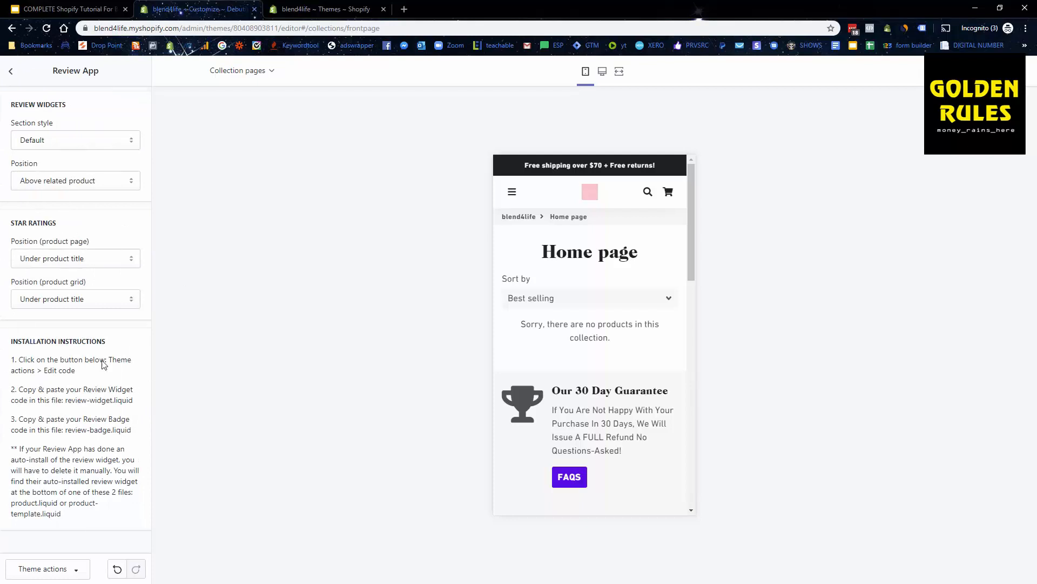
click(11, 71)
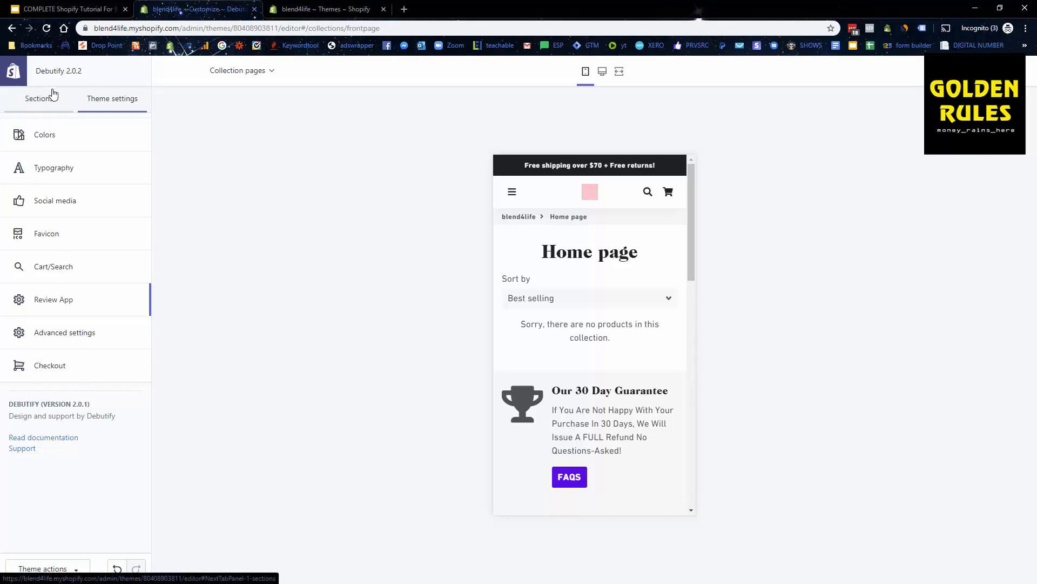
click(38, 98)
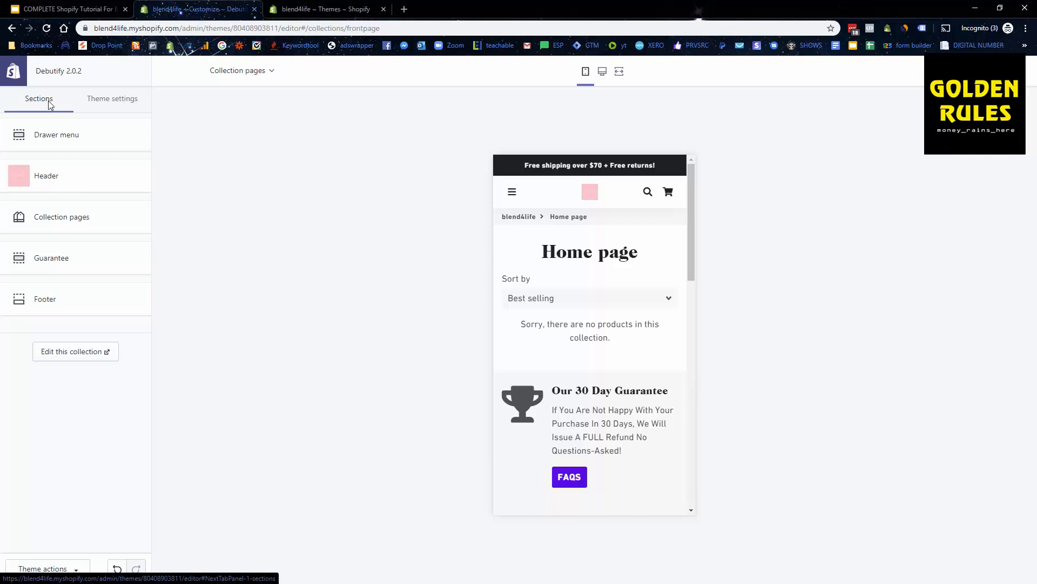
mouse_move(274, 247)
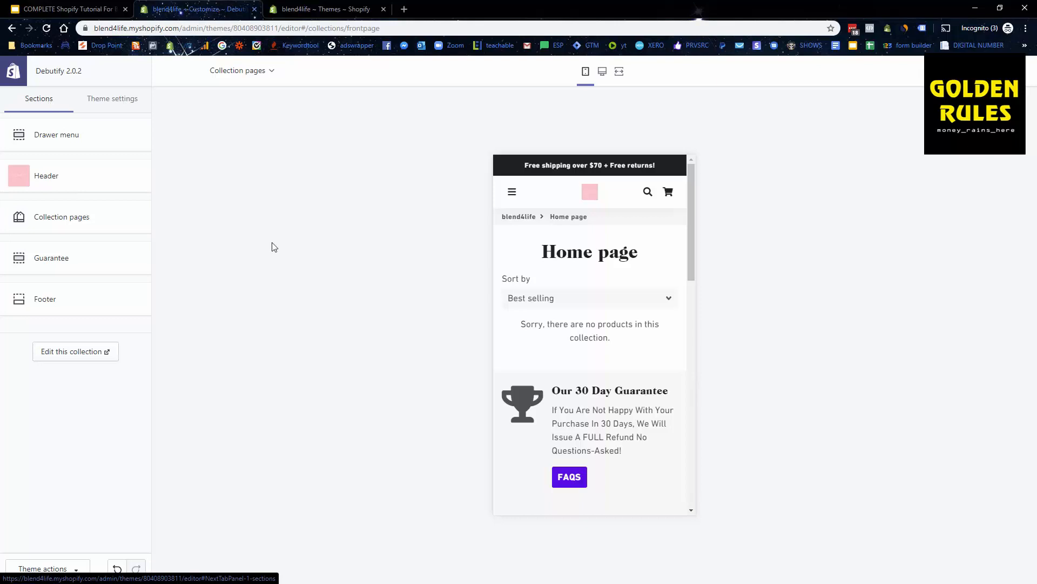